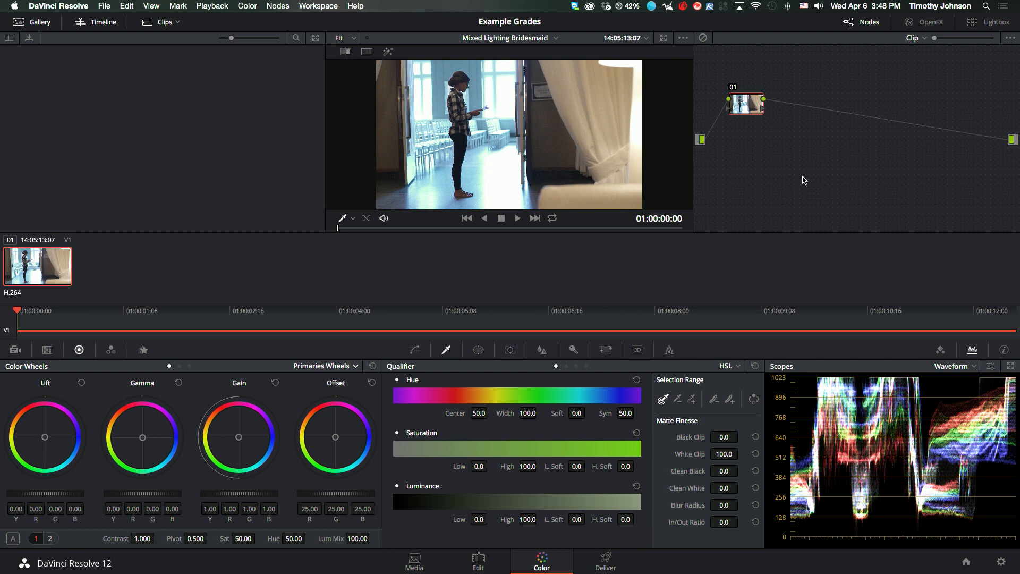
pyautogui.moveTo(651, 161)
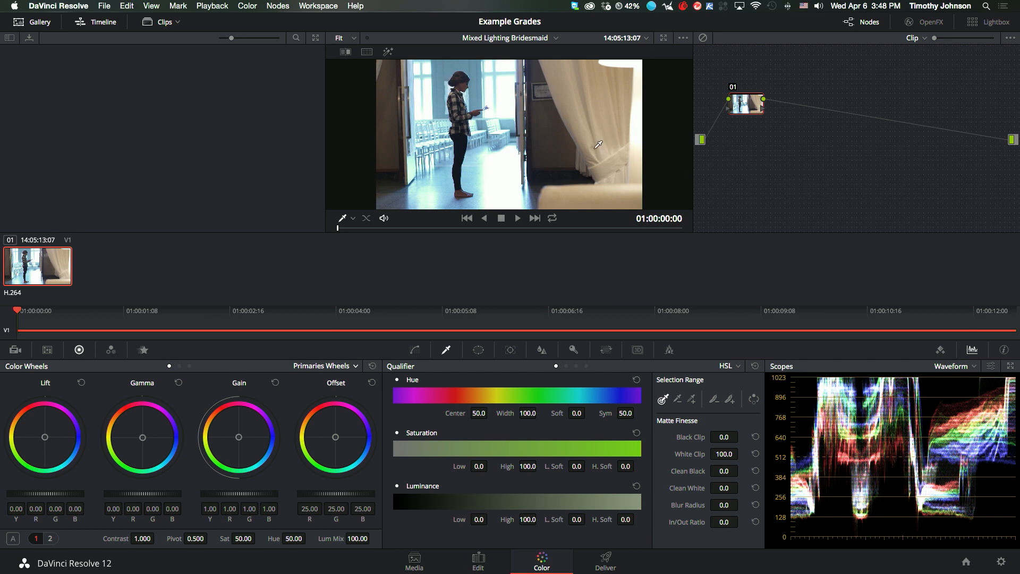
pyautogui.moveTo(338, 280)
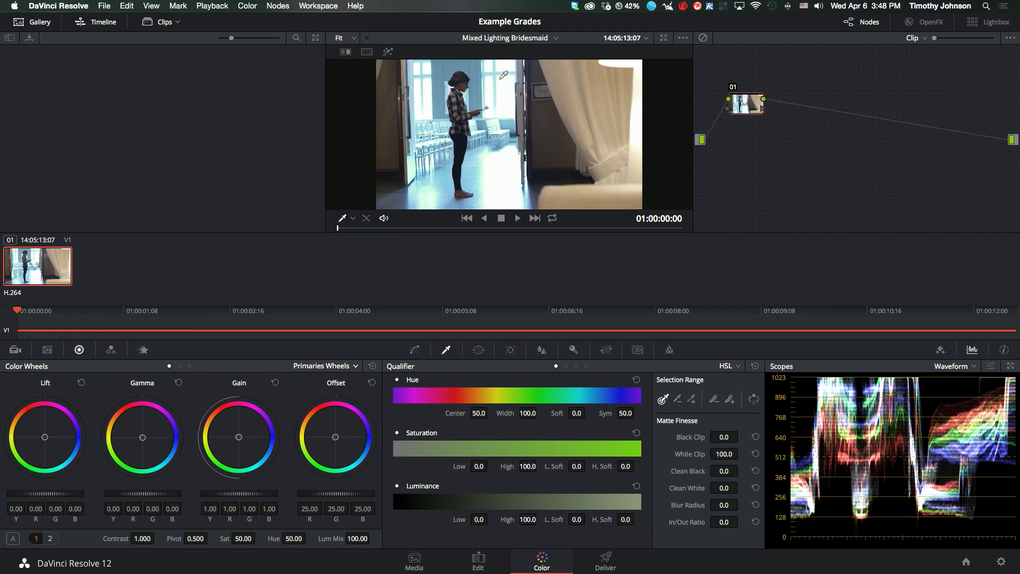
pyautogui.moveTo(426, 92)
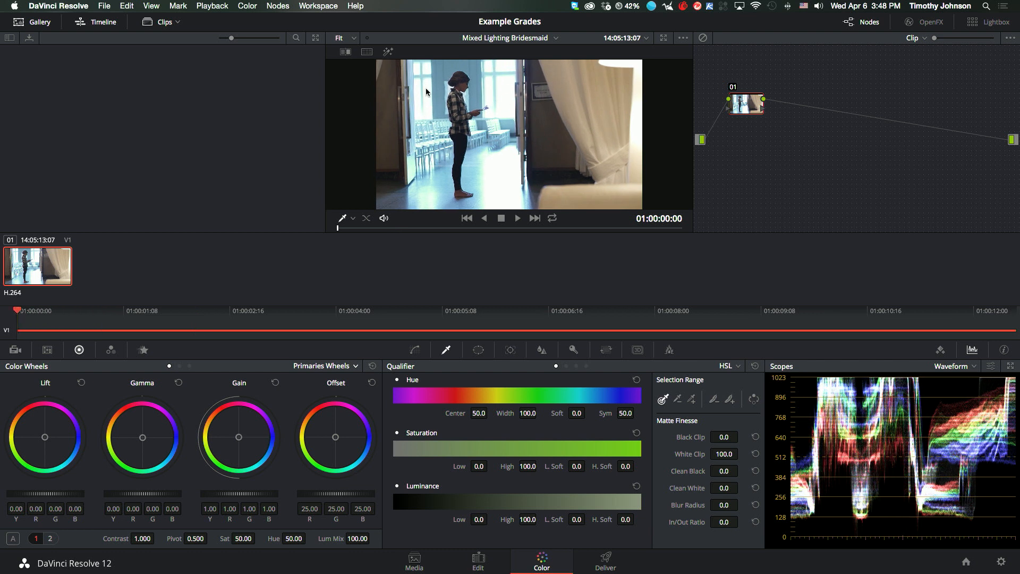
pyautogui.moveTo(616, 129)
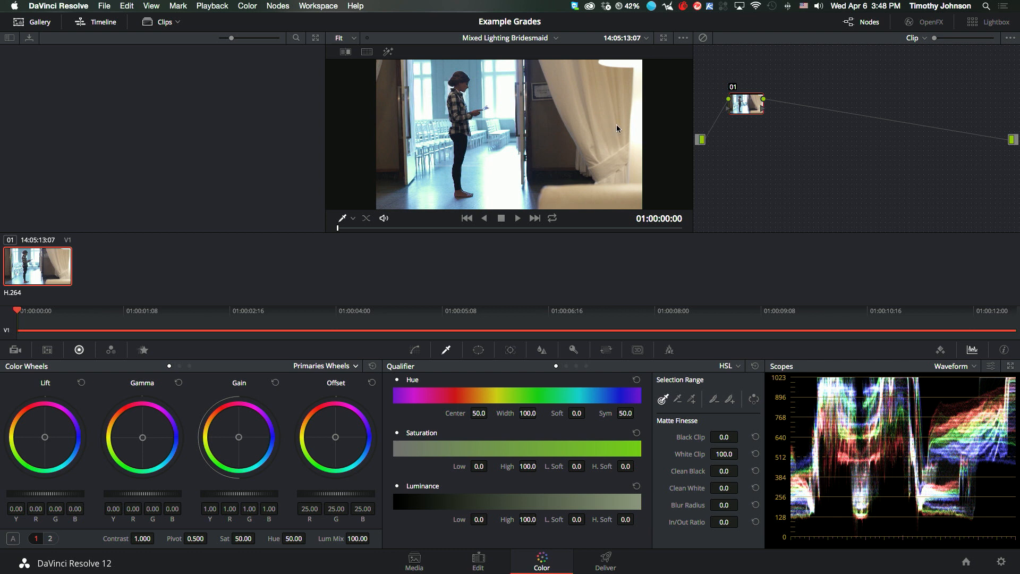
pyautogui.moveTo(586, 76)
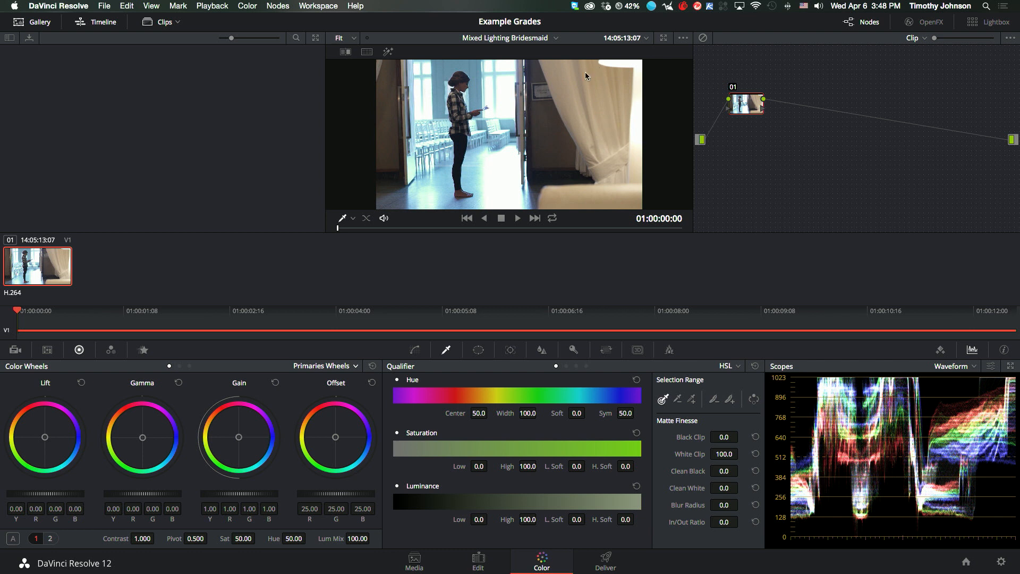
pyautogui.moveTo(602, 184)
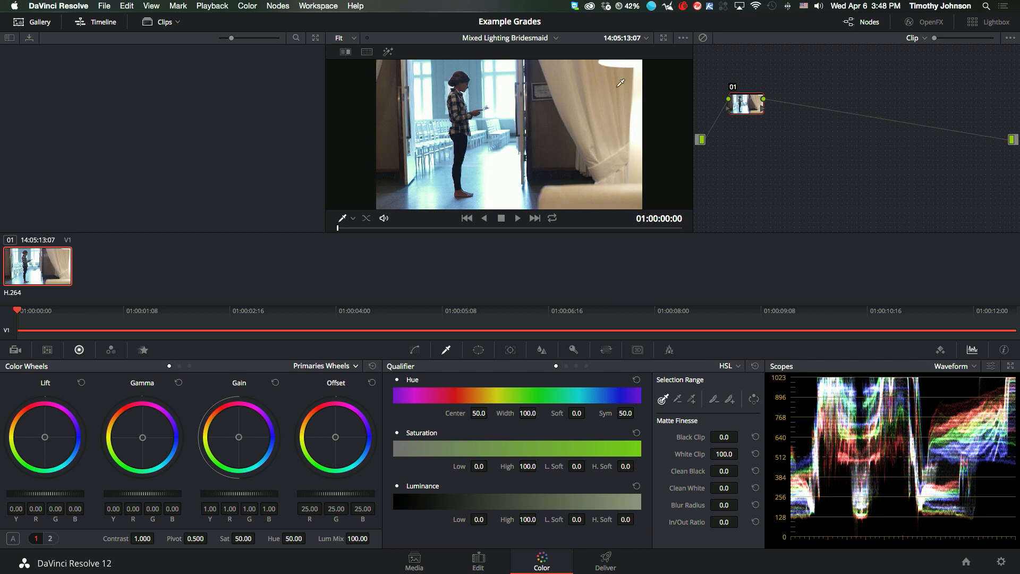
pyautogui.moveTo(486, 153)
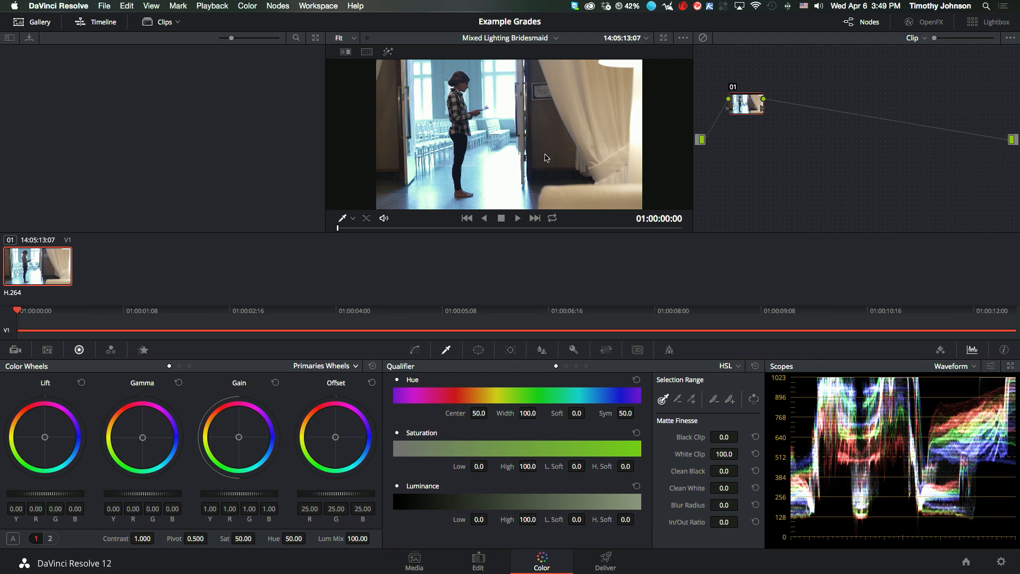
pyautogui.moveTo(665, 123)
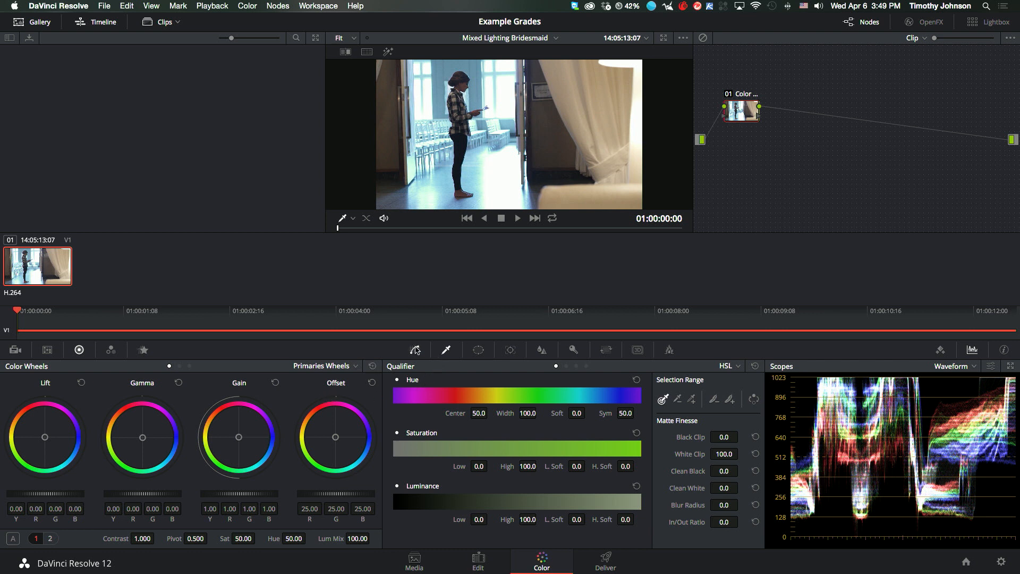
# - Bring up the Curves palette for the first node
pyautogui.click(414, 350)
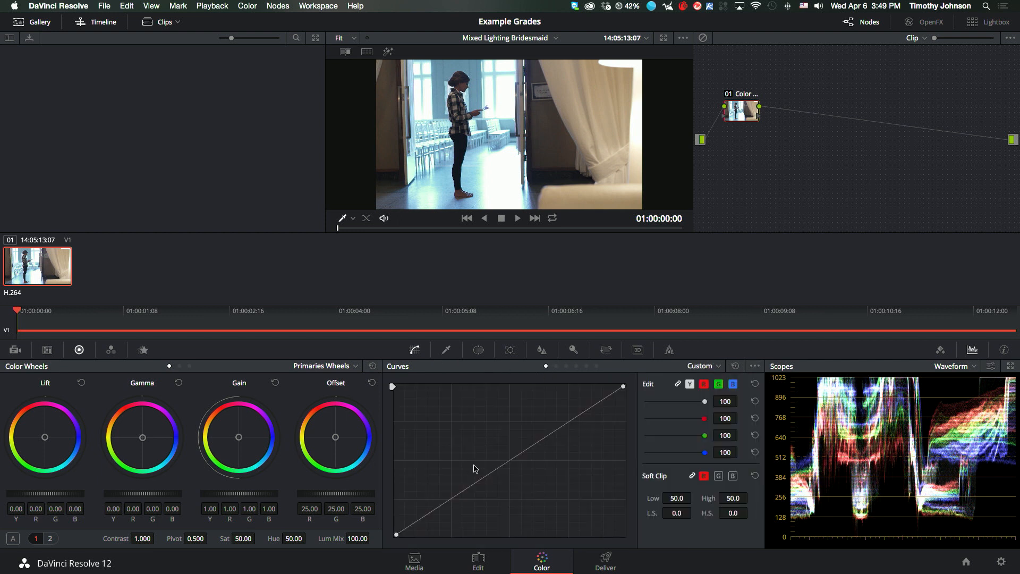
pyautogui.moveTo(478, 480)
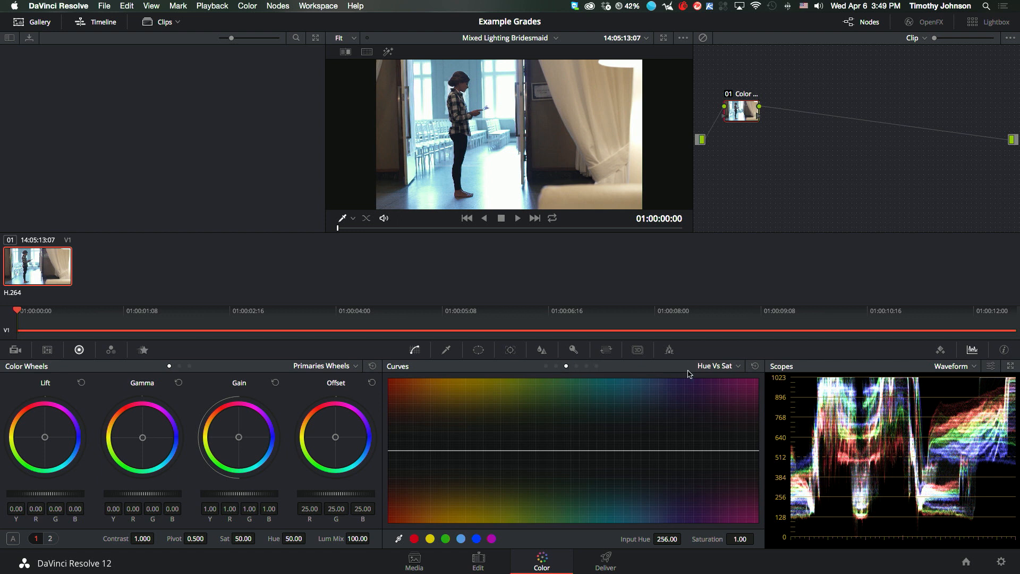
pyautogui.moveTo(575, 396)
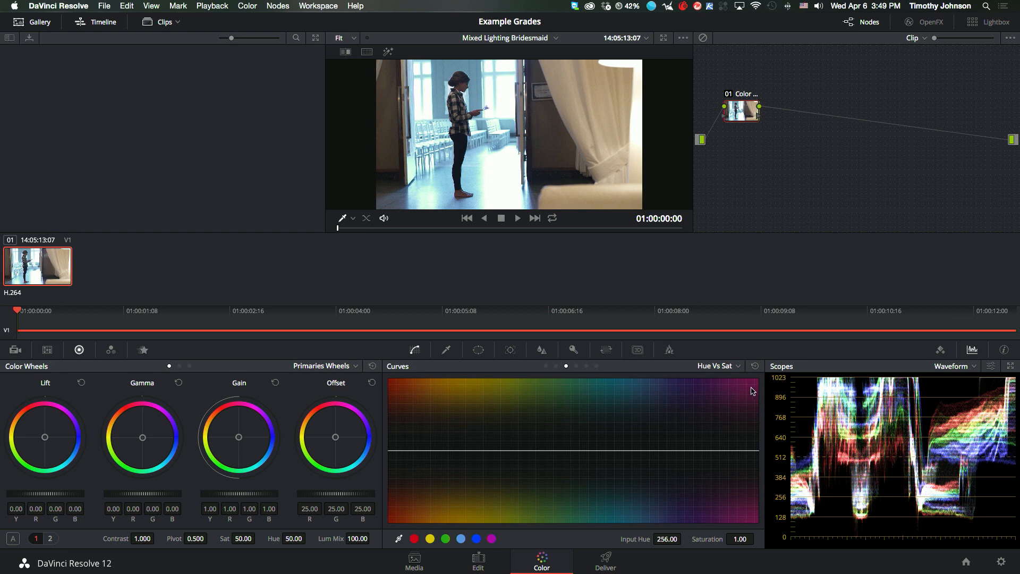
pyautogui.moveTo(548, 449)
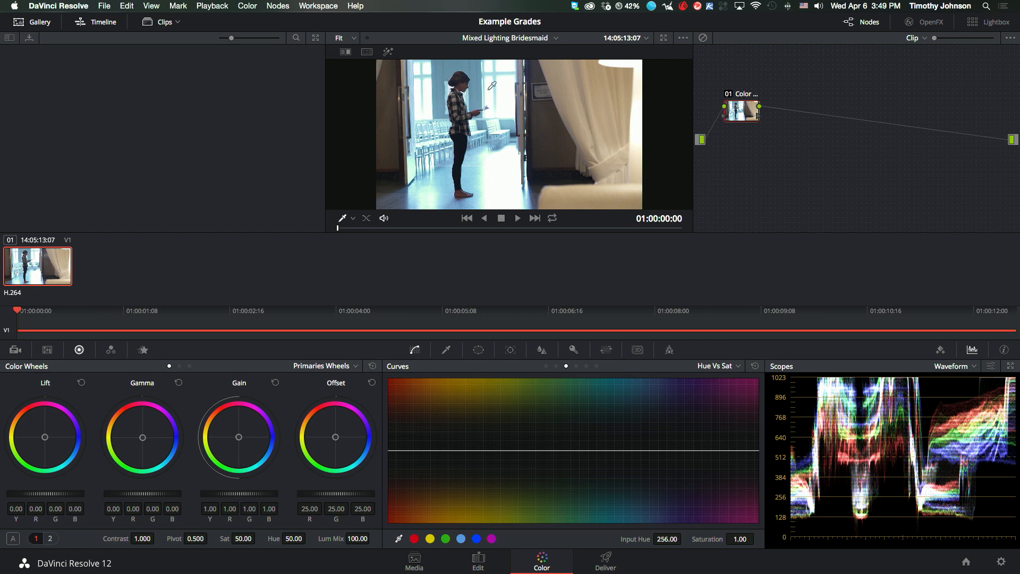
pyautogui.moveTo(608, 100)
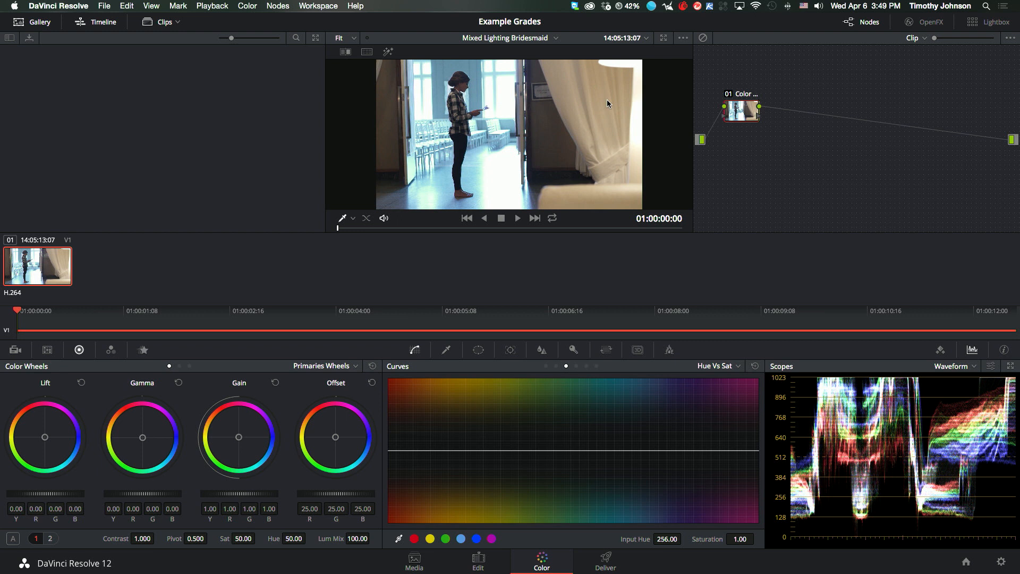
pyautogui.moveTo(479, 540)
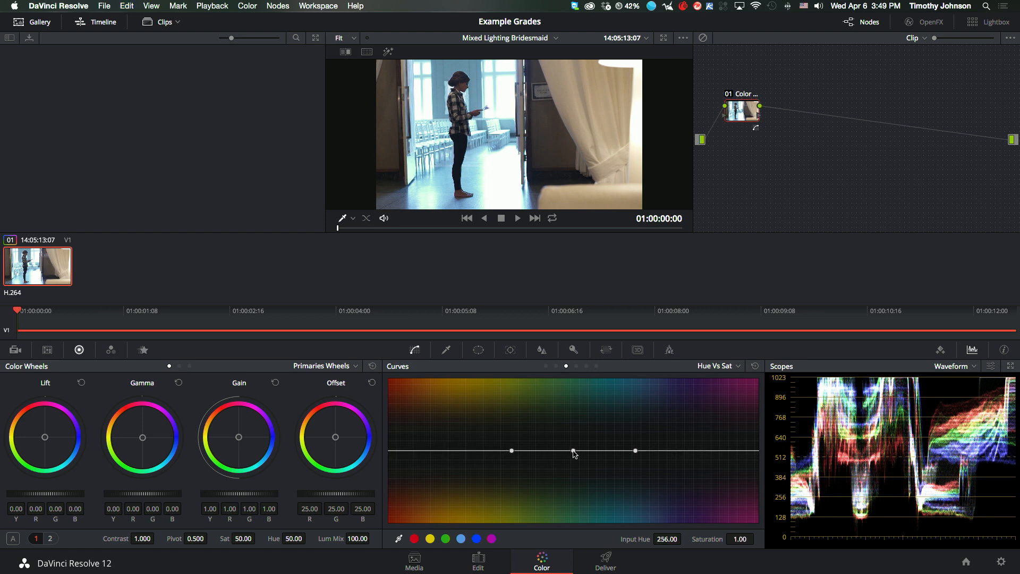
# - Drag the green hue point down until its saturation settles at about 0.3
pyautogui.moveTo(573, 450); pyautogui.dragTo(573, 460)
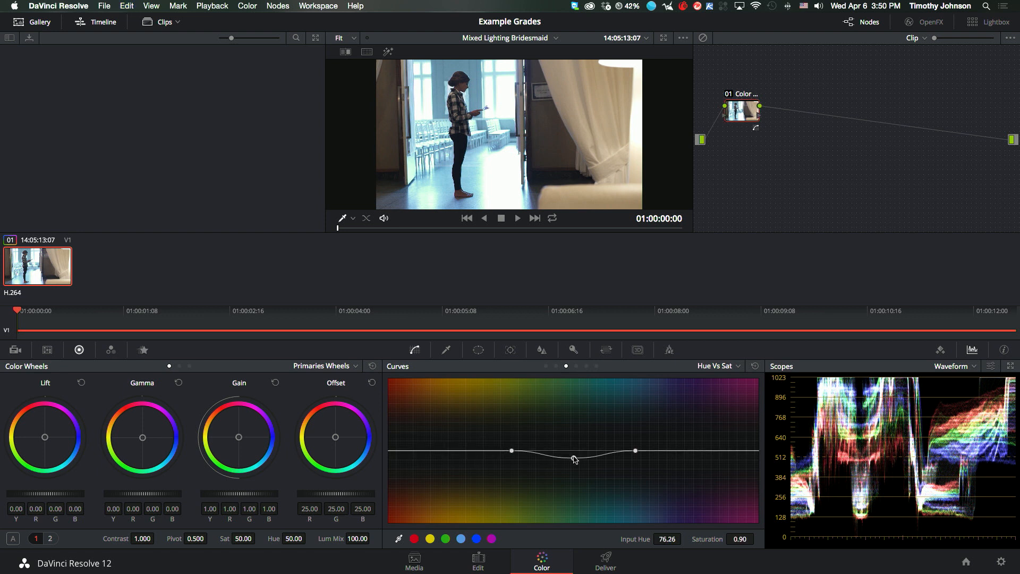
pyautogui.moveTo(574, 451); pyautogui.dragTo(574, 494)
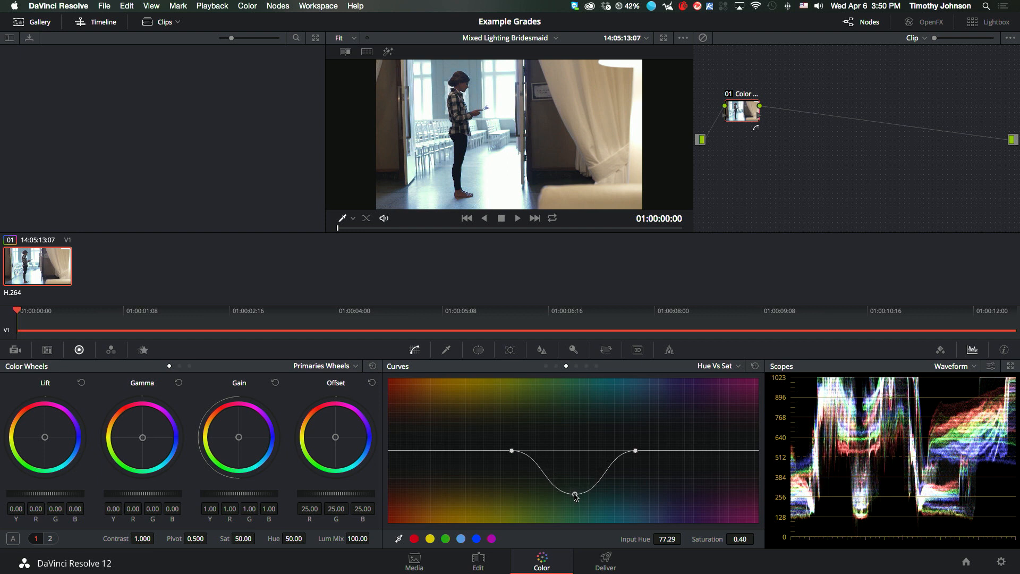
pyautogui.moveTo(574, 495); pyautogui.dragTo(583, 508)
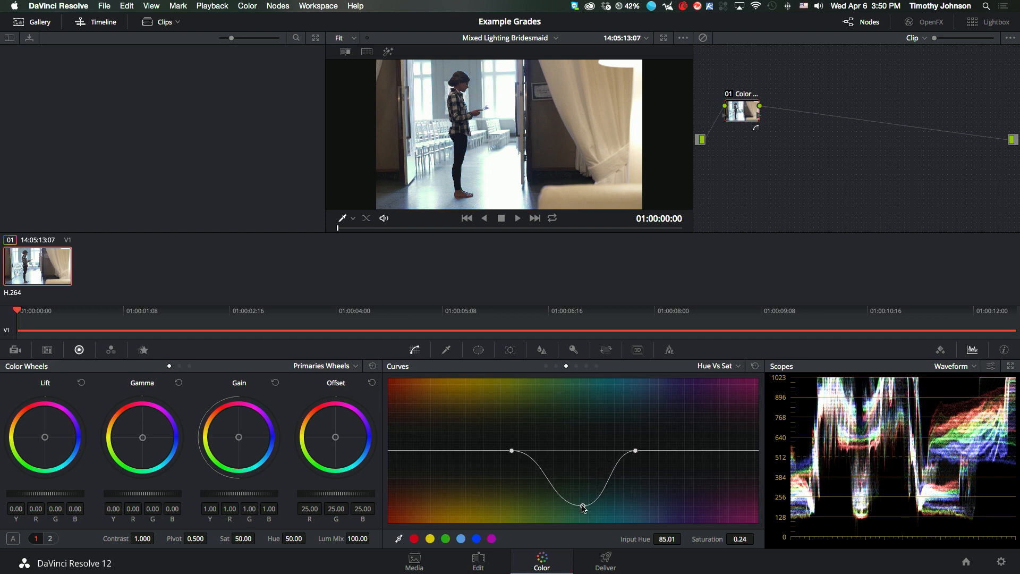
pyautogui.moveTo(582, 507); pyautogui.dragTo(567, 510)
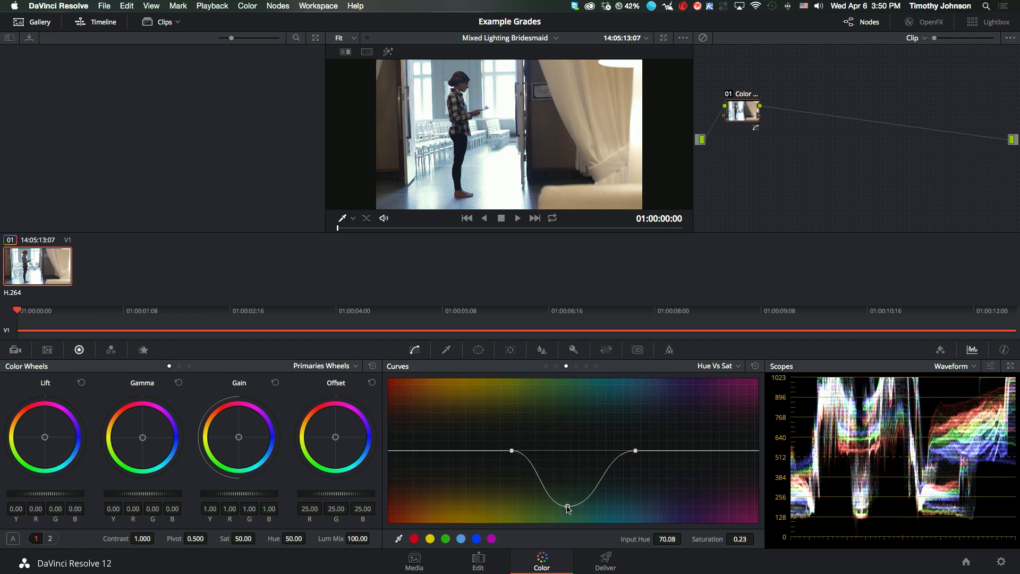
pyautogui.moveTo(568, 490); pyautogui.dragTo(578, 505)
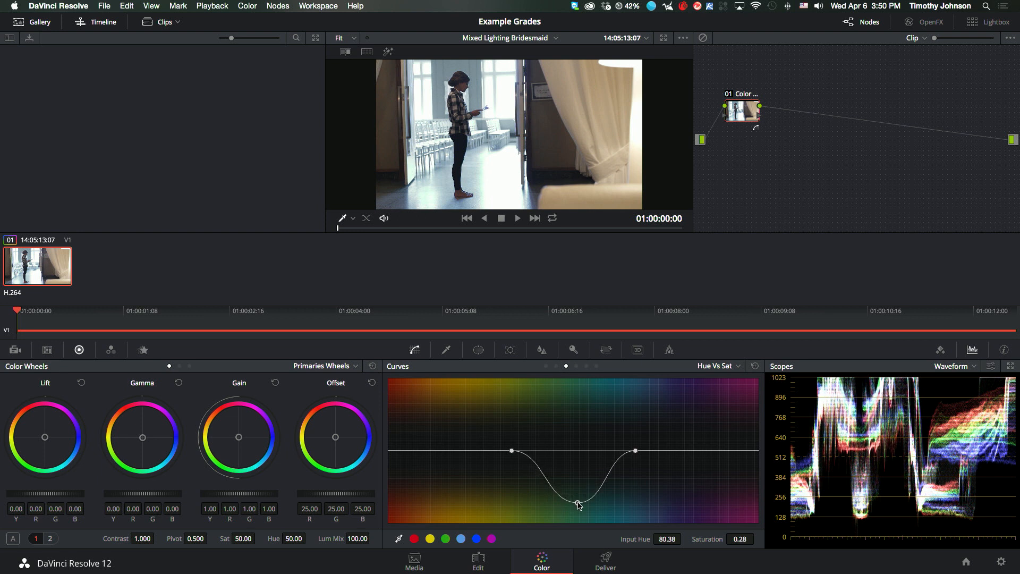
pyautogui.moveTo(576, 503); pyautogui.dragTo(580, 396)
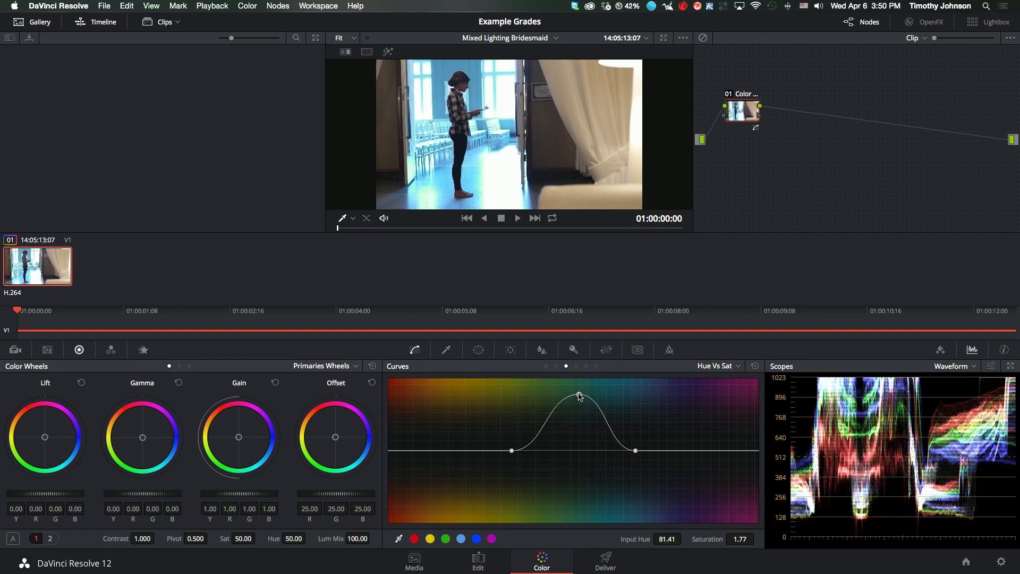
pyautogui.moveTo(578, 396); pyautogui.dragTo(584, 487)
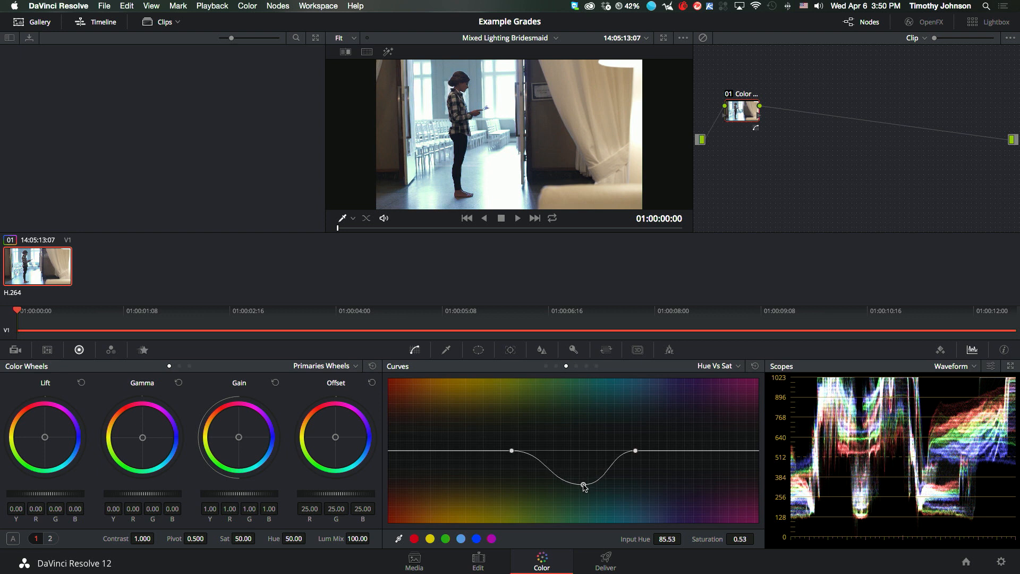
pyautogui.moveTo(584, 487); pyautogui.dragTo(585, 502)
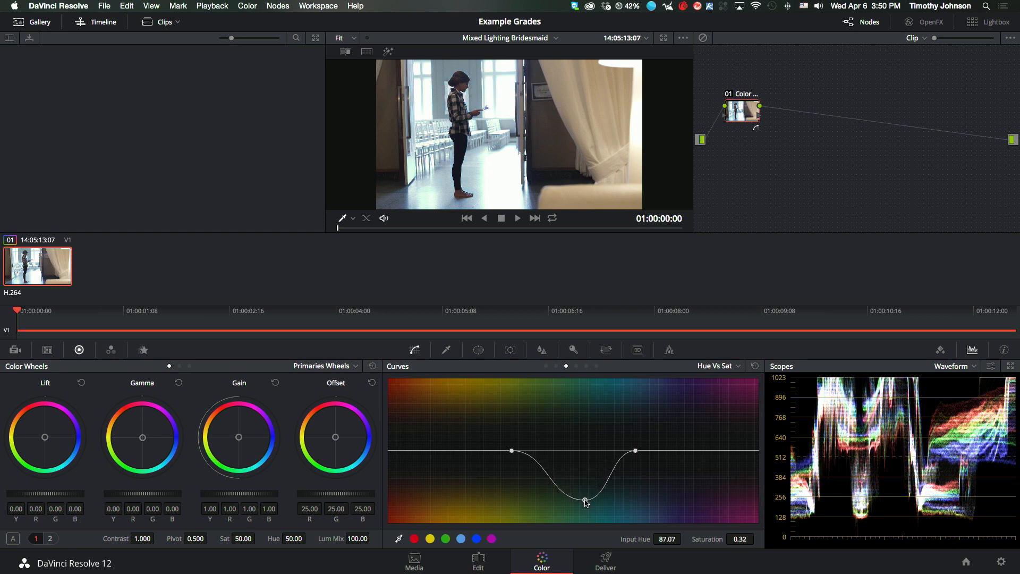
pyautogui.moveTo(586, 502); pyautogui.dragTo(581, 503)
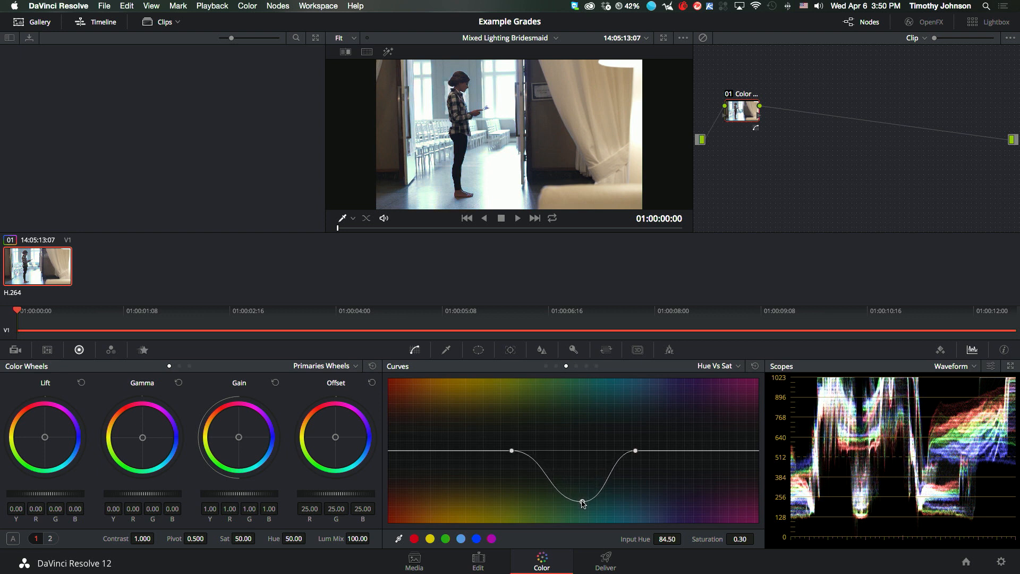
pyautogui.moveTo(583, 502); pyautogui.dragTo(580, 502)
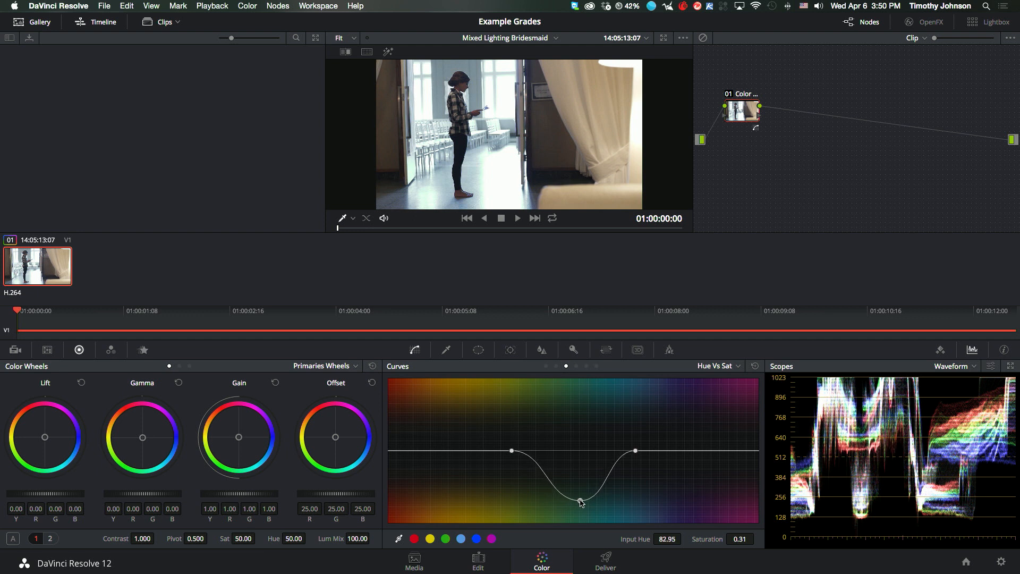
pyautogui.moveTo(579, 502); pyautogui.dragTo(585, 501)
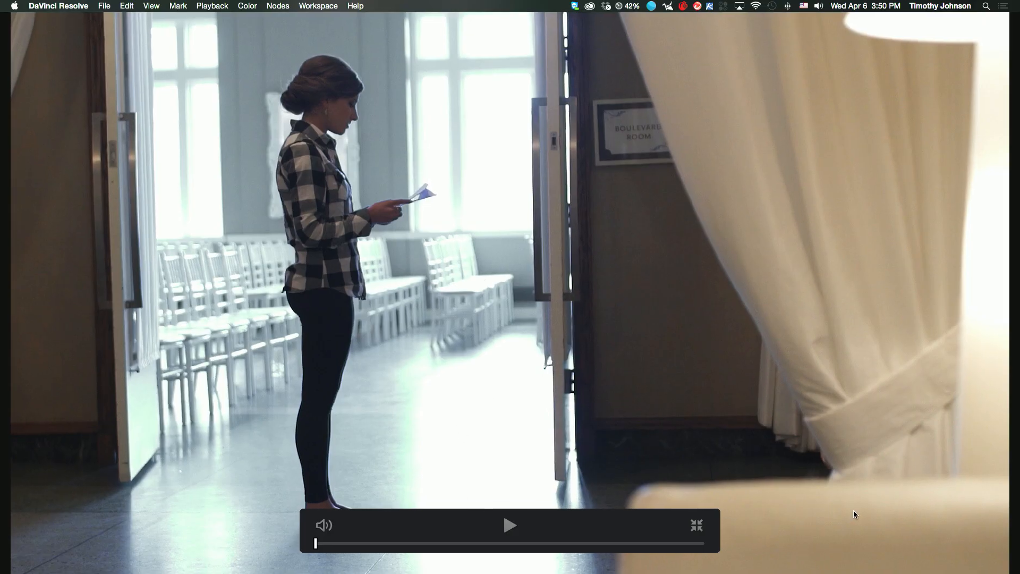
pyautogui.moveTo(440, 253)
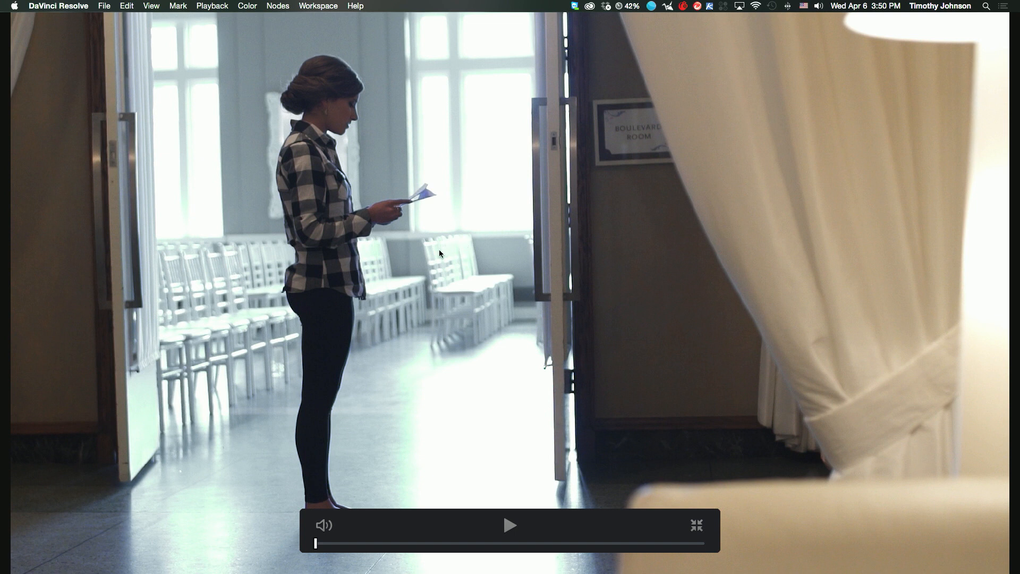
pyautogui.moveTo(442, 214)
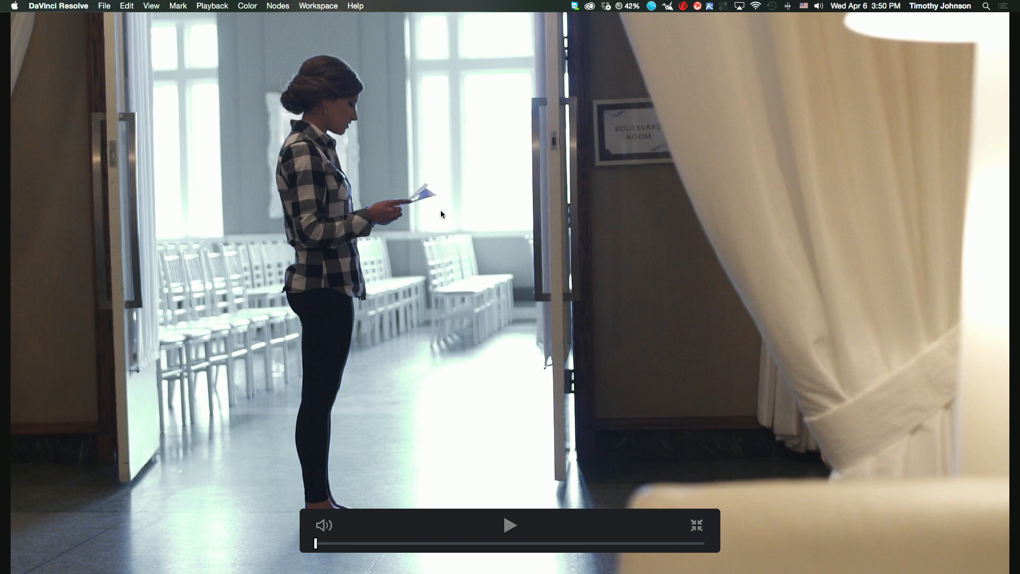
pyautogui.moveTo(456, 277)
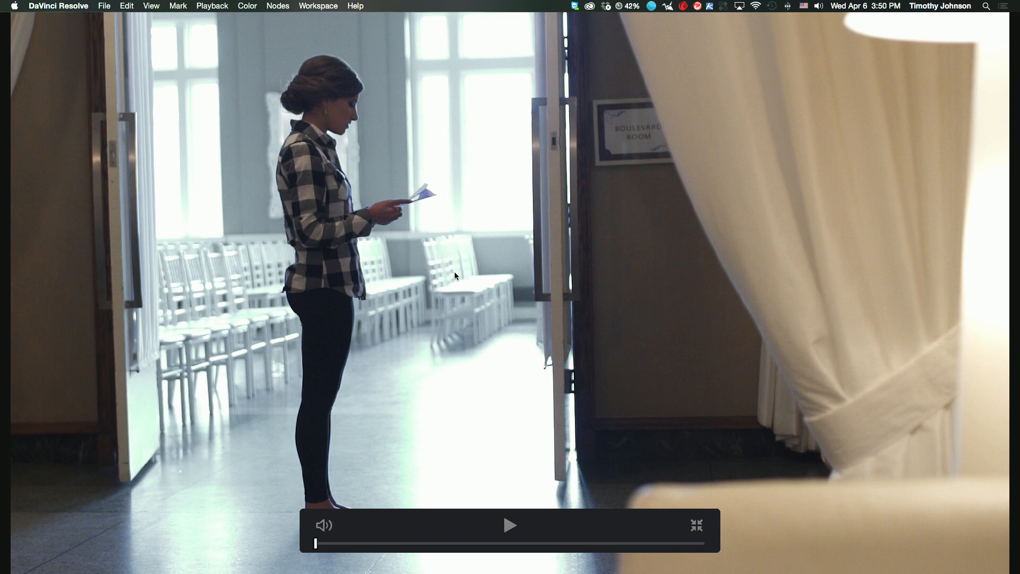
pyautogui.moveTo(410, 461)
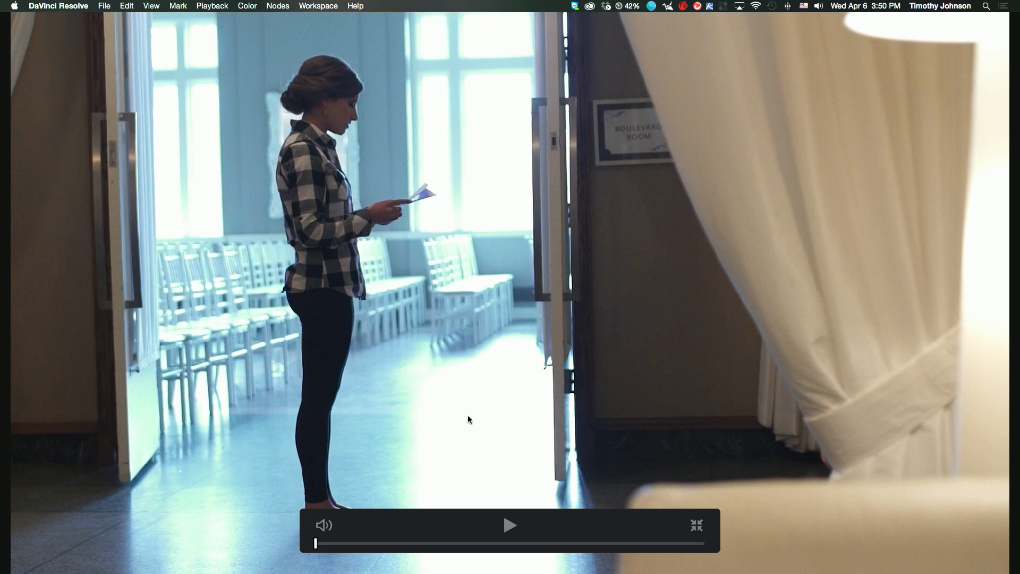
pyautogui.moveTo(412, 419)
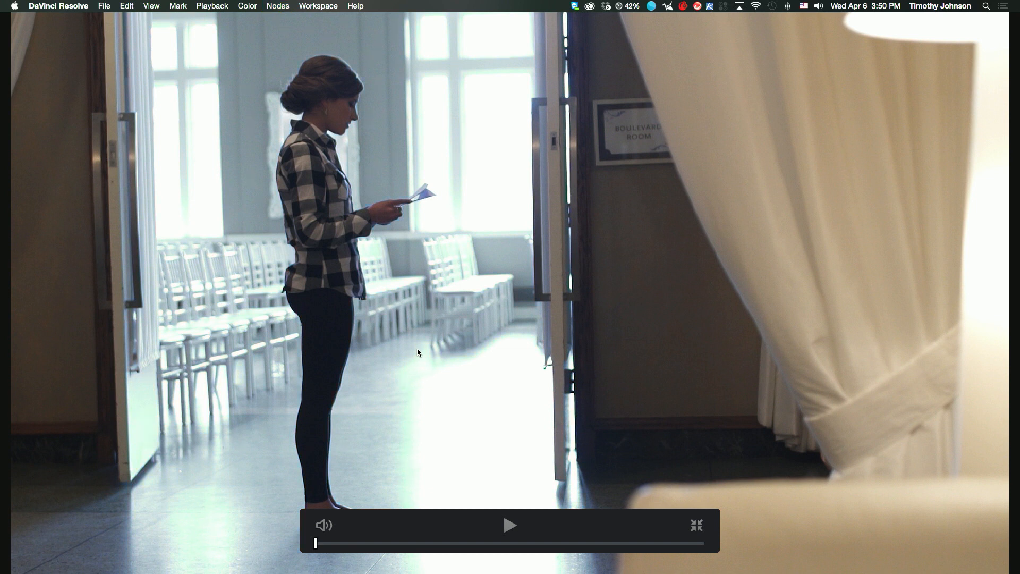
pyautogui.moveTo(417, 405)
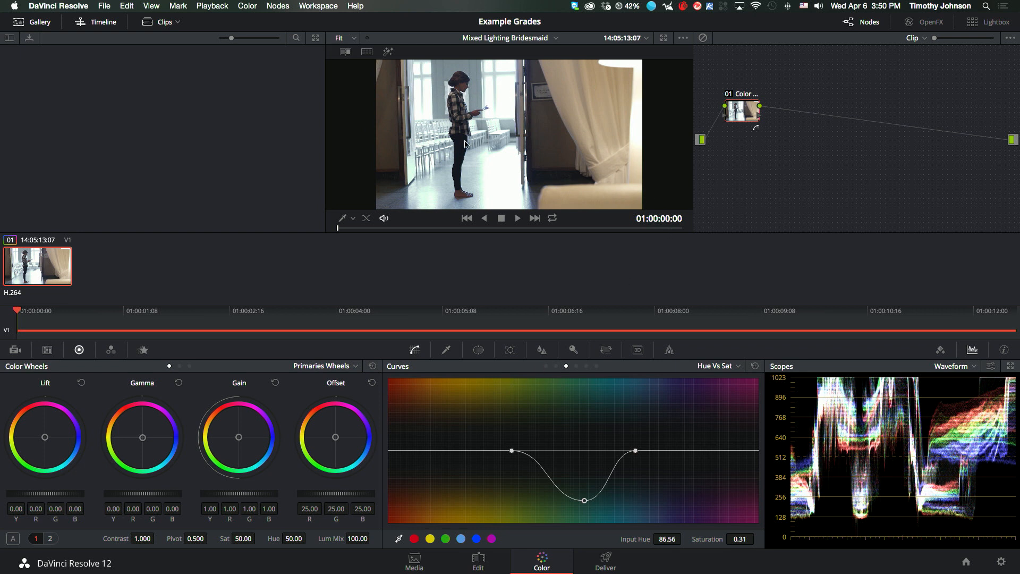
pyautogui.moveTo(479, 292)
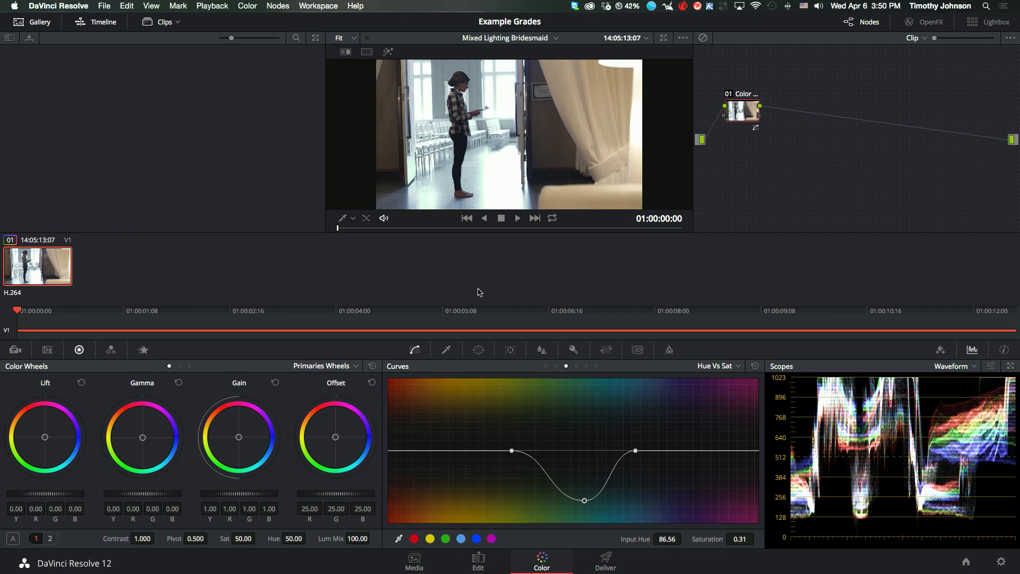
pyautogui.moveTo(683, 253)
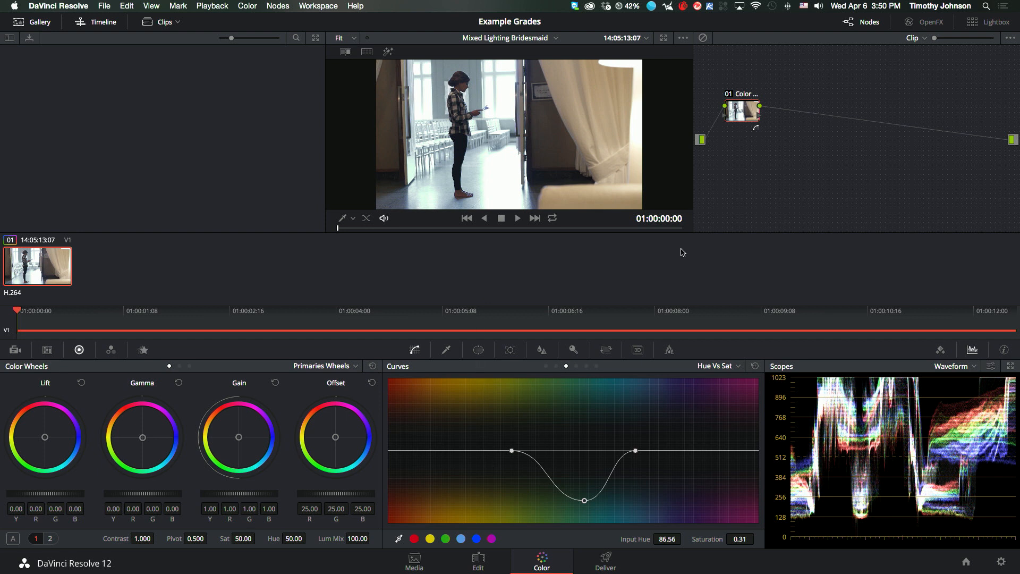
pyautogui.moveTo(580, 468)
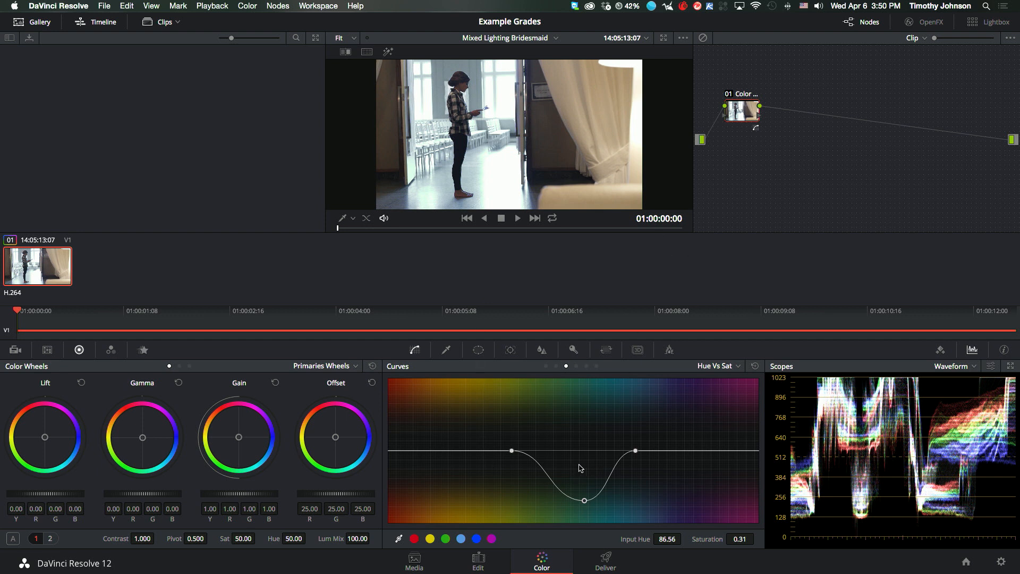
pyautogui.moveTo(609, 201)
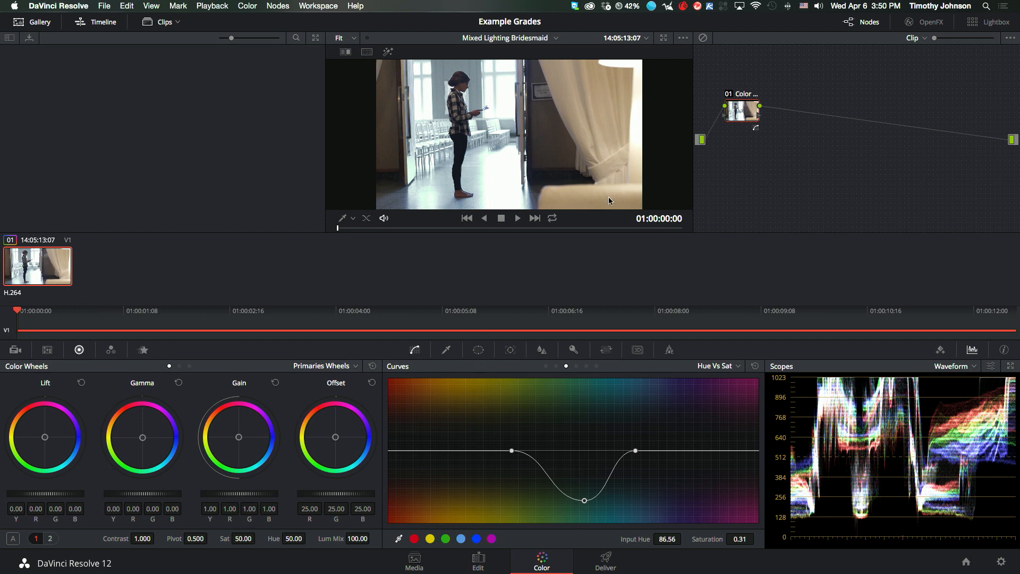
pyautogui.moveTo(474, 453)
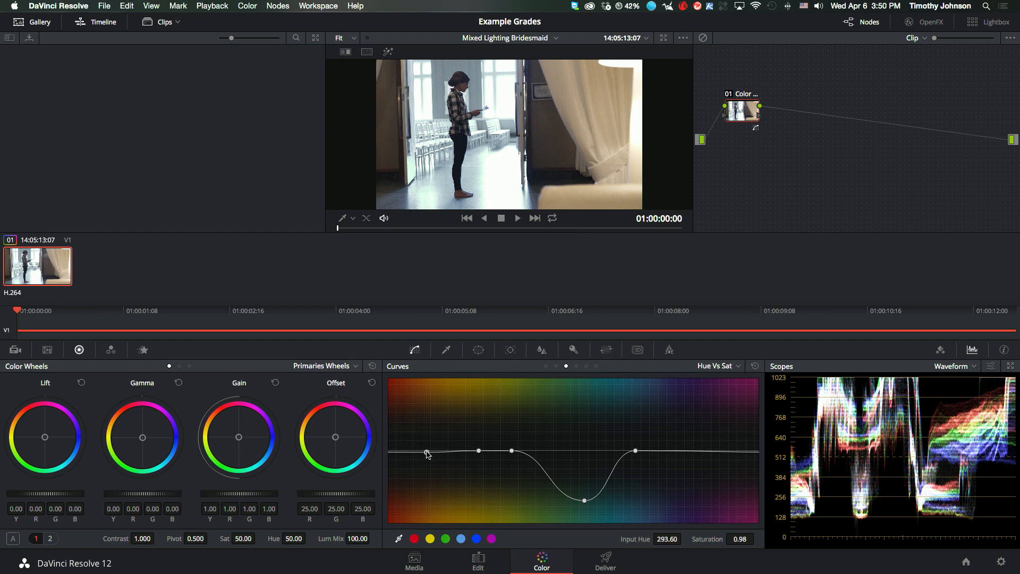
# - Isolate the magenta hue band and pull its saturation down to about 0.39
pyautogui.moveTo(426, 454); pyautogui.dragTo(392, 449)
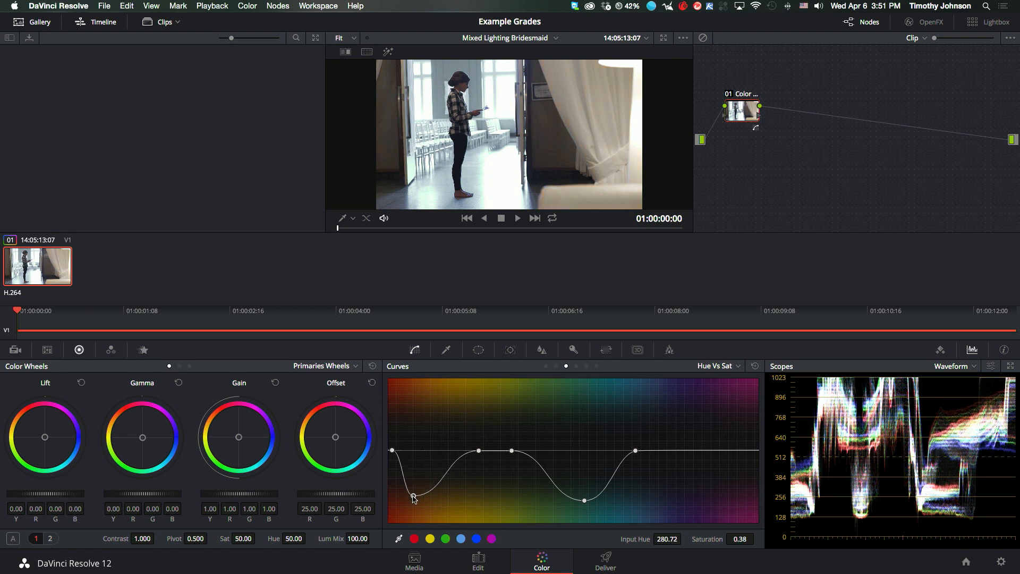
pyautogui.moveTo(414, 491); pyautogui.dragTo(427, 497)
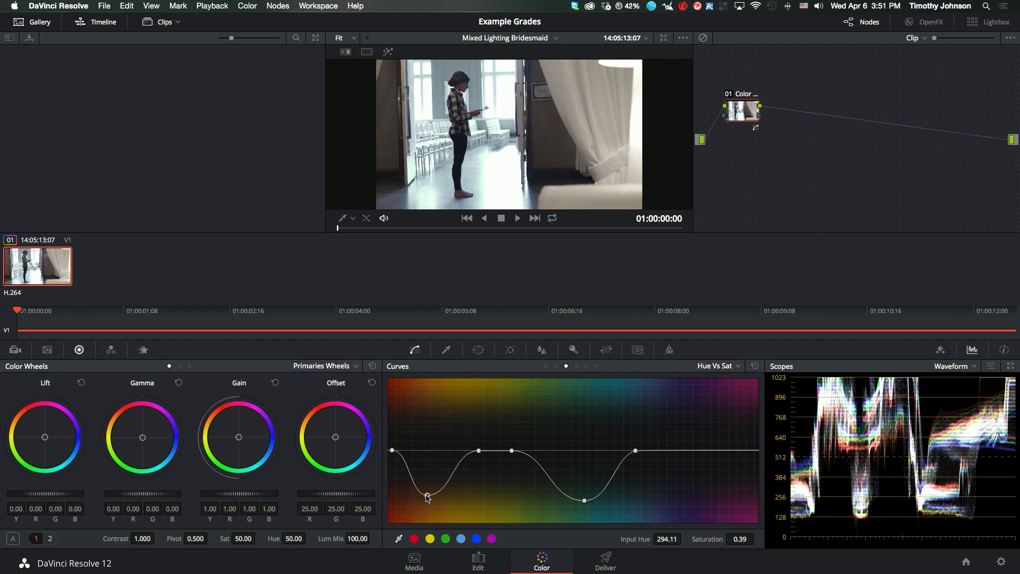
pyautogui.moveTo(426, 496); pyautogui.dragTo(430, 492)
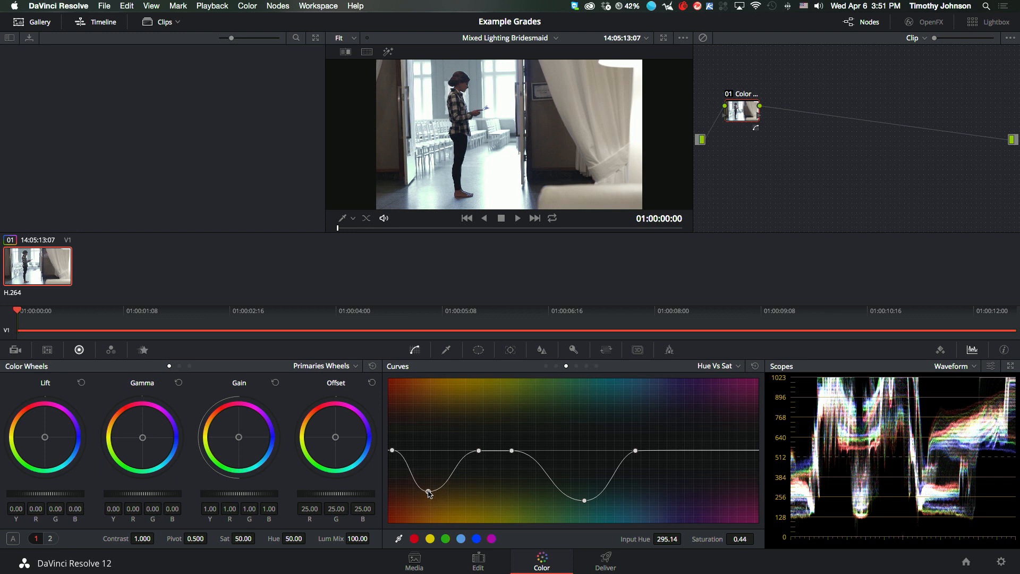
pyautogui.moveTo(428, 489); pyautogui.dragTo(426, 497)
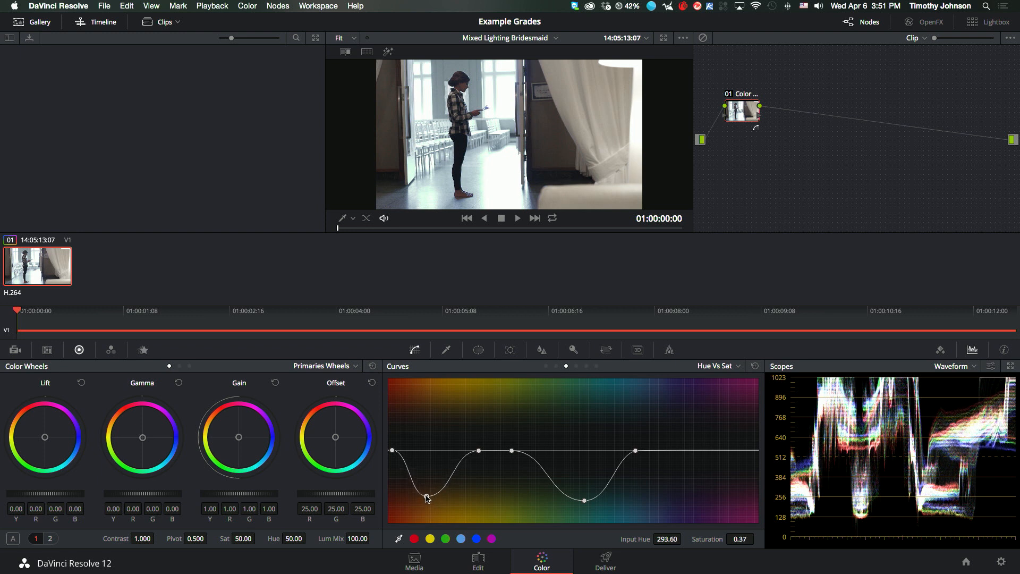
pyautogui.moveTo(425, 494); pyautogui.dragTo(422, 498)
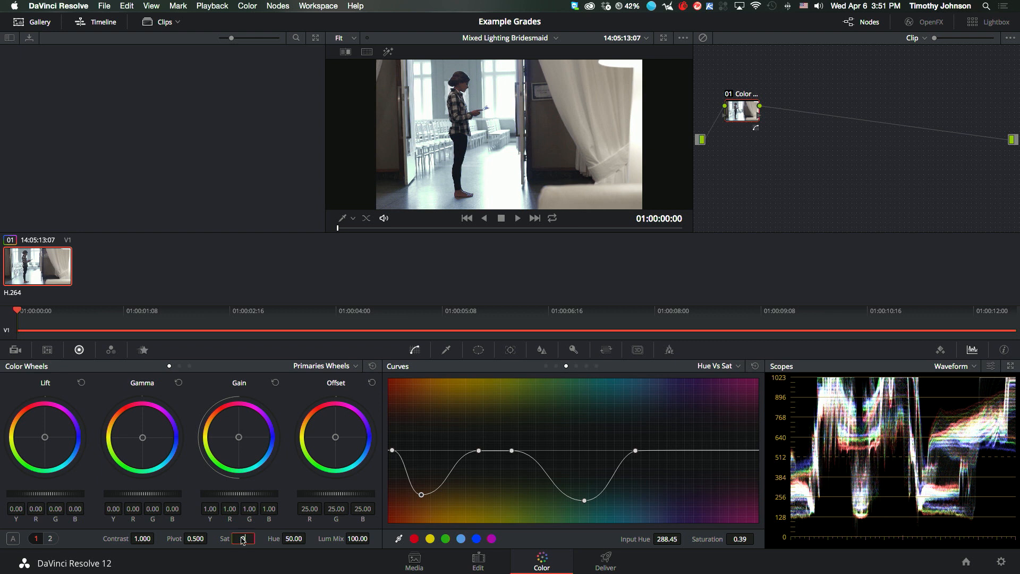
pyautogui.write('0.00')
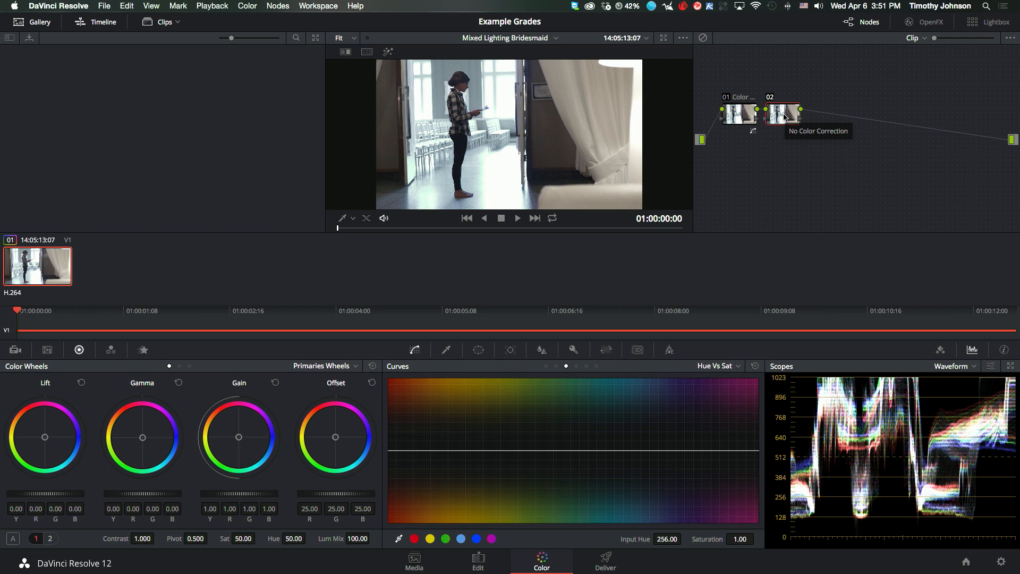
# - Label the new second node 'Vig' and bring up its Window palette
pyautogui.click(788, 113)
pyautogui.write('Vig')
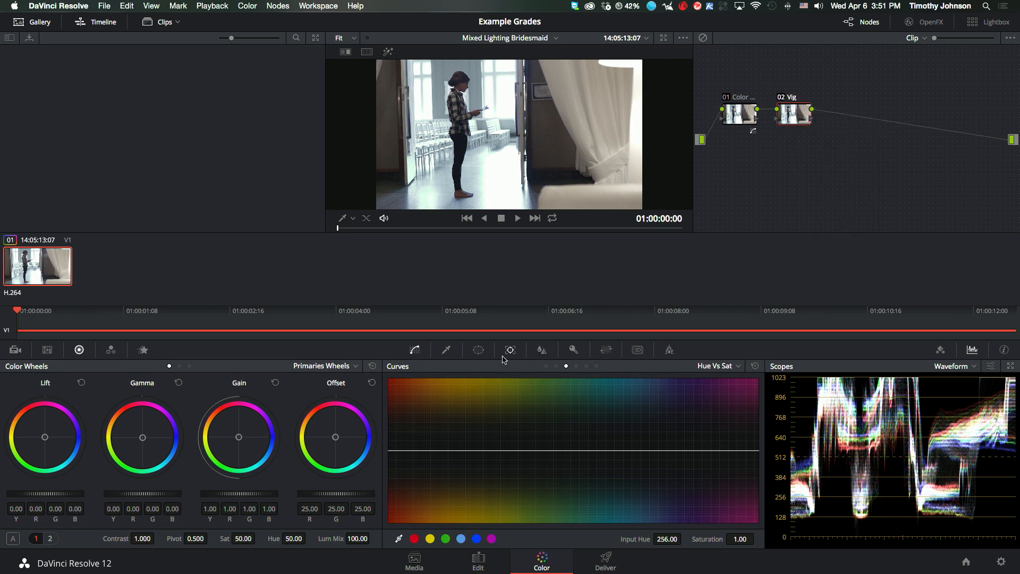
pyautogui.click(477, 350)
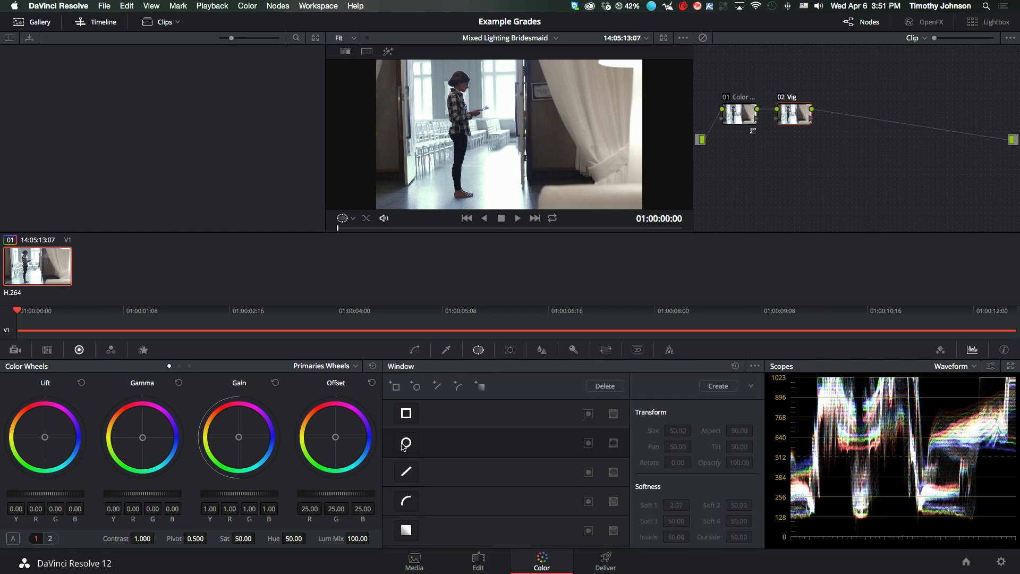
# - Add a softened Circle window around the bridesmaid, then move to the Qualifier palette
pyautogui.click(405, 443)
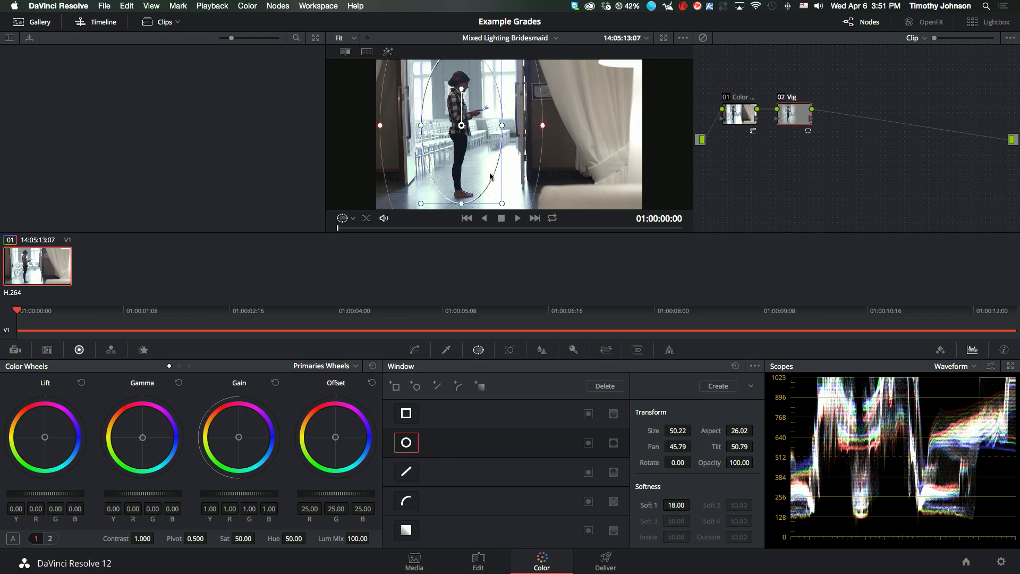
pyautogui.click(447, 349)
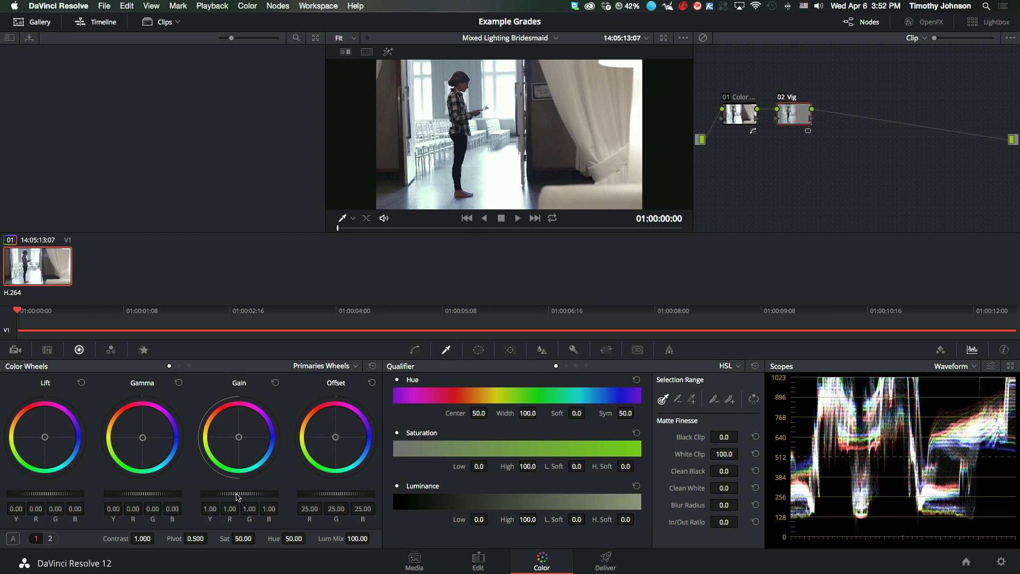
pyautogui.moveTo(386, 314)
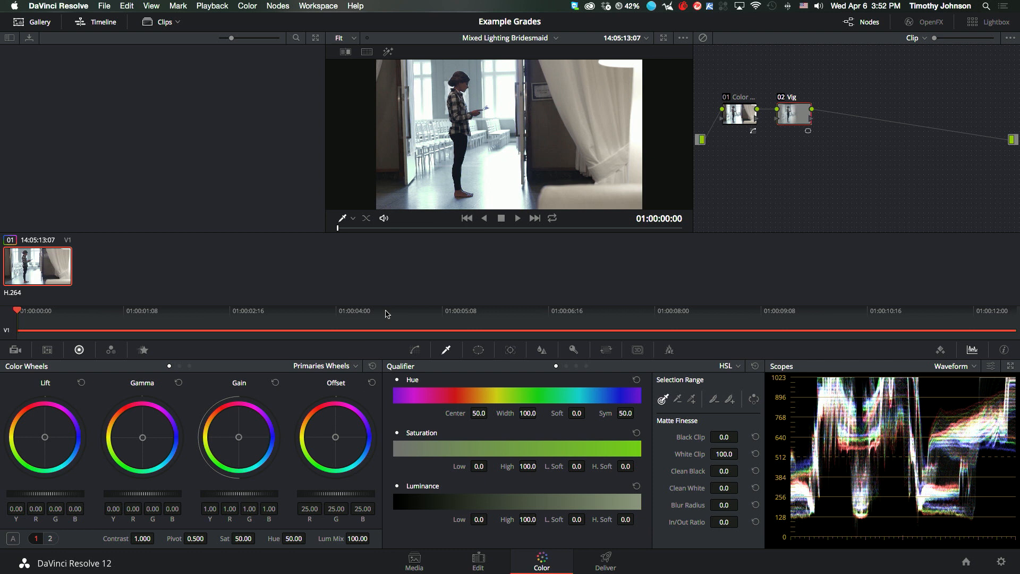
pyautogui.moveTo(269, 483)
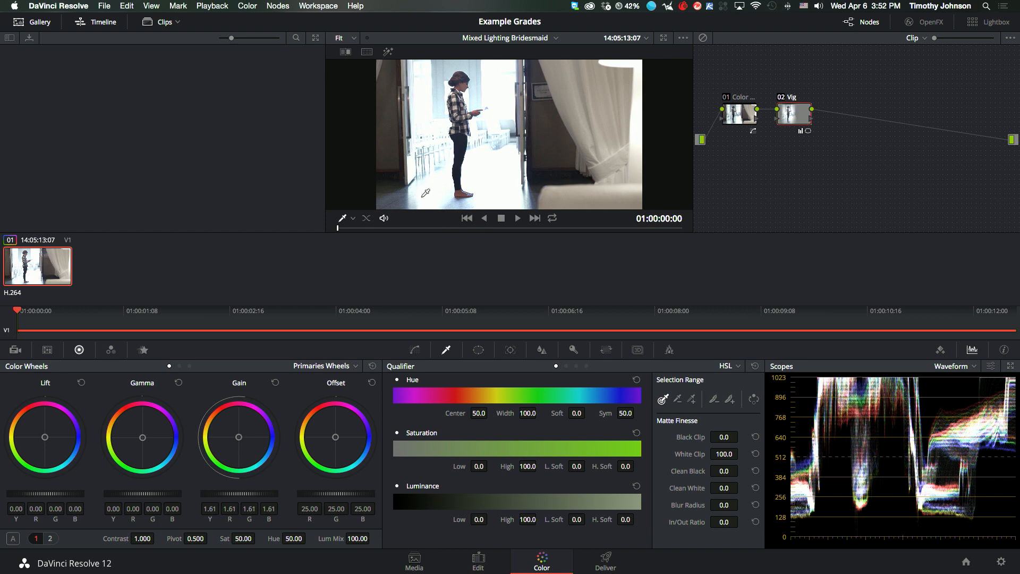
pyautogui.moveTo(396, 209)
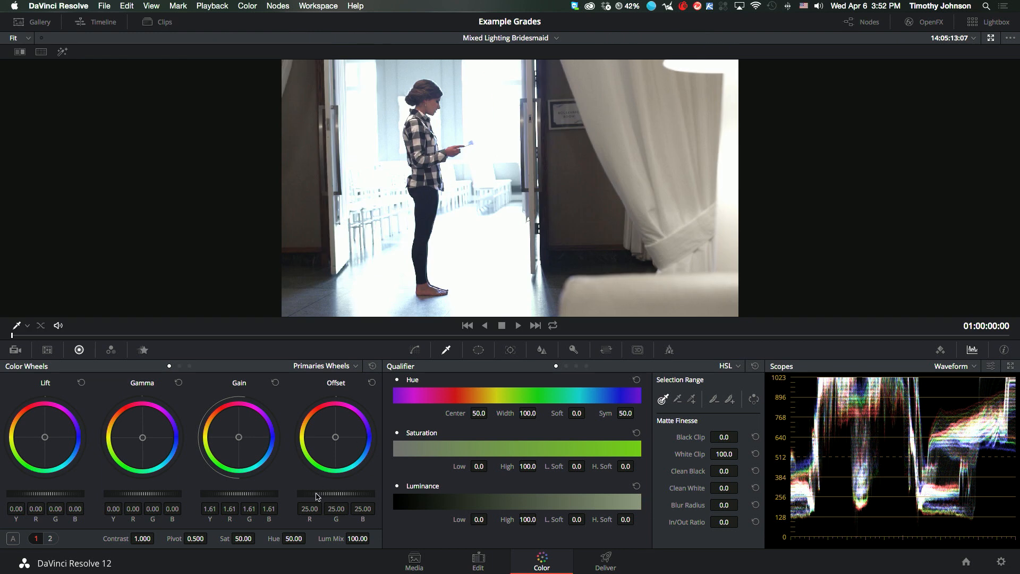
# - Brighten the midtones and highlights and deepen the shadows to lift -0.05
pyautogui.moveTo(264, 494); pyautogui.dragTo(239, 494)
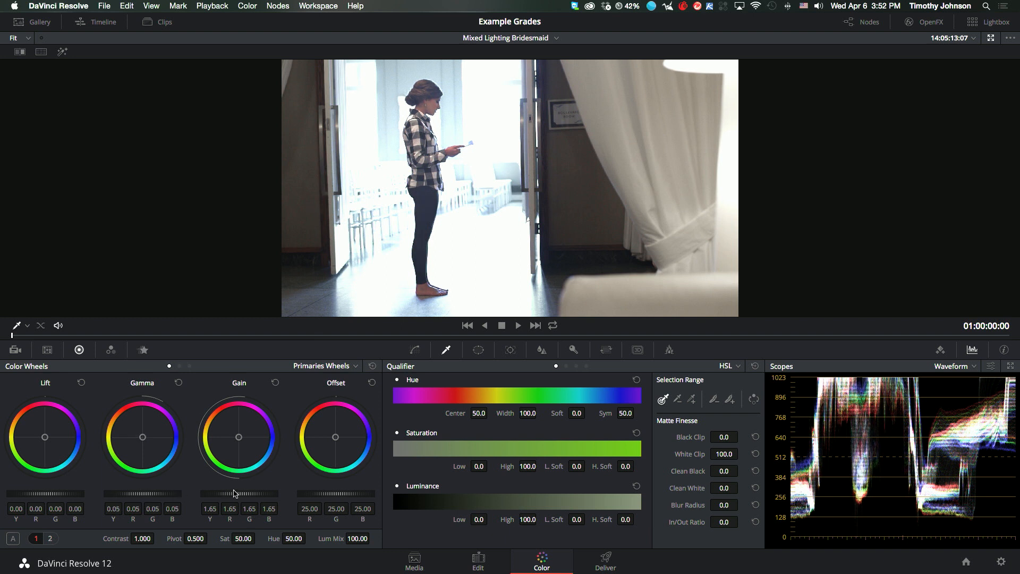
pyautogui.moveTo(57, 496)
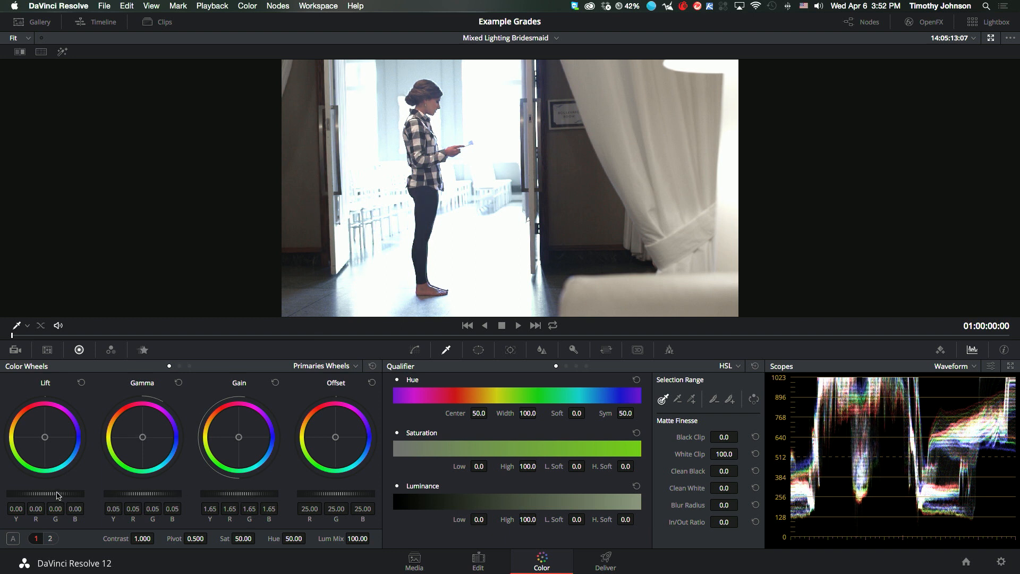
pyautogui.moveTo(59, 495); pyautogui.dragTo(10, 494)
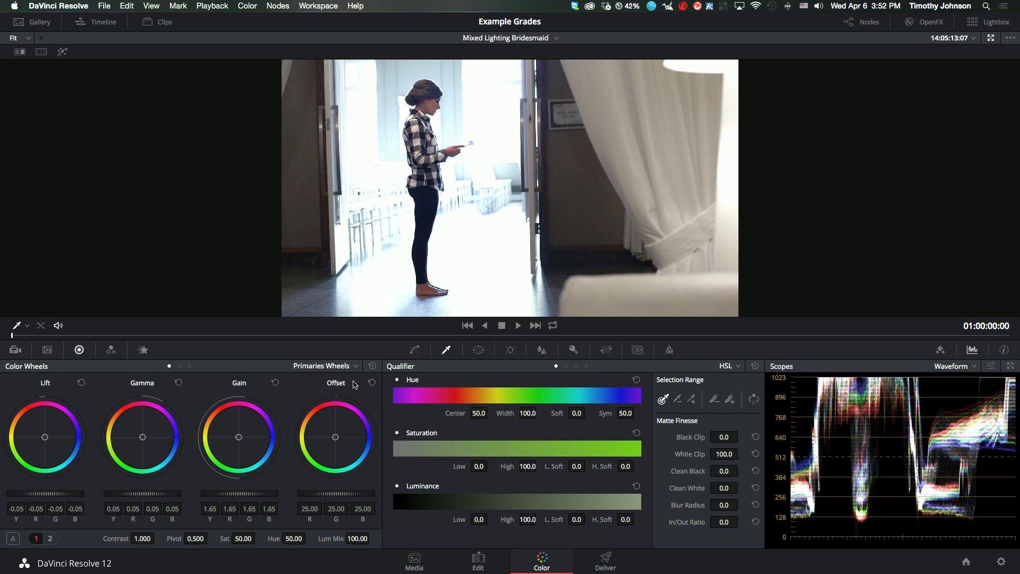
pyautogui.click(324, 365)
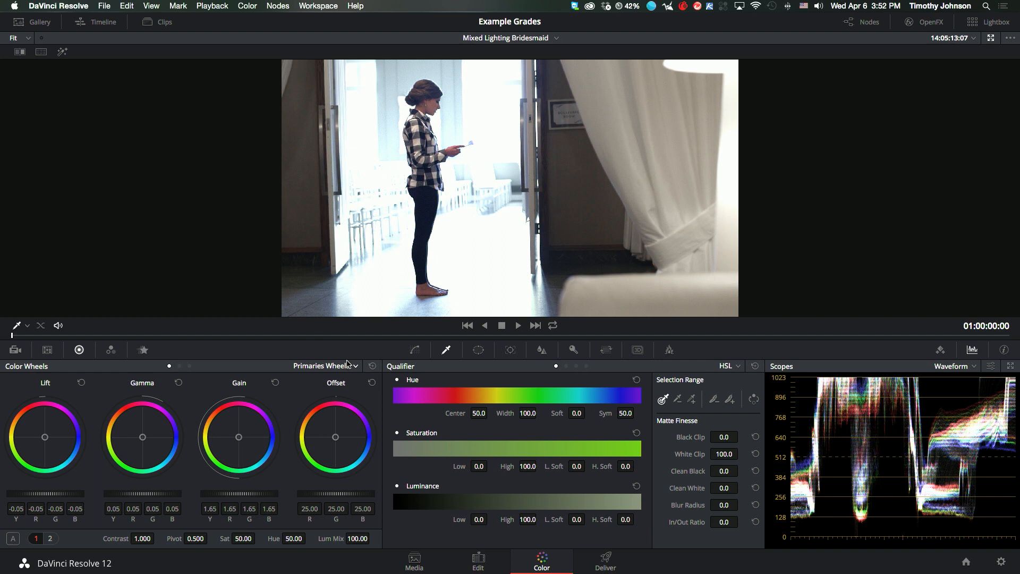
# - Switch the wheels to Log mode and pull the Highlight master down to -0.33
pyautogui.click(325, 366)
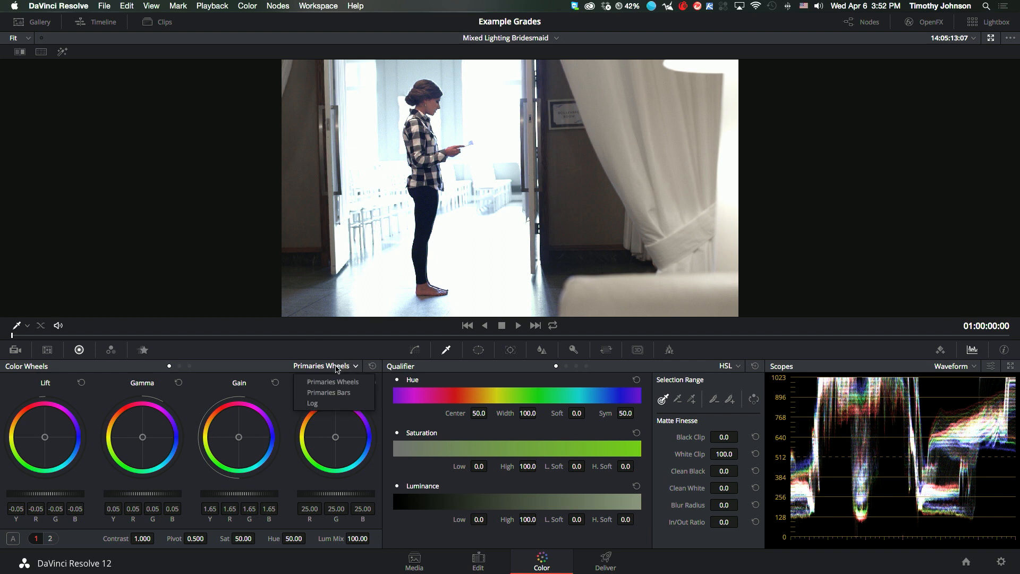
pyautogui.click(313, 403)
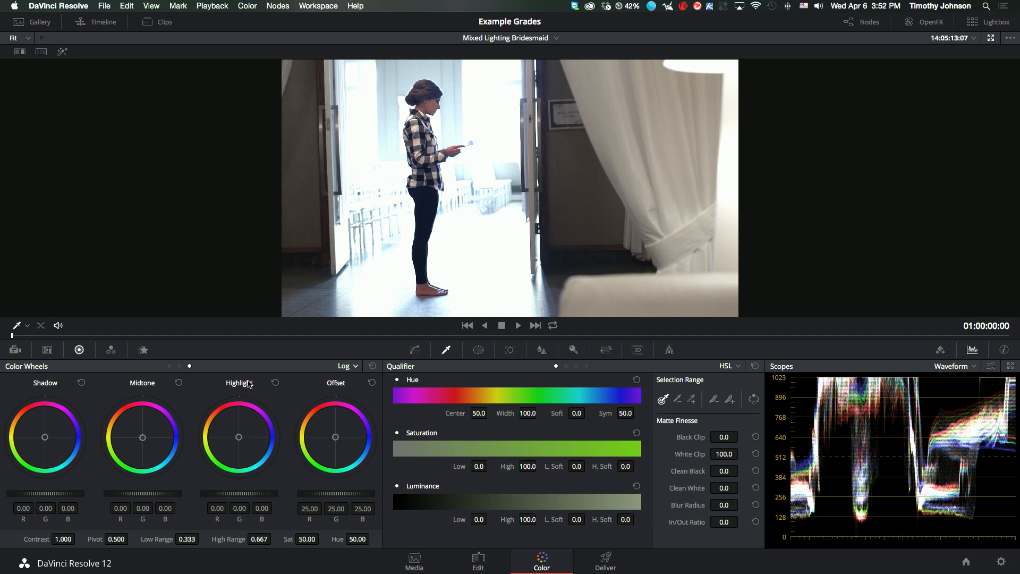
pyautogui.moveTo(128, 401)
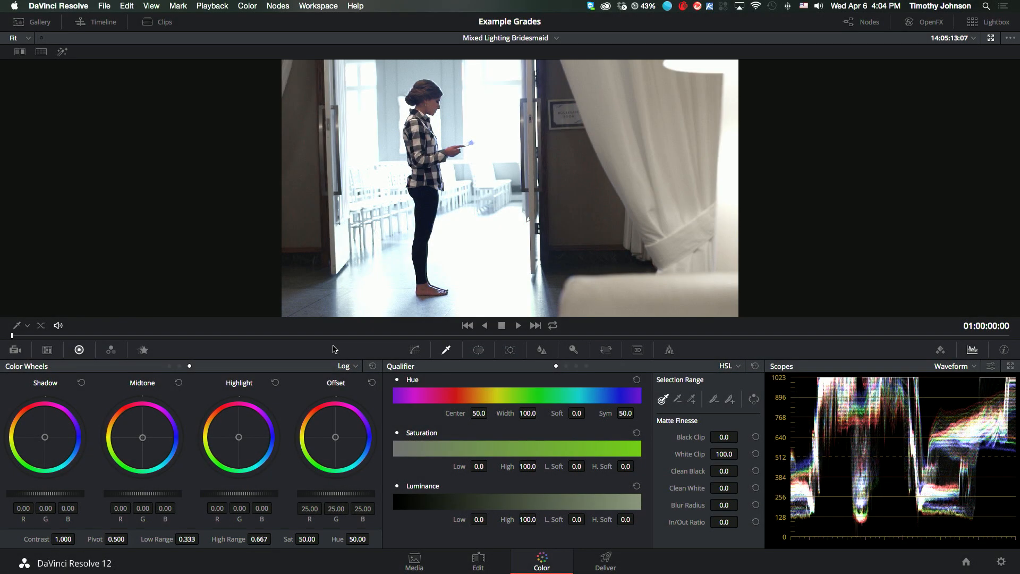
pyautogui.moveTo(334, 371)
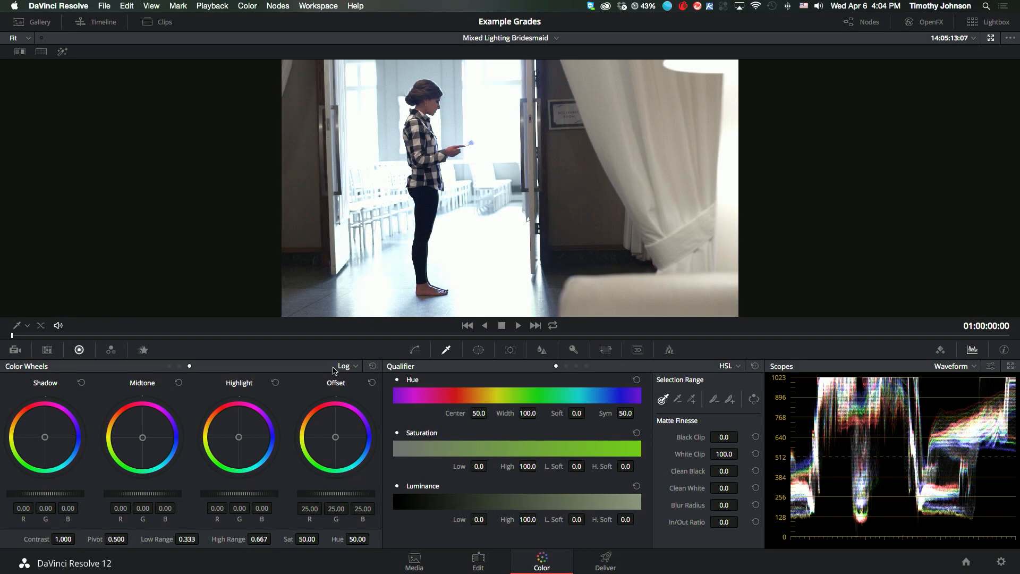
pyautogui.click(345, 366)
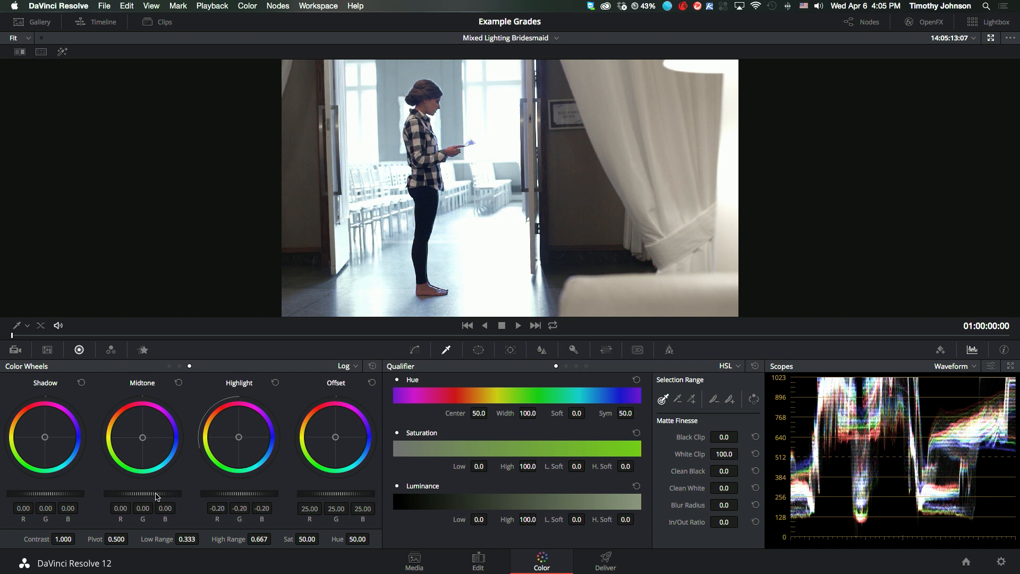
pyautogui.moveTo(398, 320)
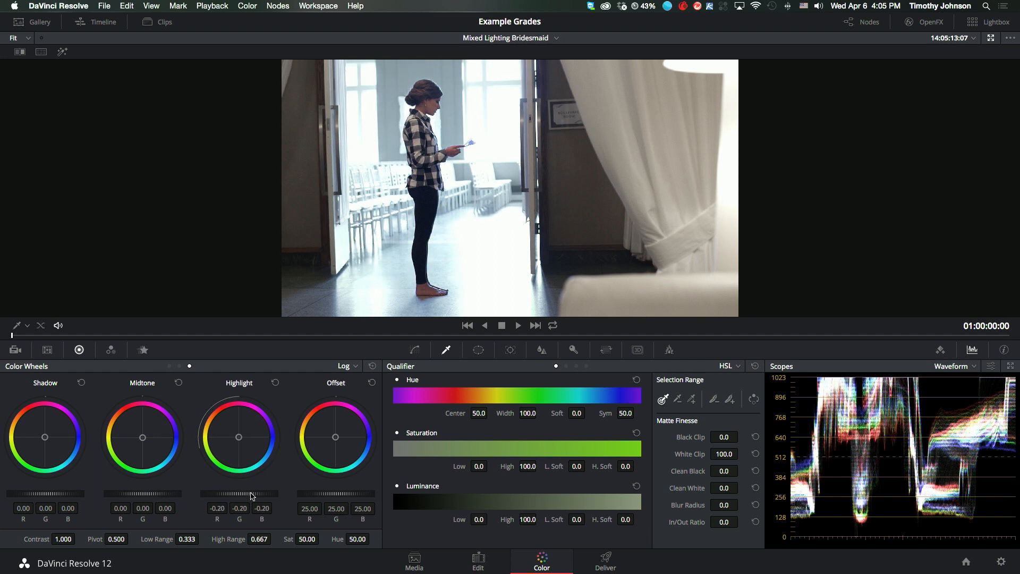
pyautogui.moveTo(251, 496); pyautogui.dragTo(246, 493)
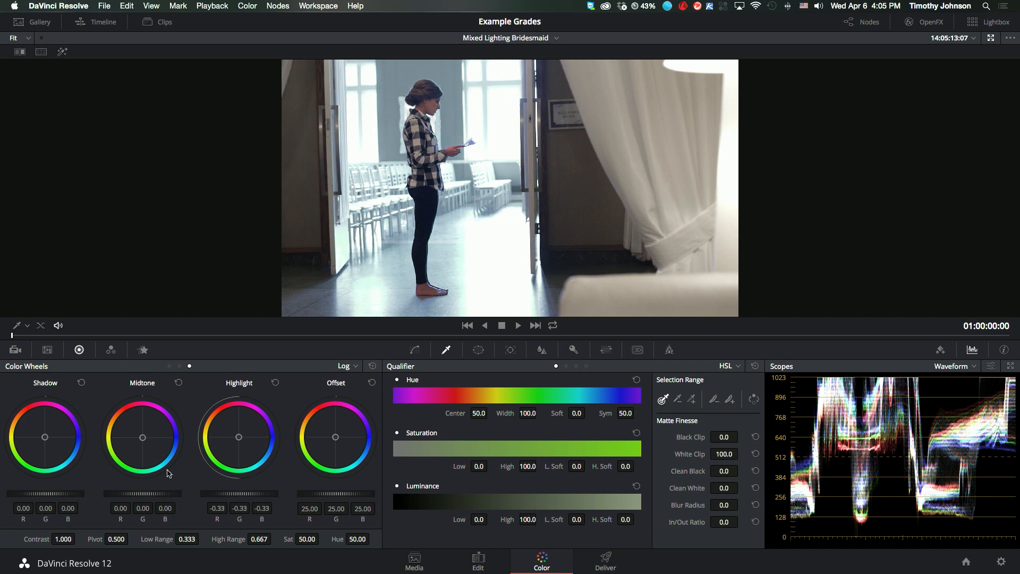
# - Compare briefly in Primaries Wheels, then return to the Log wheels
pyautogui.click(346, 365)
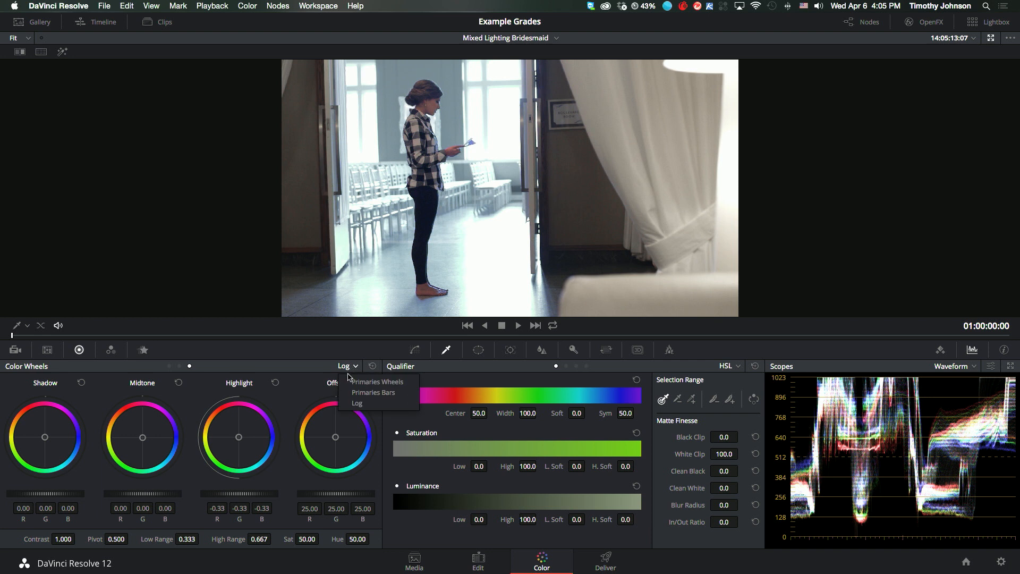
pyautogui.click(376, 381)
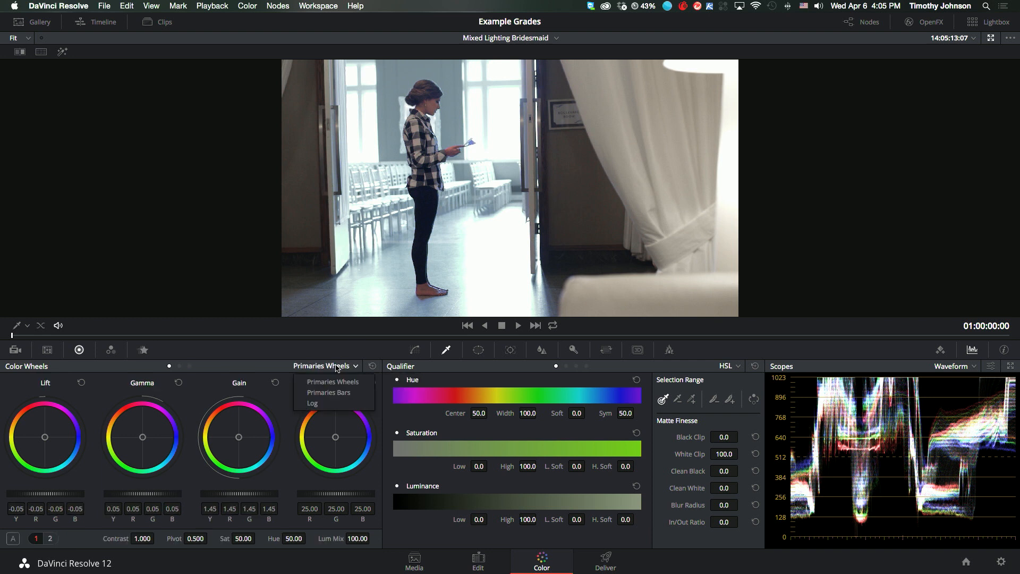
pyautogui.click(311, 403)
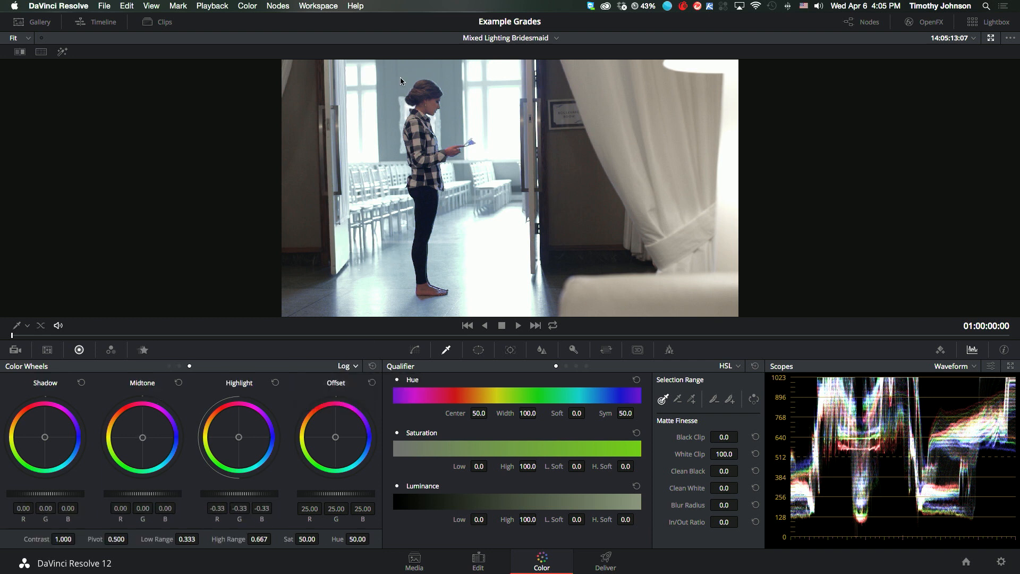
pyautogui.moveTo(453, 261)
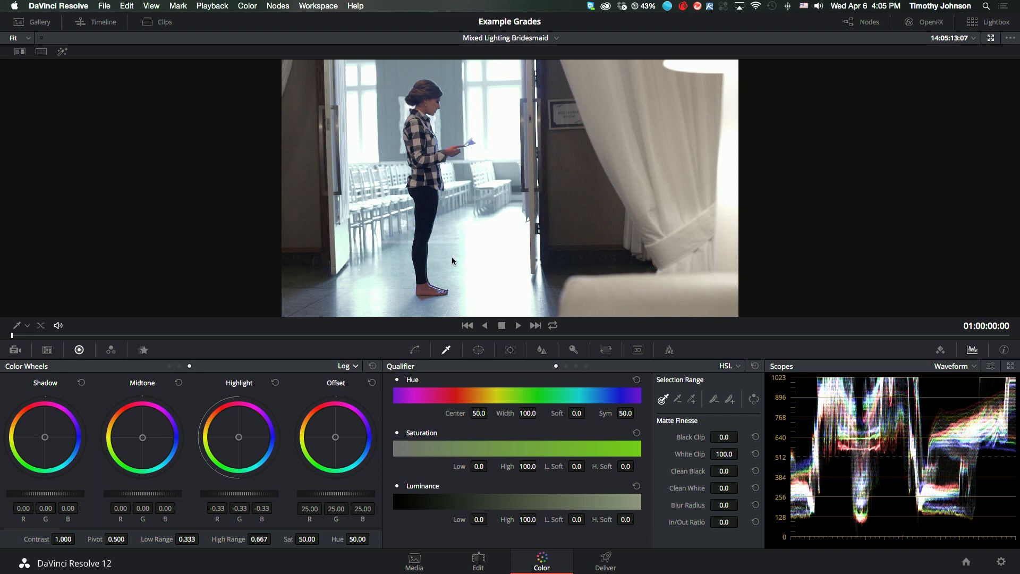
pyautogui.moveTo(372, 196)
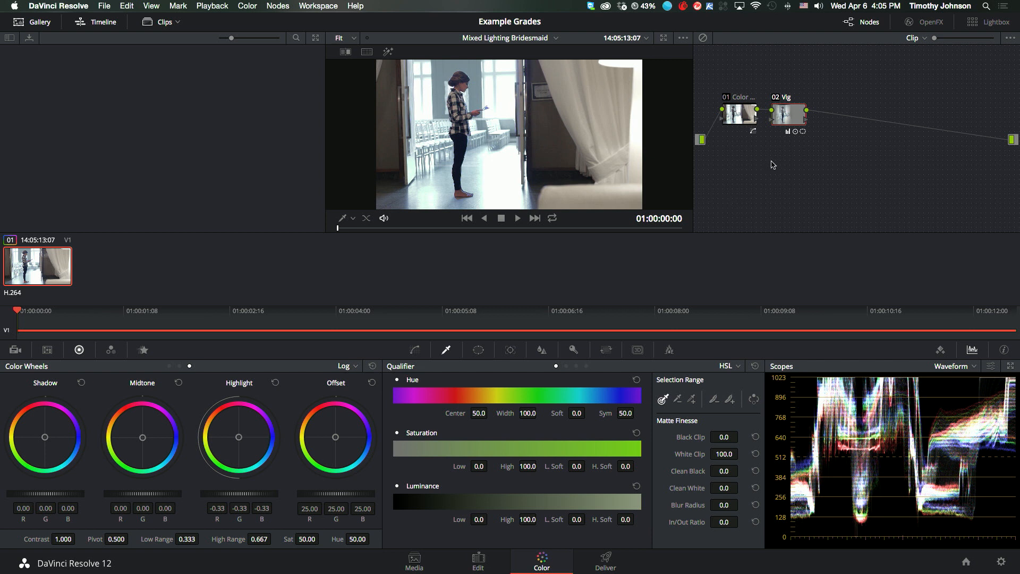
pyautogui.moveTo(774, 144)
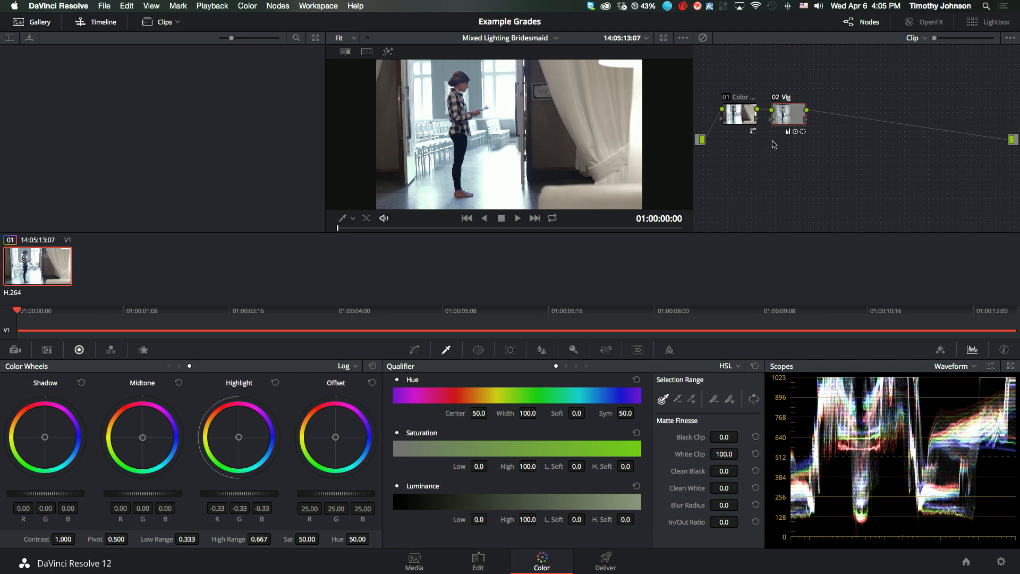
# - Add an Outside node after Vig and switch its wheels to Primaries
pyautogui.rightClick(788, 114)
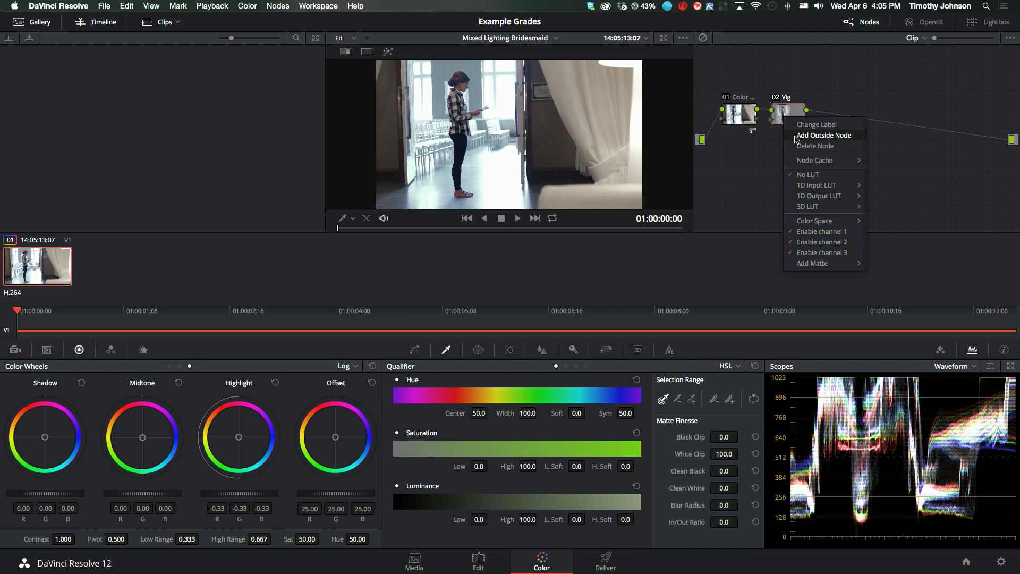
pyautogui.click(825, 135)
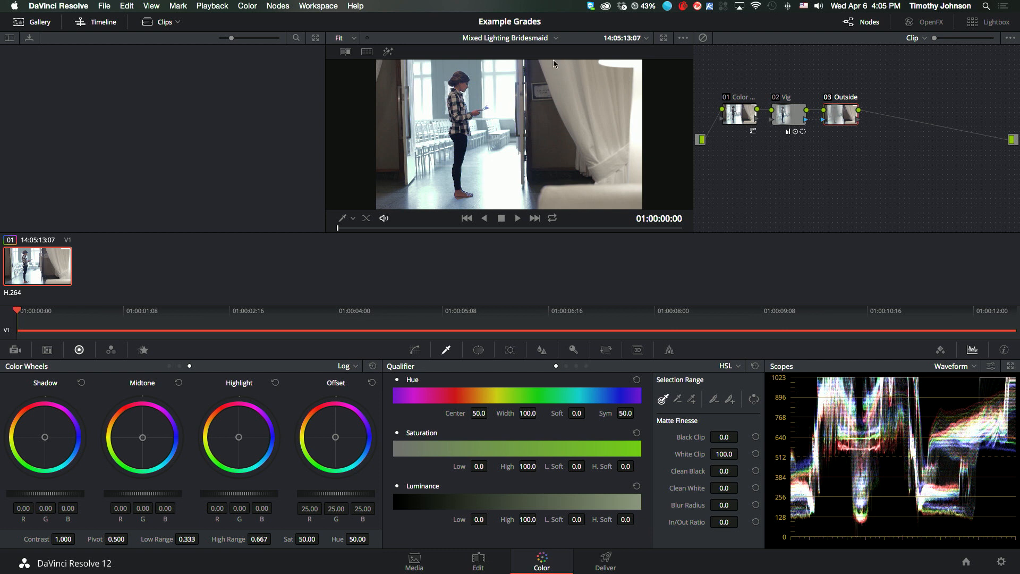
pyautogui.moveTo(488, 305)
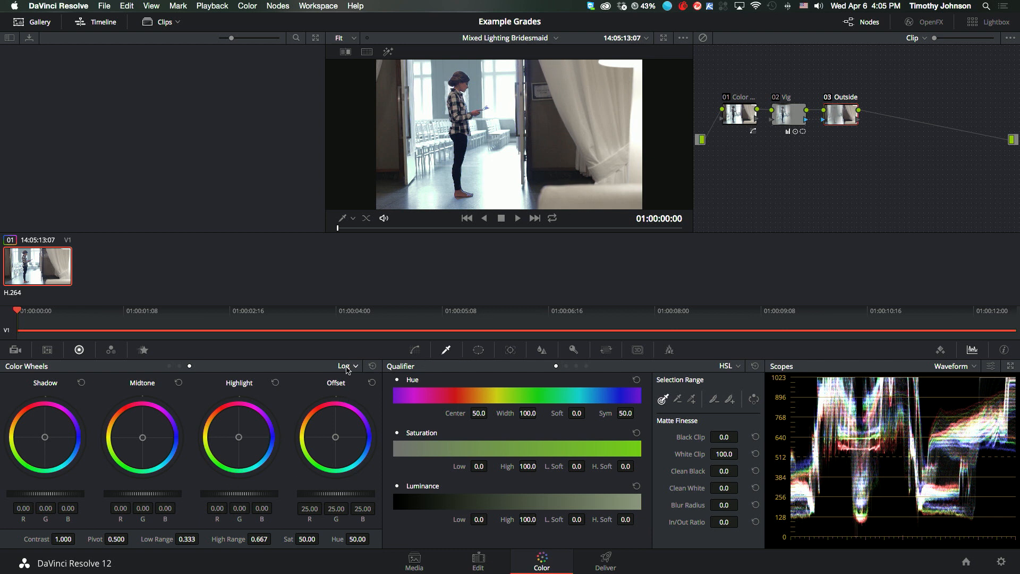
pyautogui.click(346, 365)
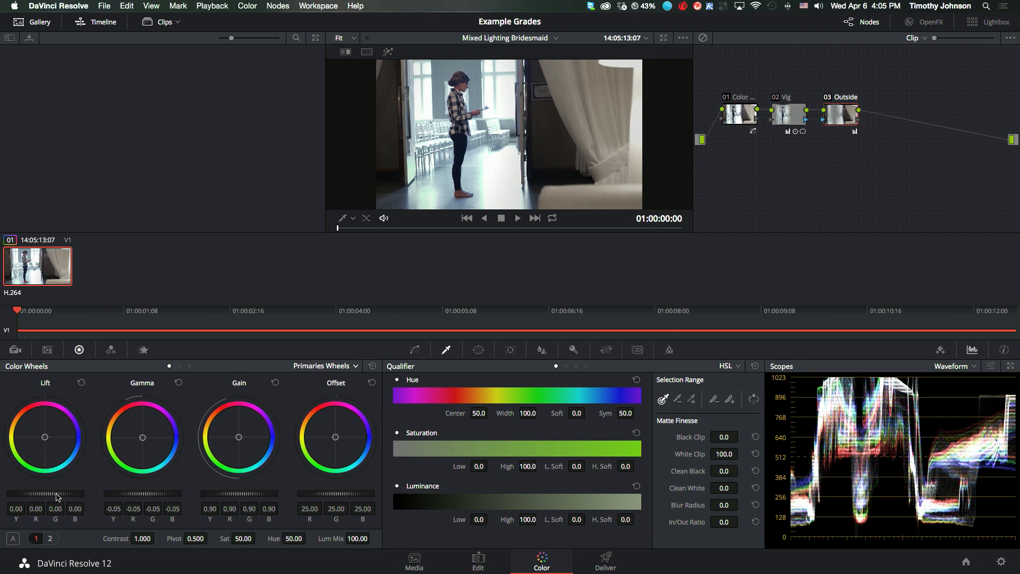
# - Darken the surroundings: lift -0.02, gamma -0.05, gain 0.90 on the Outside node
pyautogui.moveTo(61, 495); pyautogui.dragTo(33, 494)
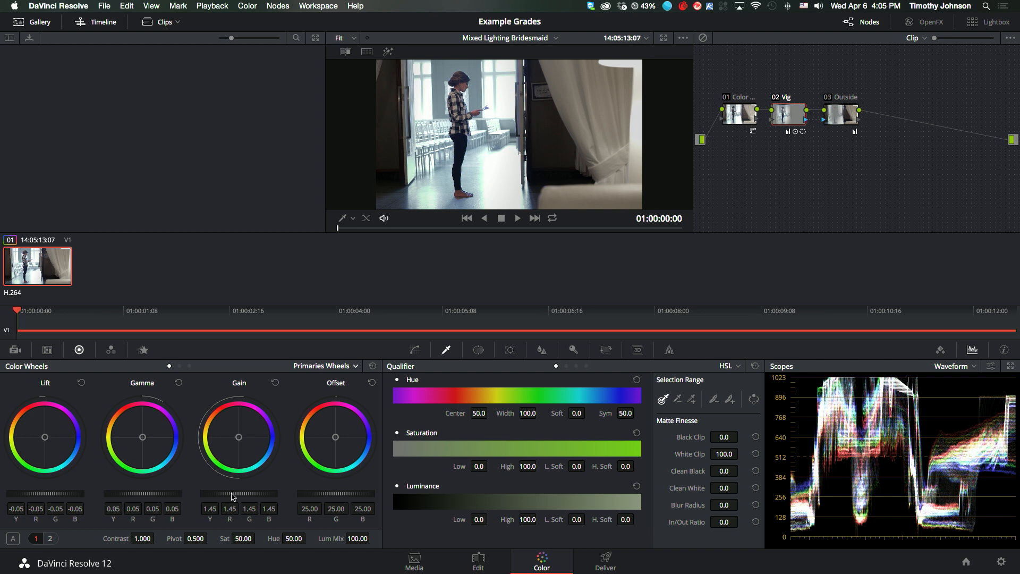
pyautogui.moveTo(231, 494); pyautogui.dragTo(273, 495)
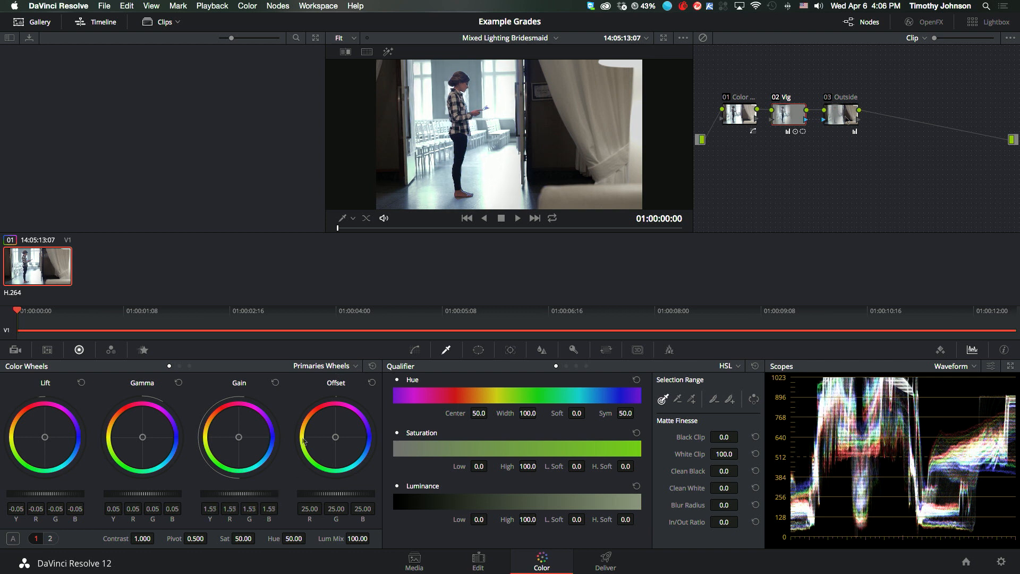
pyautogui.click(840, 115)
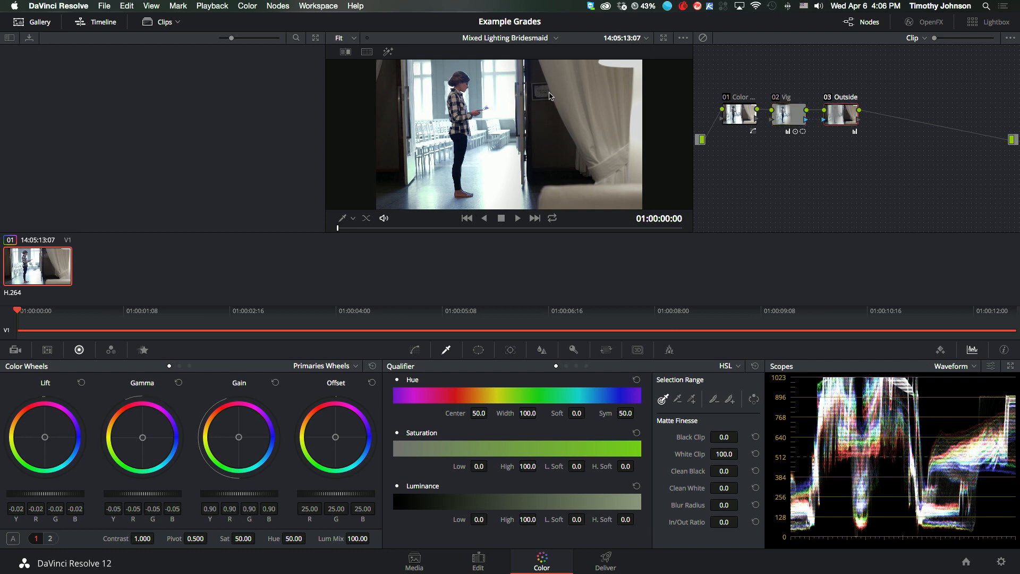
pyautogui.moveTo(463, 85)
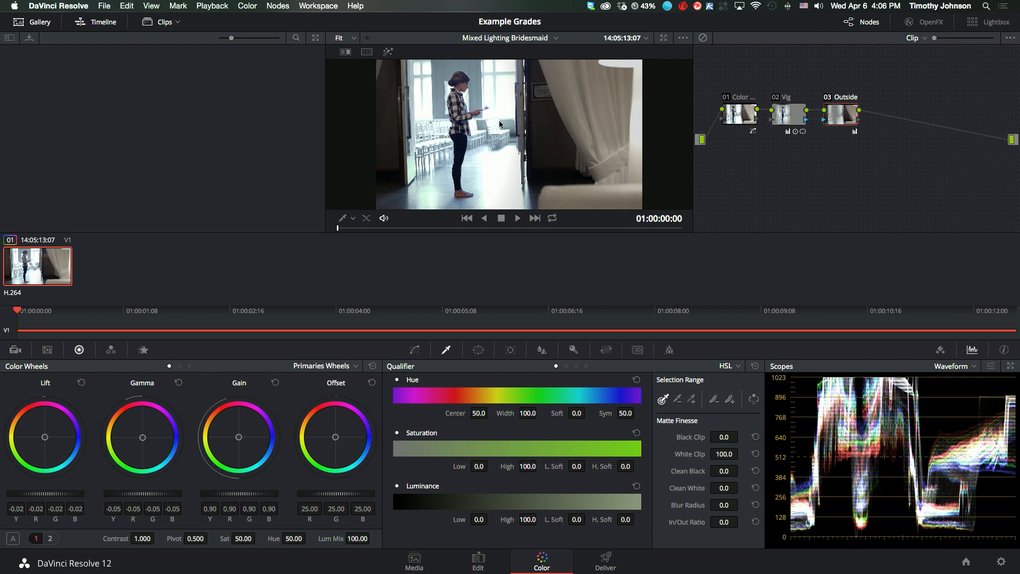
pyautogui.moveTo(497, 172)
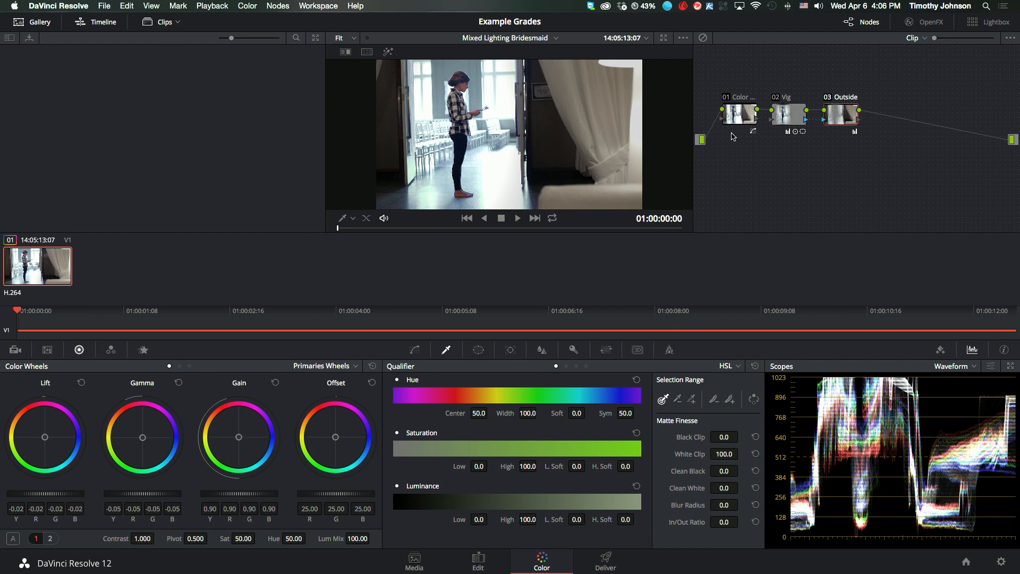
# - Add a serial 'Skin' node, enlarge the viewer and pick the qualifier eyedropper to sample skin
pyautogui.rightClick(886, 114)
pyautogui.write('Skin')
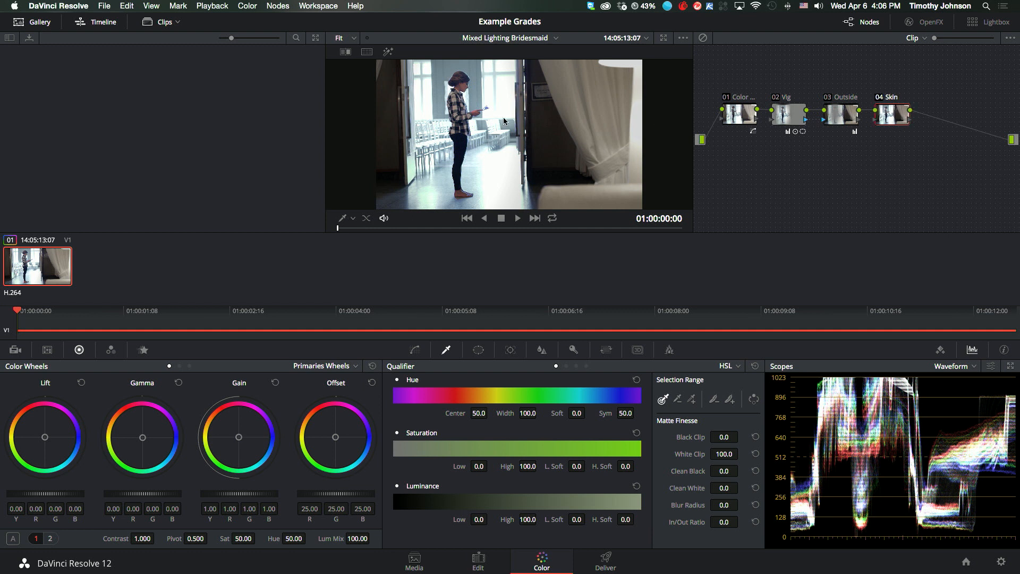
pyautogui.moveTo(474, 104)
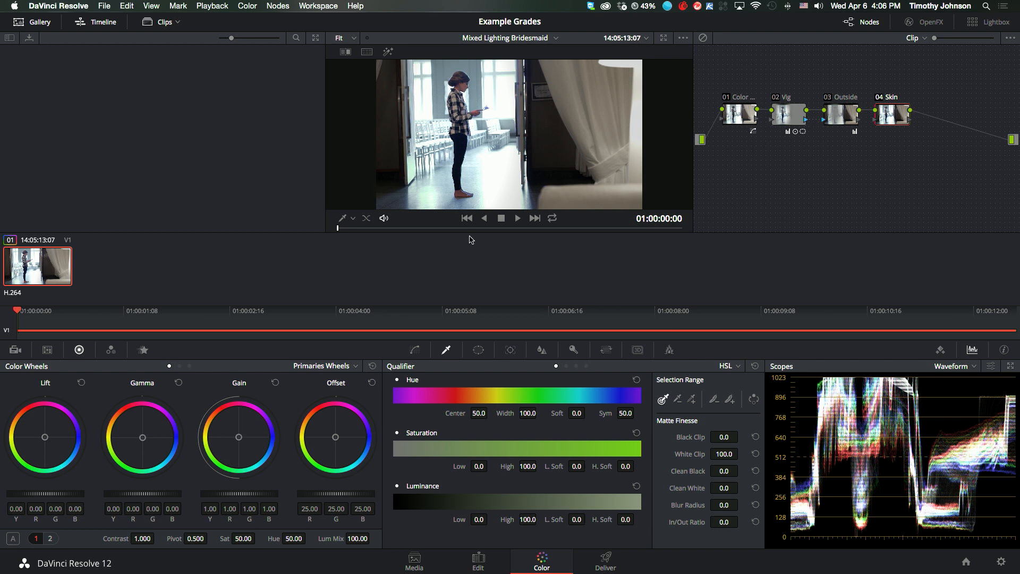
pyautogui.click(664, 38)
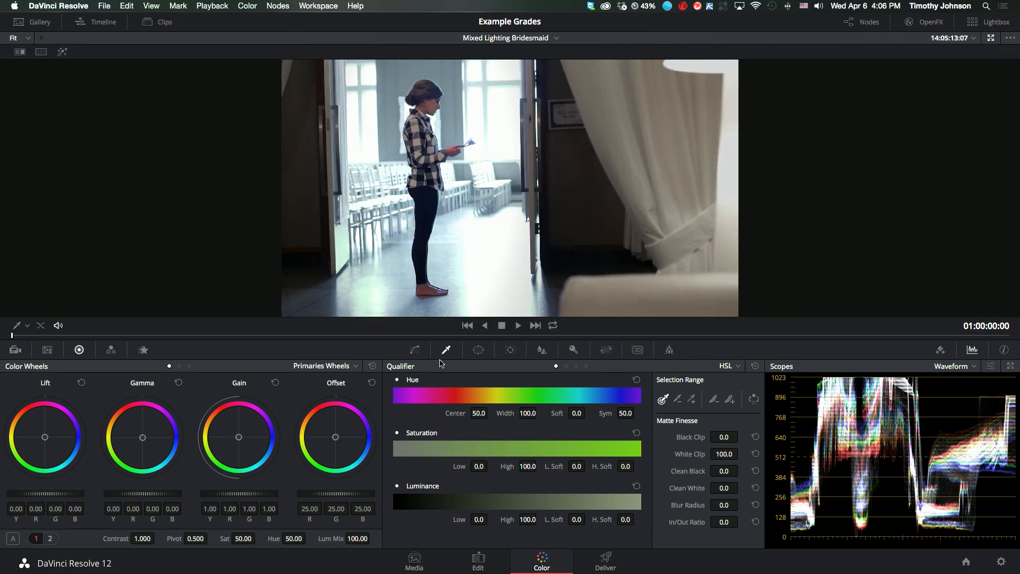
pyautogui.click(28, 325)
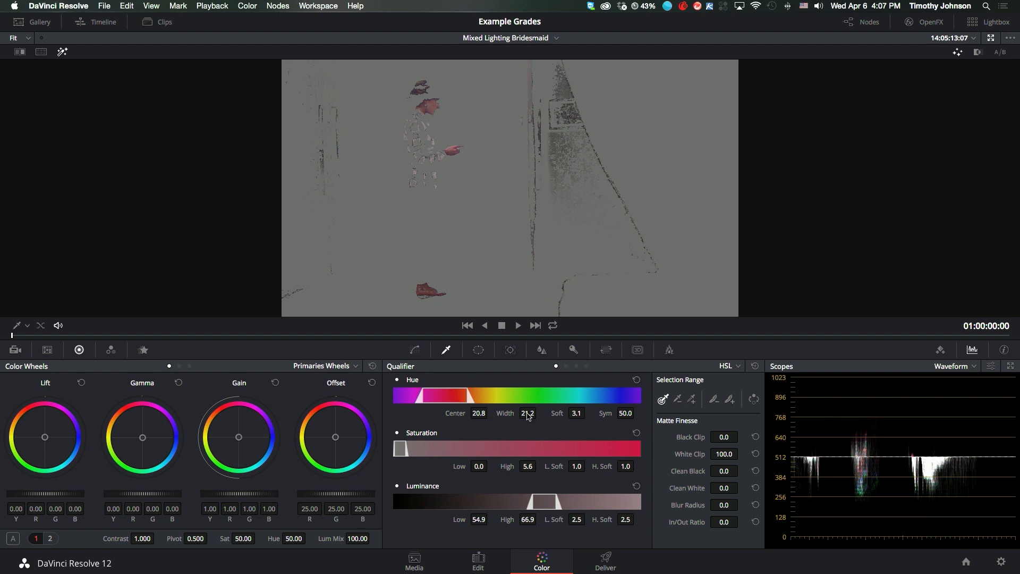
# - Narrow hue width to 20.5, lower luminance high to 61.6 and raise saturation low to 1.9
pyautogui.click(538, 410)
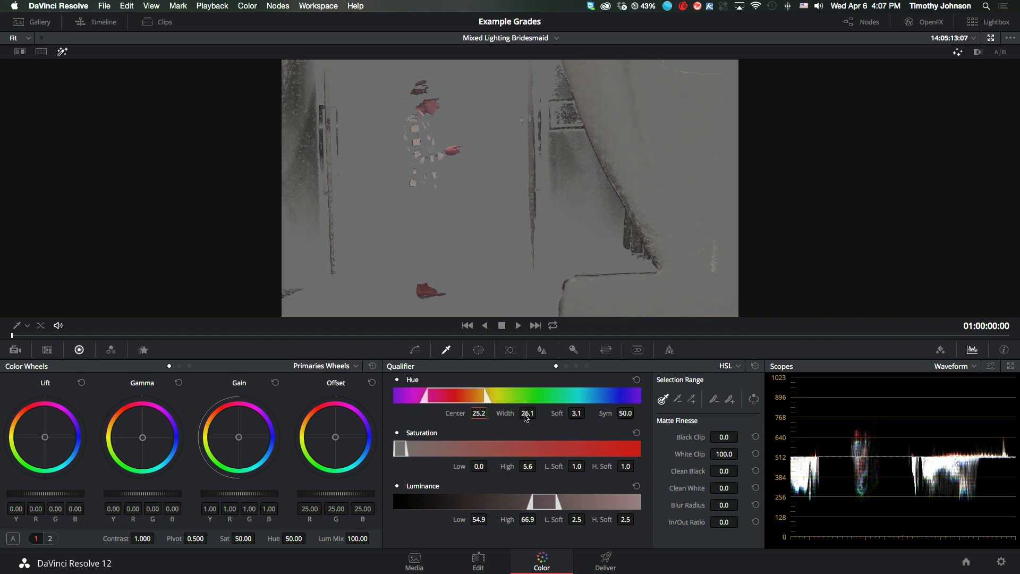
pyautogui.moveTo(529, 413); pyautogui.dragTo(514, 412)
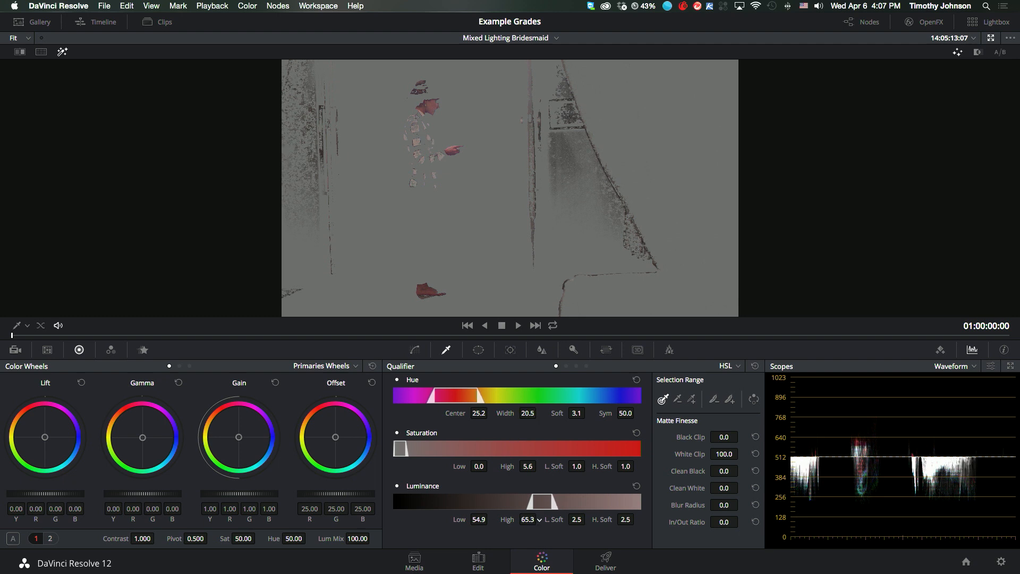
pyautogui.moveTo(528, 520); pyautogui.dragTo(526, 523)
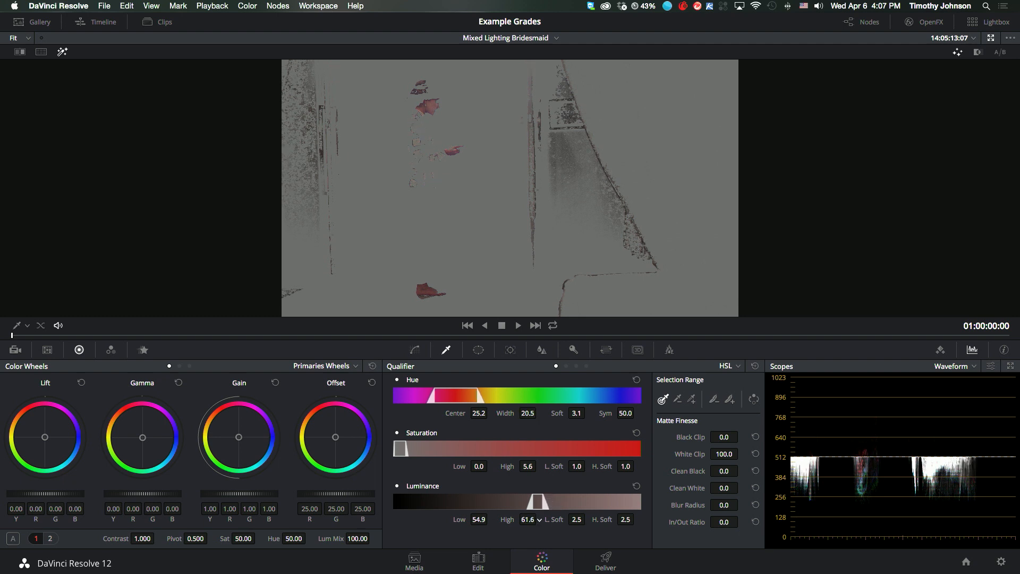
pyautogui.click(490, 464)
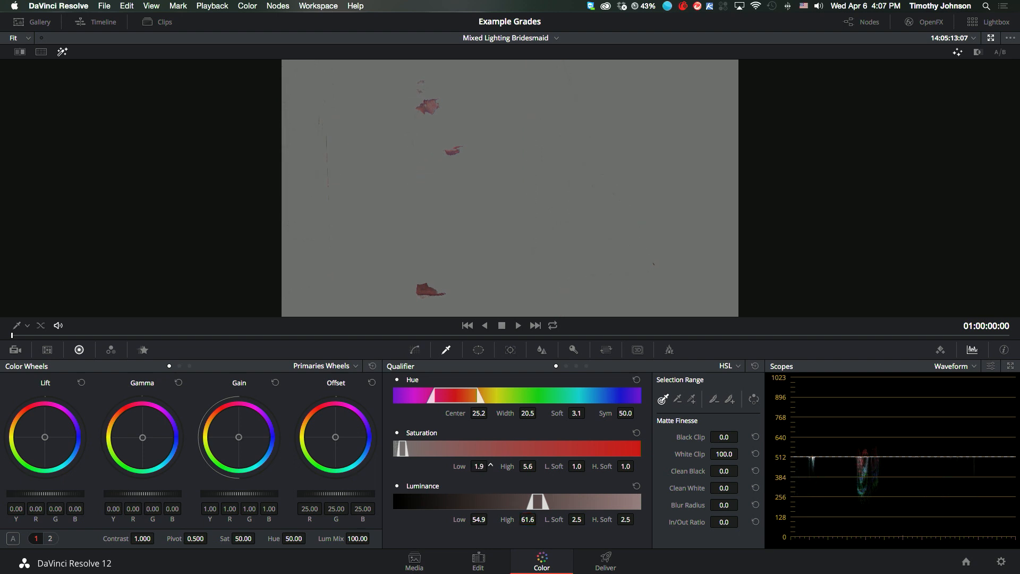
pyautogui.click(480, 466)
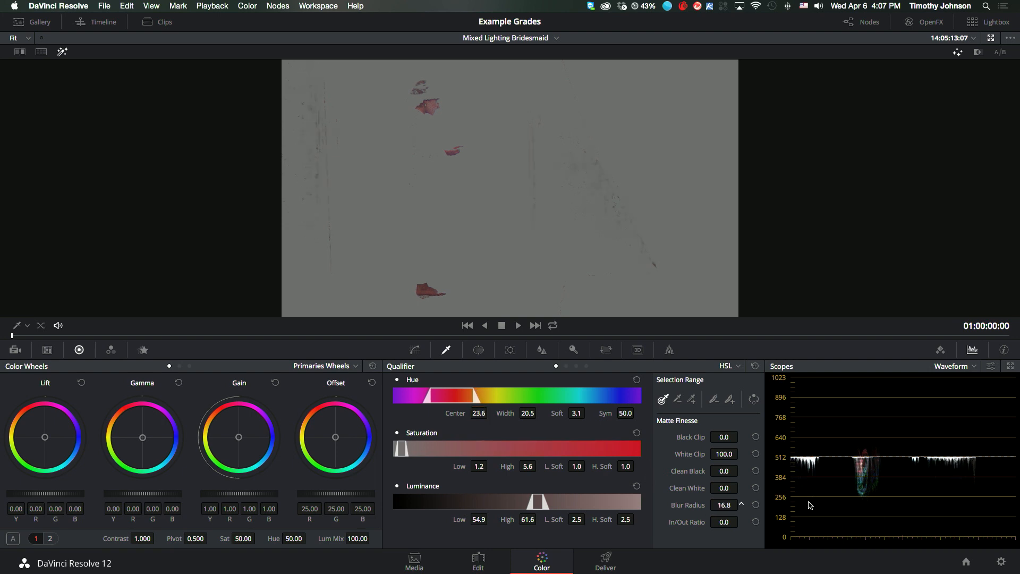
# - Lower the skin matte's blur and tighten its clip and Clean Black/White values to remove speckles
pyautogui.click(741, 508)
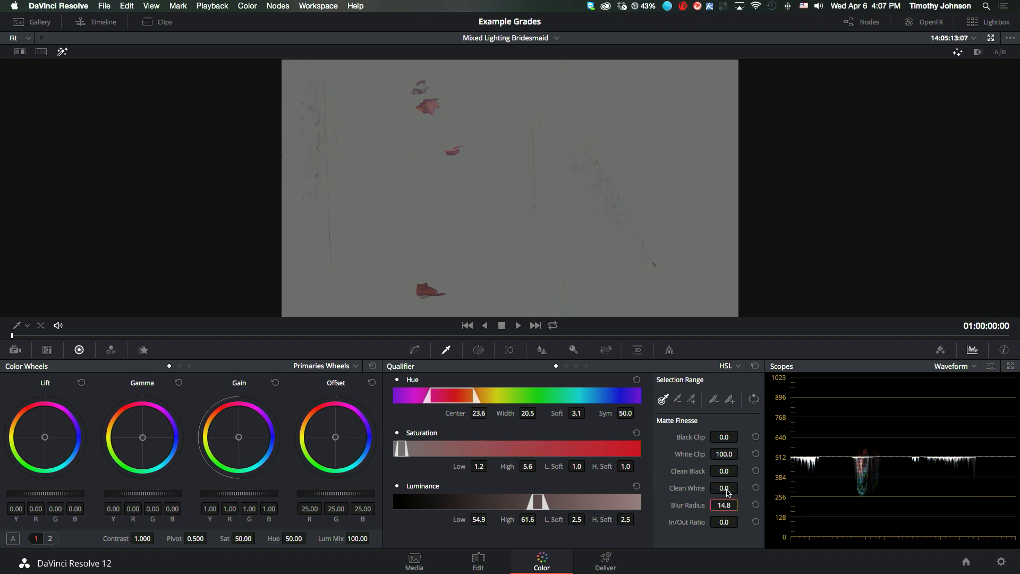
pyautogui.click(741, 485)
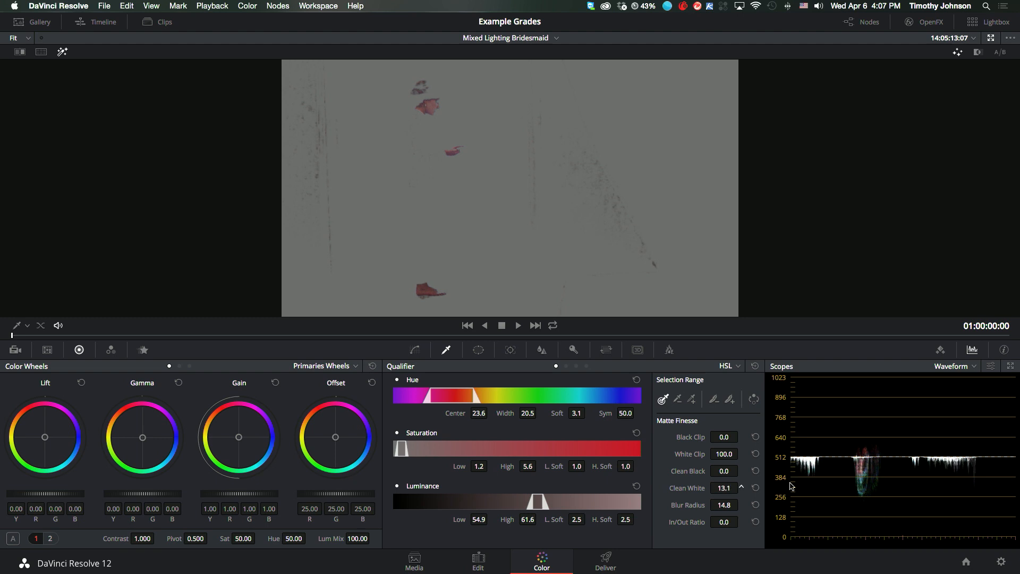
pyautogui.click(741, 484)
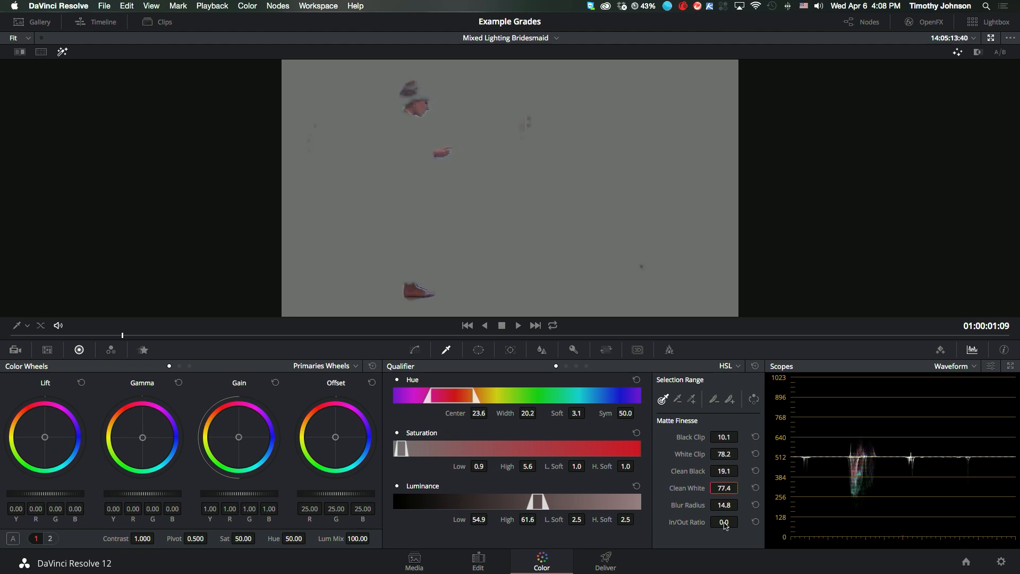
# - Shrink the skin matte edges with an In/Out Ratio around -62
pyautogui.click(724, 522)
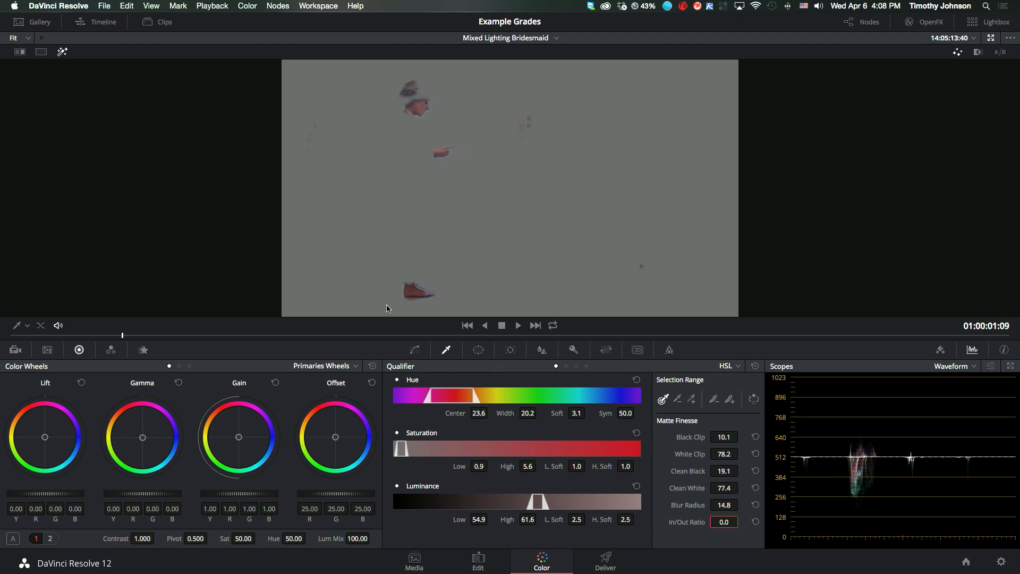
pyautogui.moveTo(443, 170)
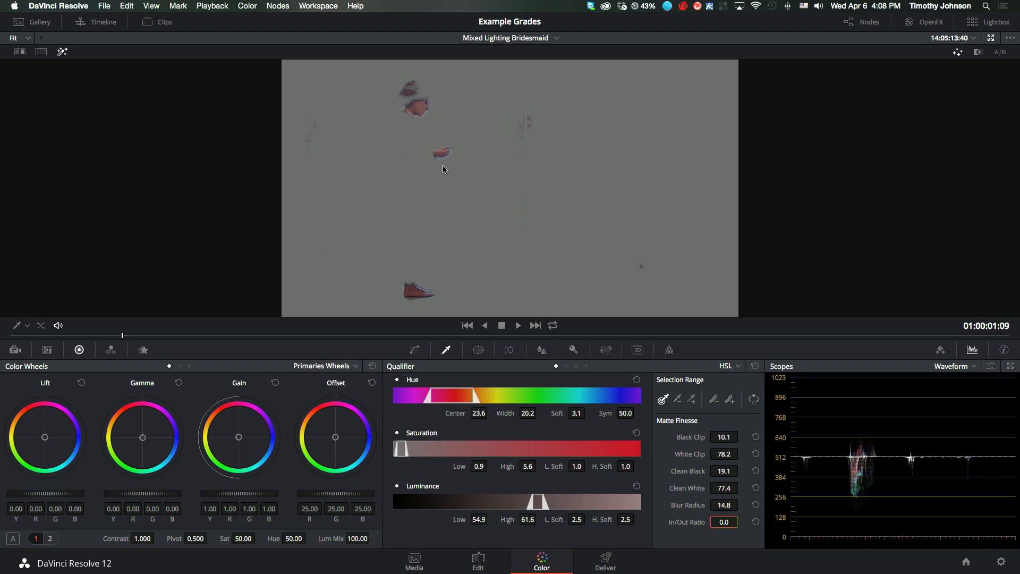
pyautogui.moveTo(415, 117)
pyautogui.write('-47.6')
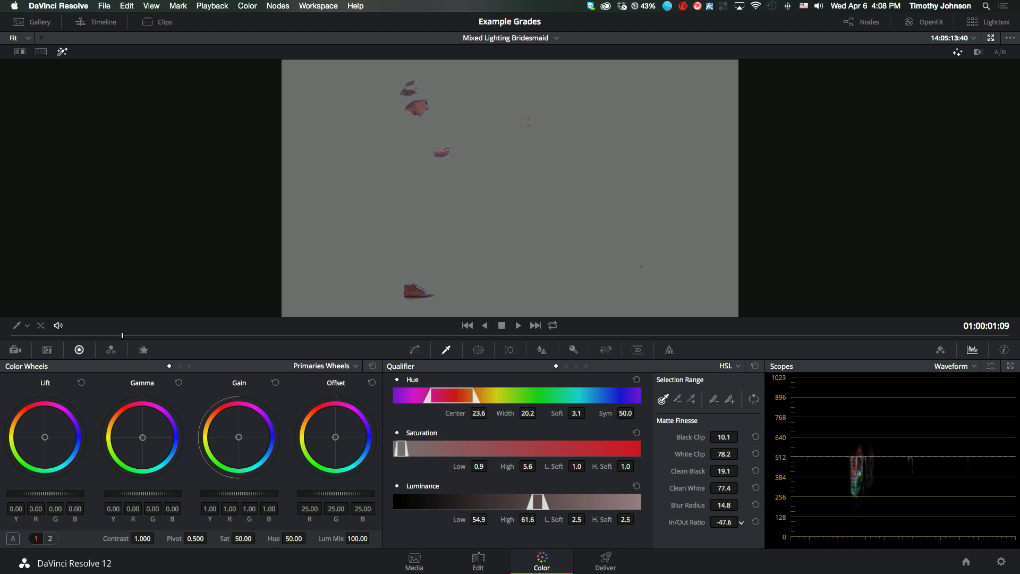
pyautogui.click(724, 522)
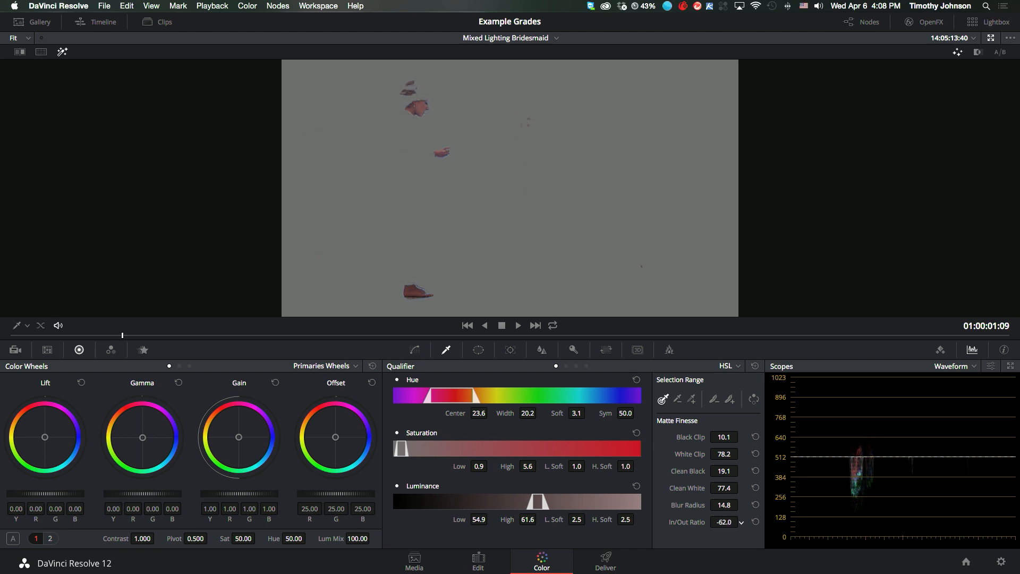
pyautogui.click(723, 521)
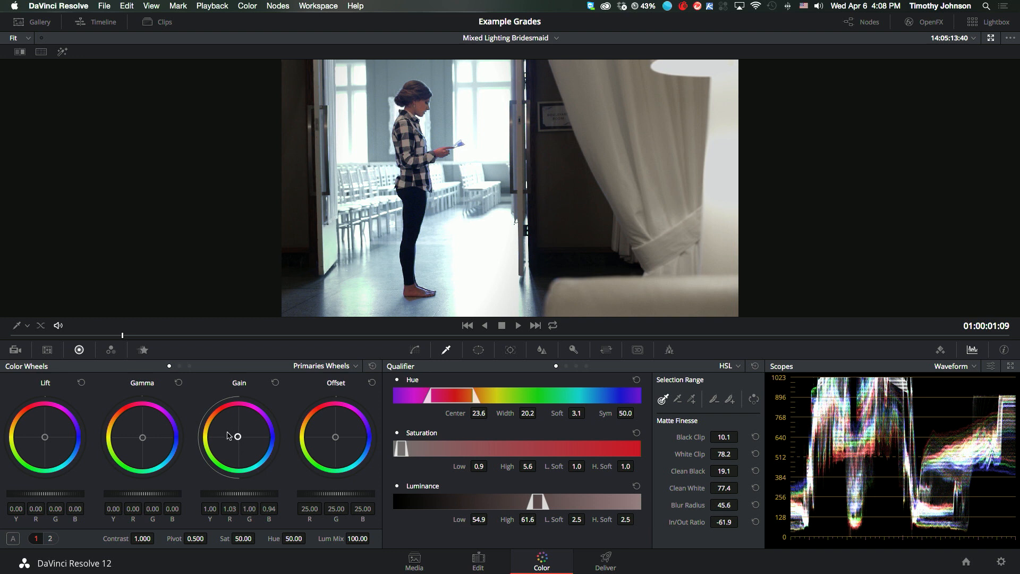
# - Push the Gain wheel toward red/yellow (about R 1.03, B 0.94) to warm the isolated skin
pyautogui.moveTo(238, 436); pyautogui.dragTo(236, 434)
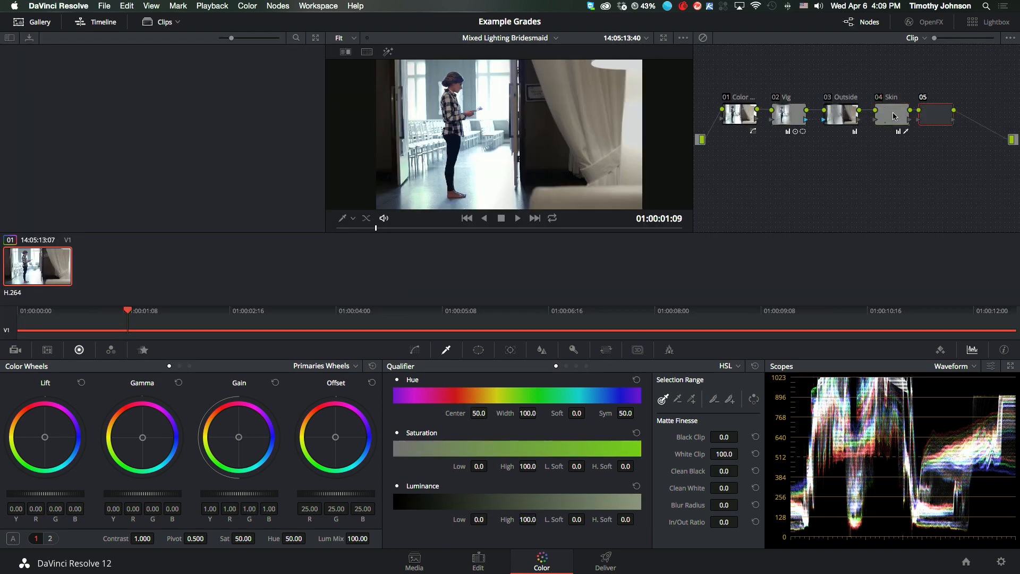
# - Label the fifth node Final and give it Gain 1.05 and Lift -0.02
pyautogui.click(935, 116)
pyautogui.write('Final')
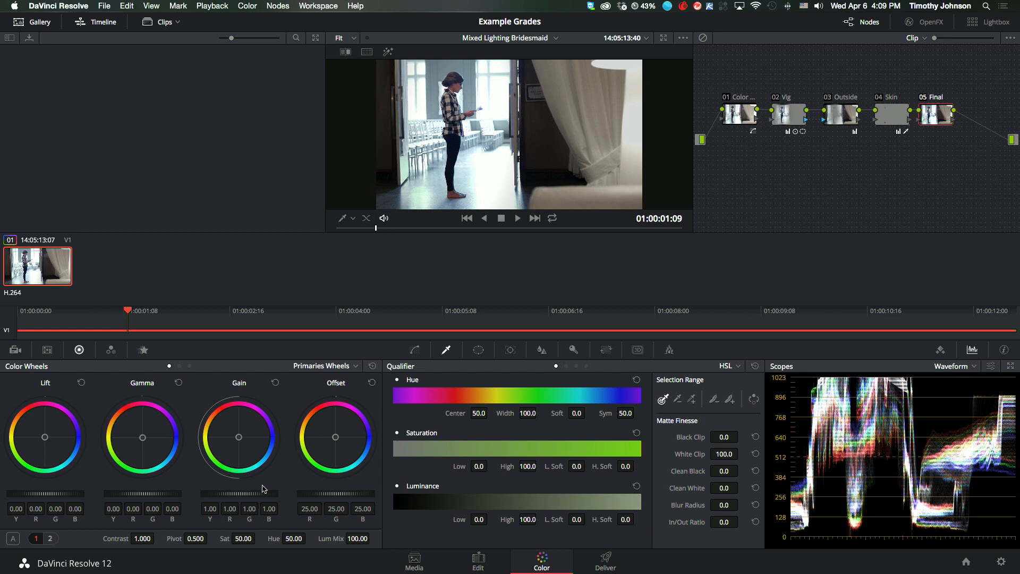
pyautogui.moveTo(234, 494); pyautogui.dragTo(260, 494)
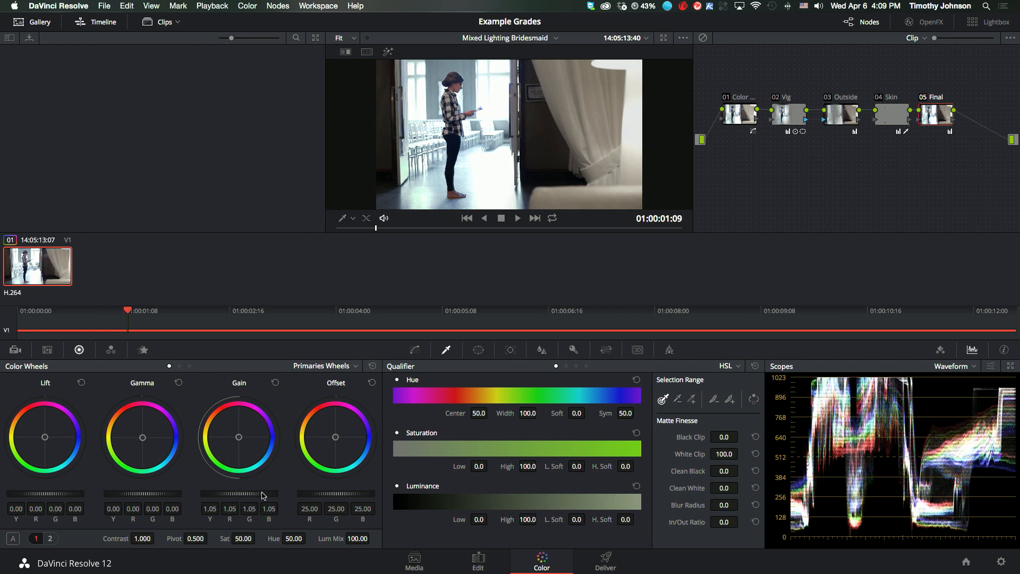
pyautogui.moveTo(62, 494); pyautogui.dragTo(52, 494)
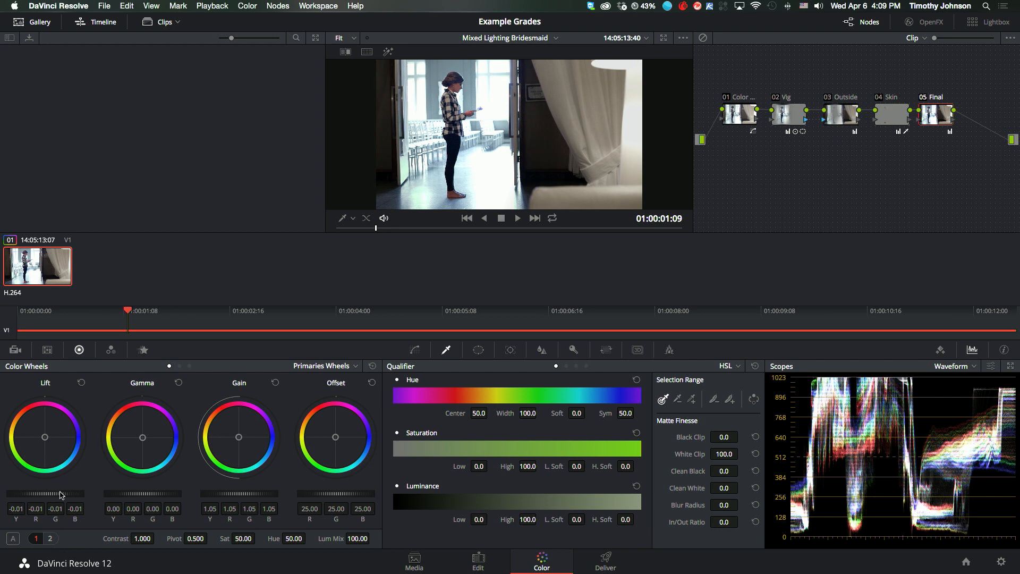
# - Try the Log wheels, nudging shadows and highlights down and easing them back
pyautogui.click(348, 365)
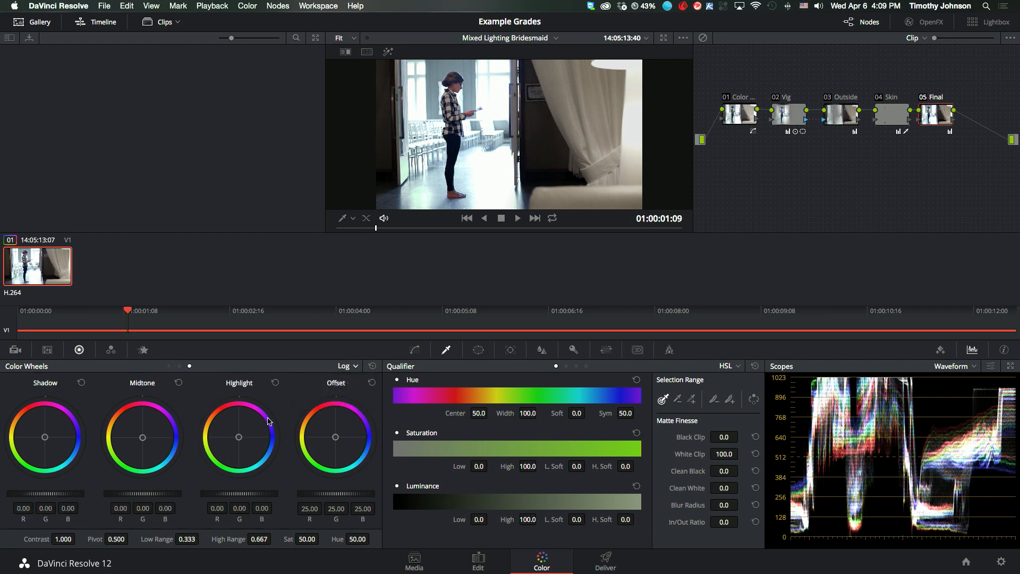
pyautogui.moveTo(60, 496)
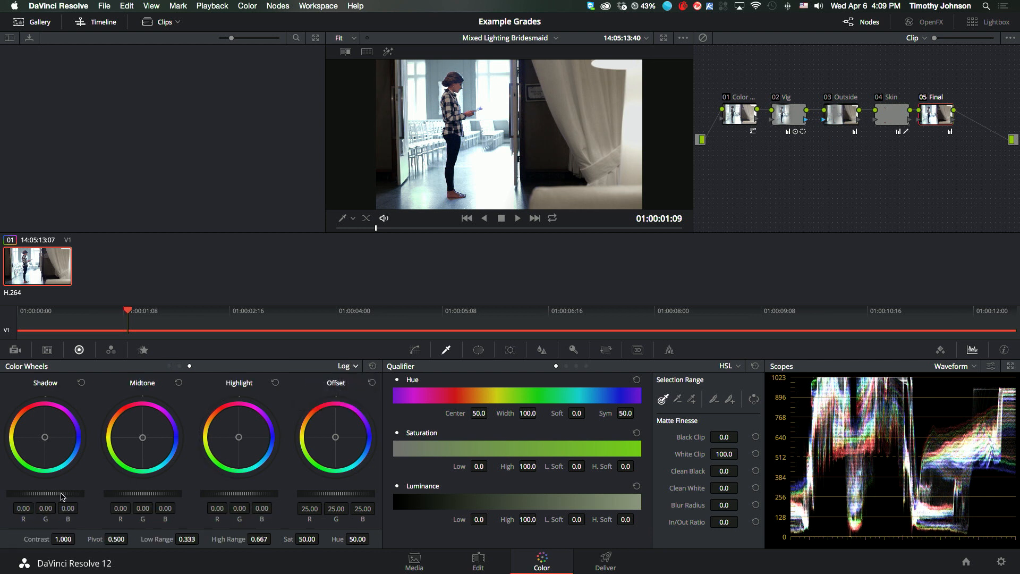
pyautogui.moveTo(62, 493); pyautogui.dragTo(46, 493)
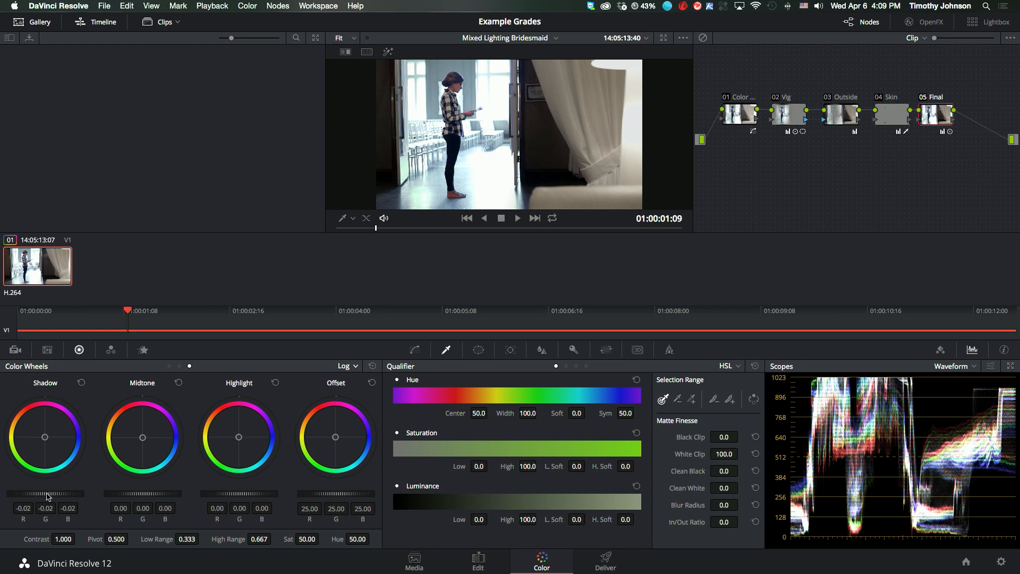
pyautogui.moveTo(46, 495); pyautogui.dragTo(62, 494)
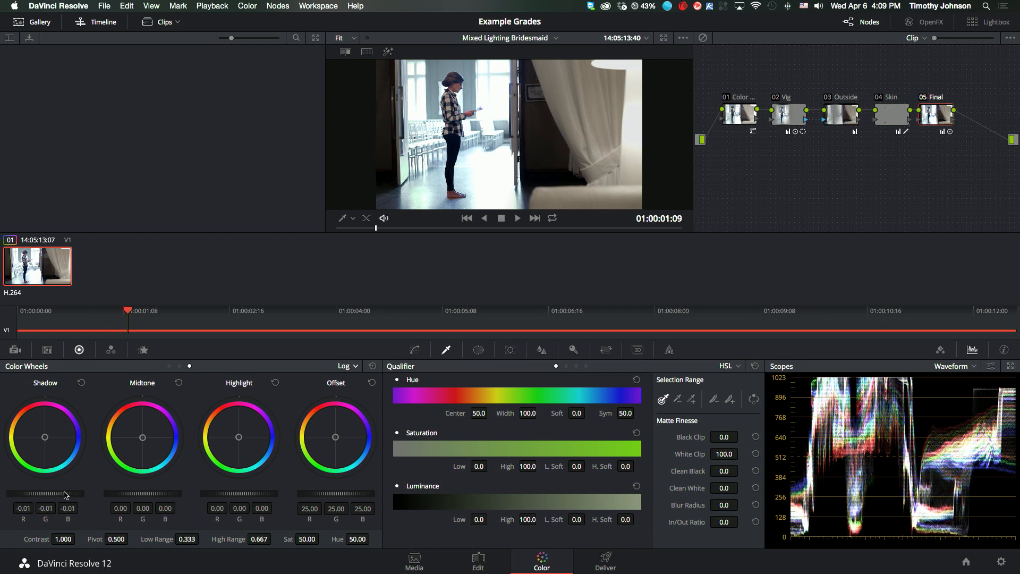
pyautogui.moveTo(46, 494); pyautogui.dragTo(65, 493)
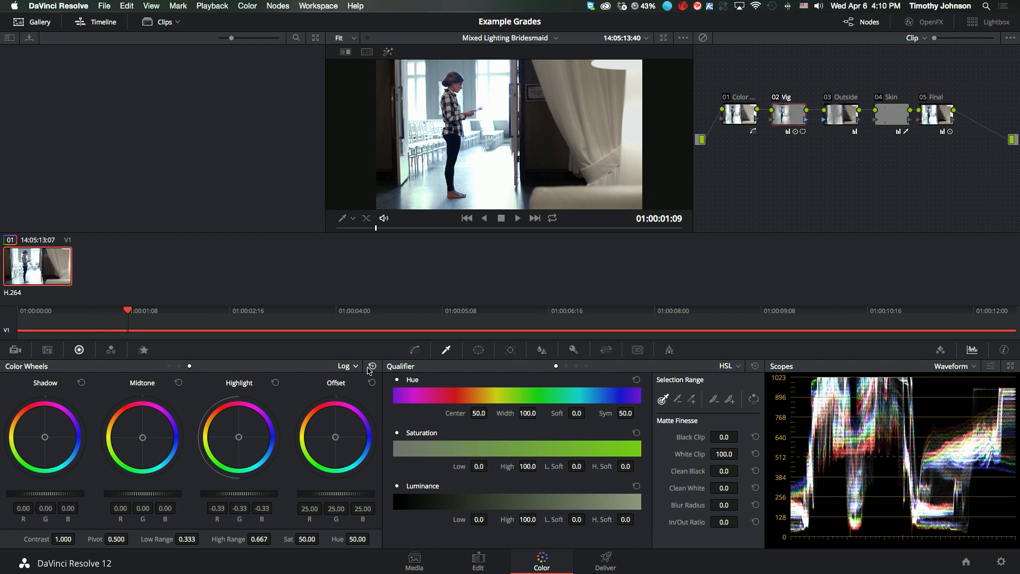
# - Return to the Skin node and switch its controls back to Primaries Wheels
pyautogui.click(892, 114)
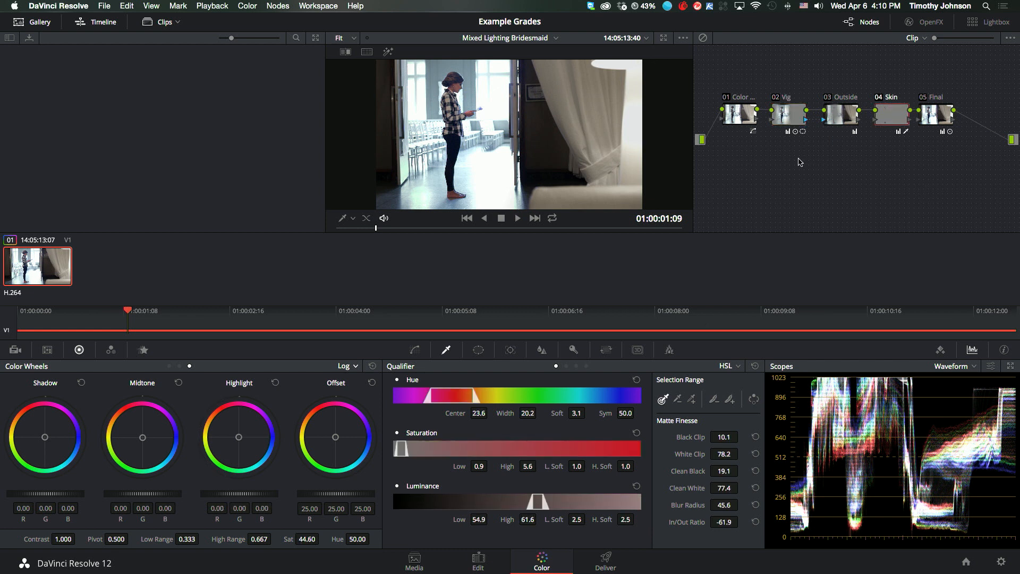
pyautogui.click(348, 365)
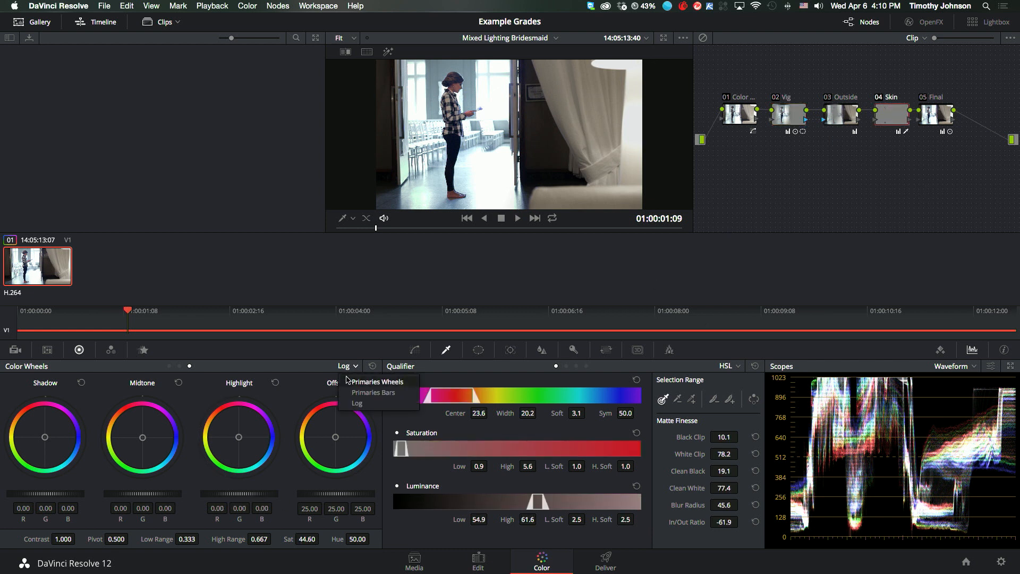
pyautogui.click(375, 382)
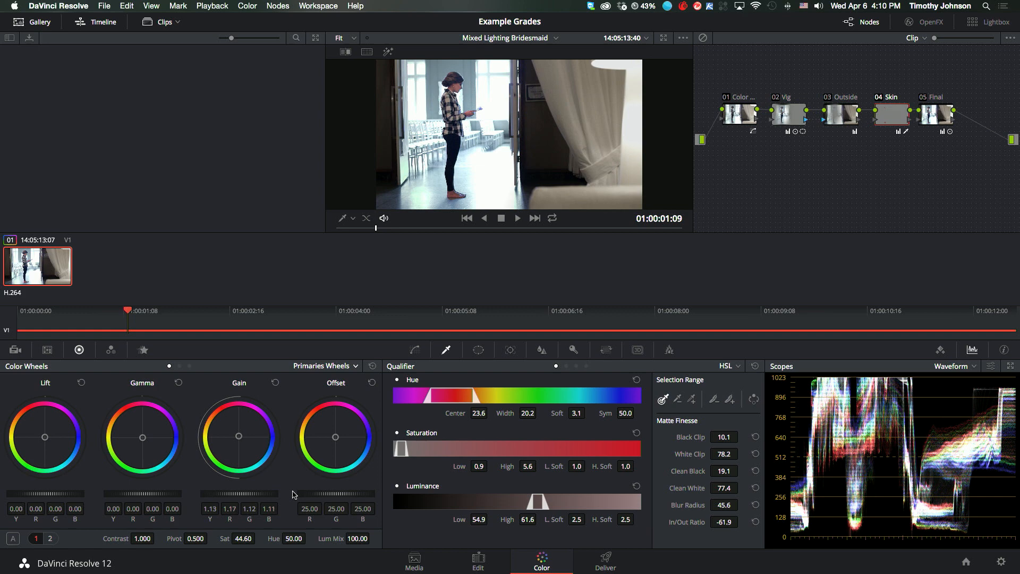
# - Play the graded clip in the full-screen viewer, then leave full screen
pyautogui.click(663, 39)
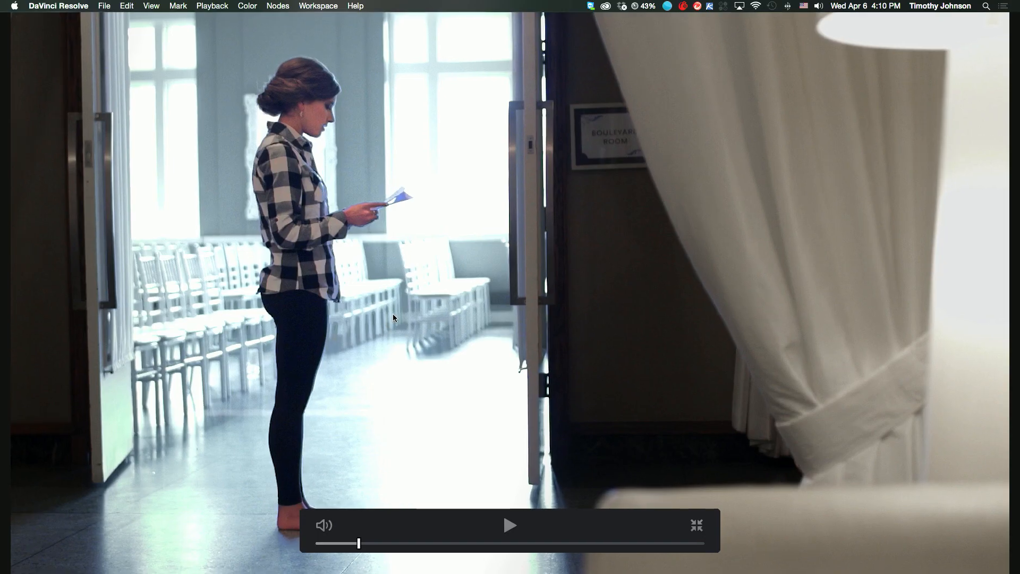
pyautogui.click(511, 525)
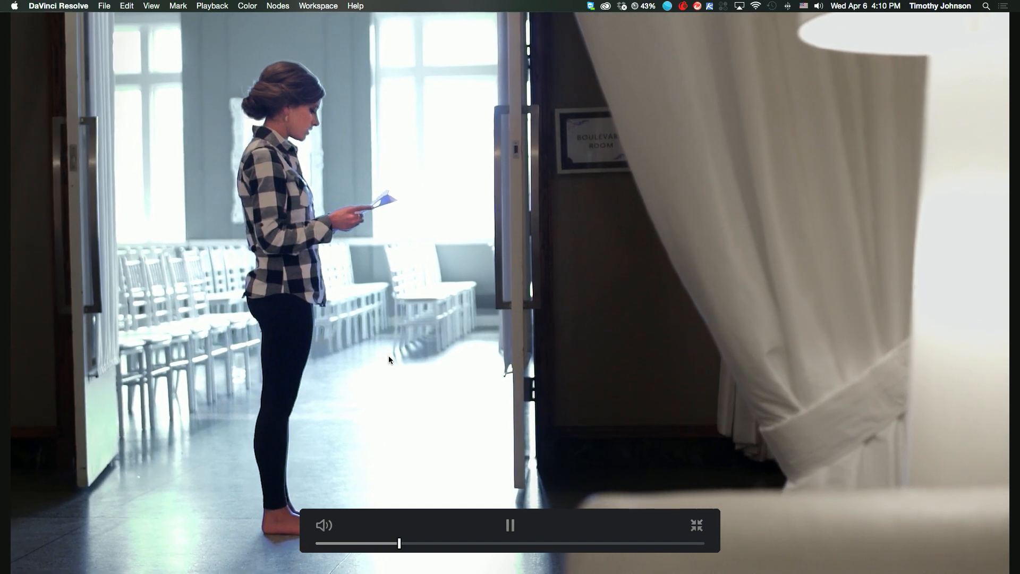
pyautogui.click(510, 525)
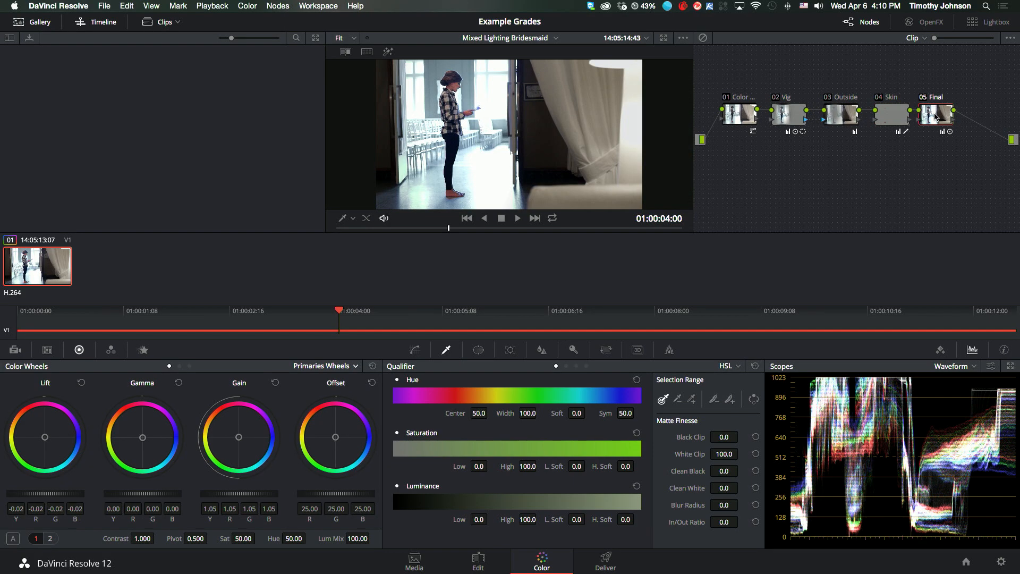
# - Rename node 06 Desat and pull its Lum vs Sat curve down at the highlight end
pyautogui.rightClick(966, 110)
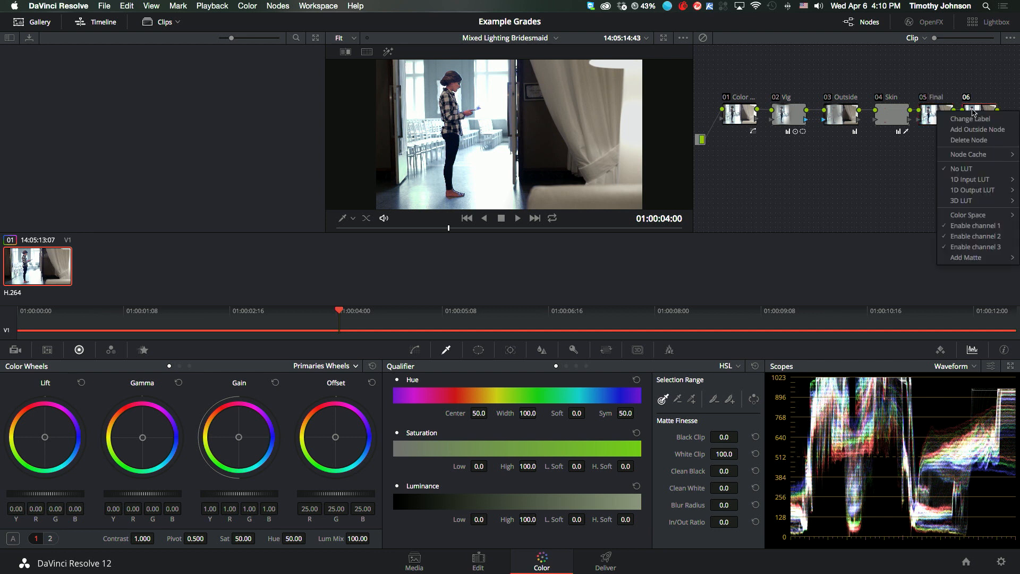
pyautogui.click(969, 118)
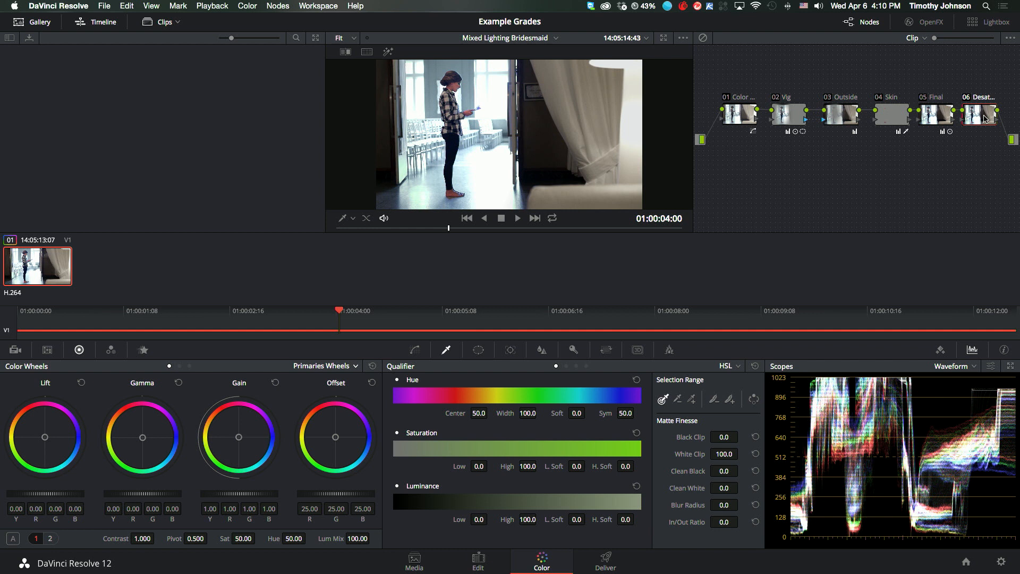
pyautogui.click(414, 350)
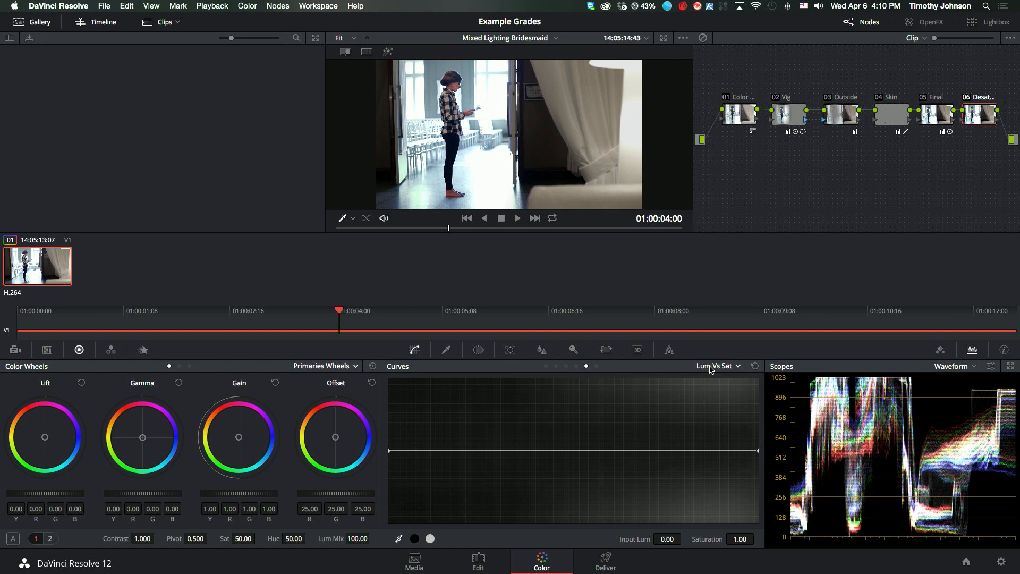
pyautogui.moveTo(653, 392)
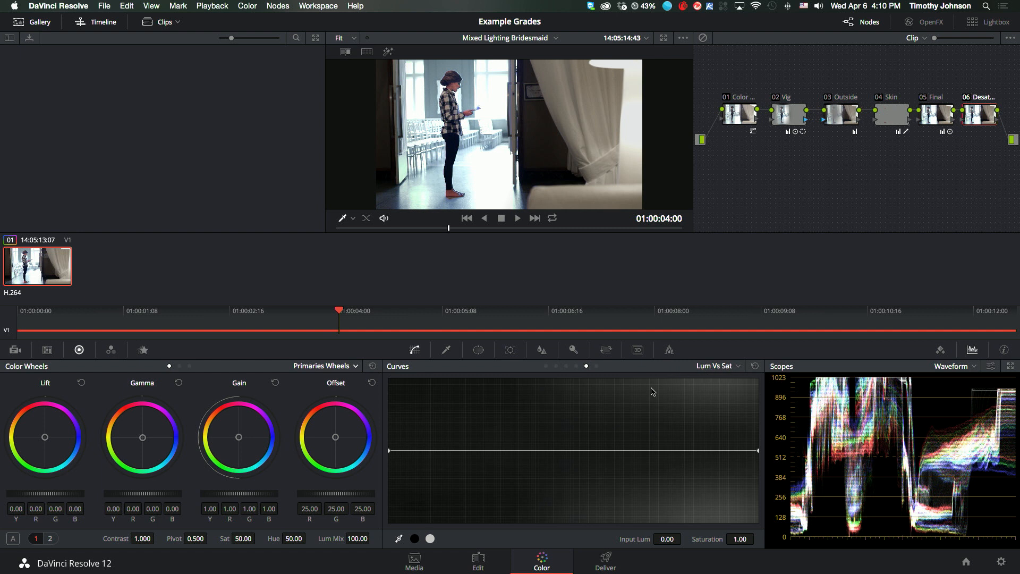
pyautogui.moveTo(456, 420)
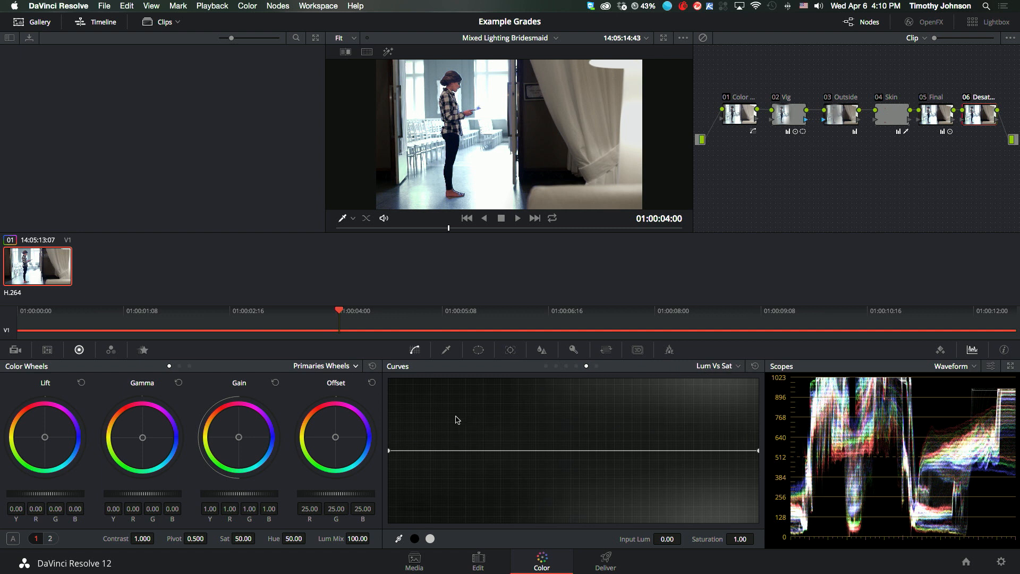
pyautogui.moveTo(416, 543)
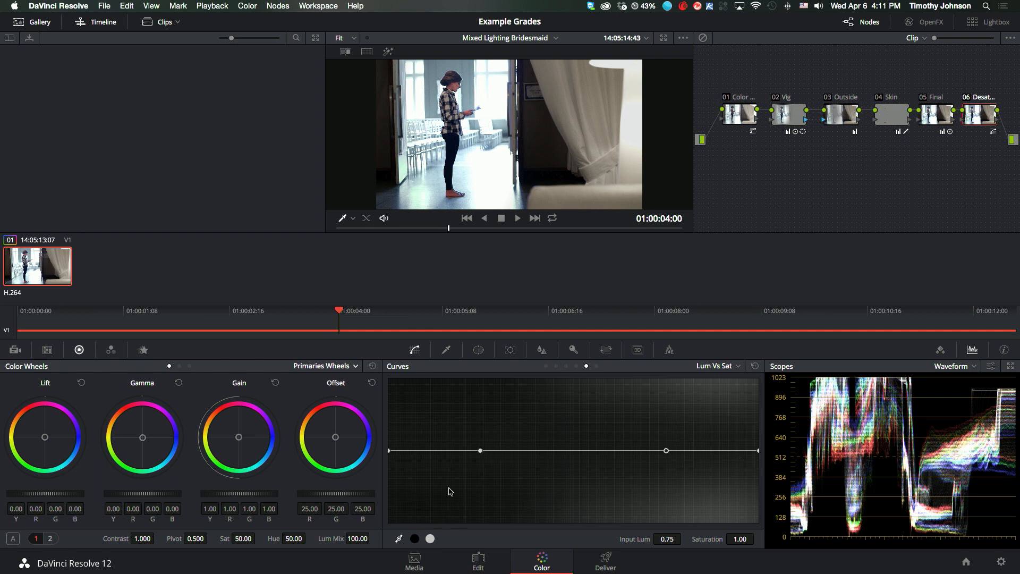
pyautogui.moveTo(653, 476)
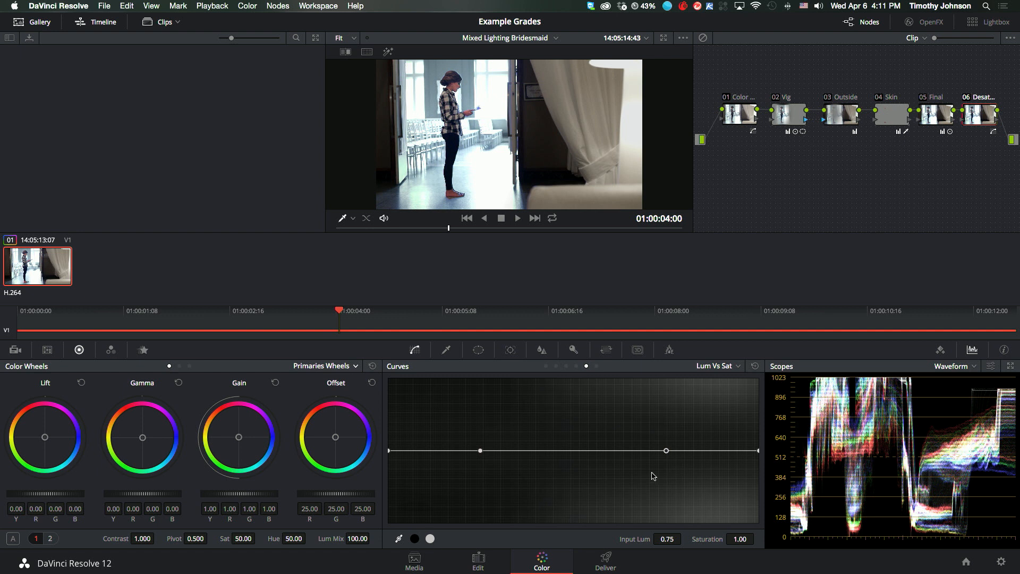
pyautogui.moveTo(390, 455)
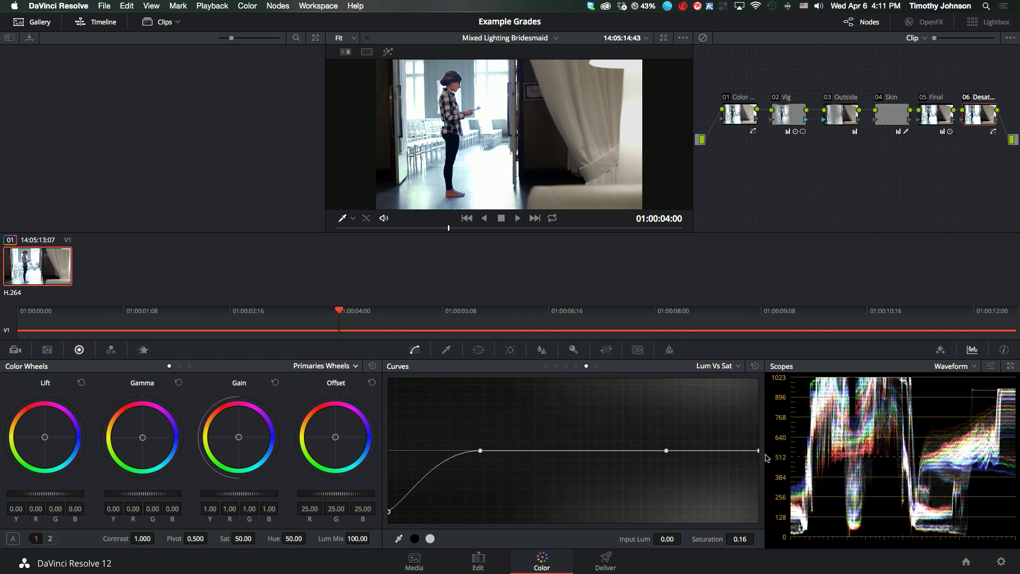
pyautogui.moveTo(760, 385)
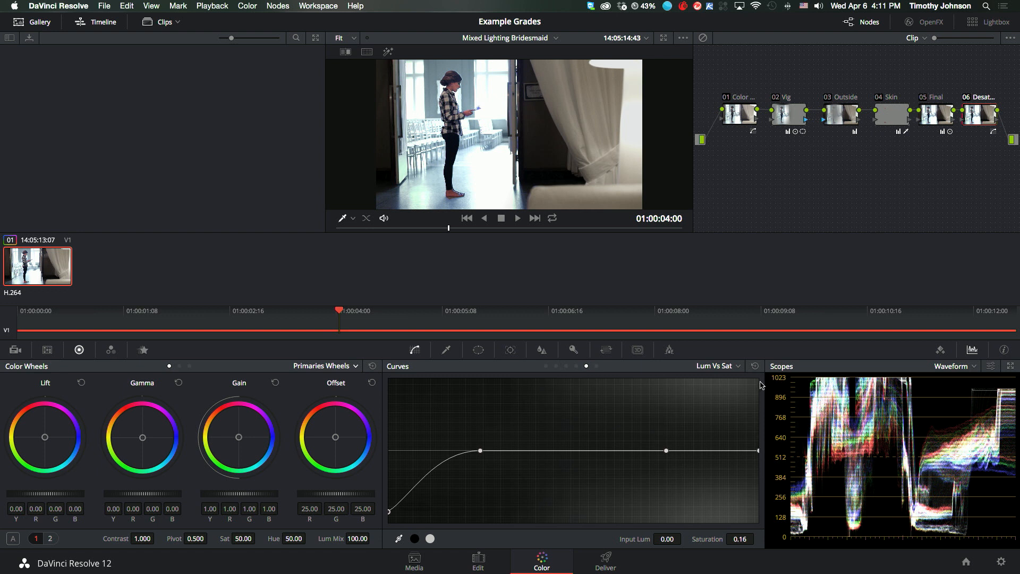
pyautogui.moveTo(757, 450); pyautogui.dragTo(757, 478)
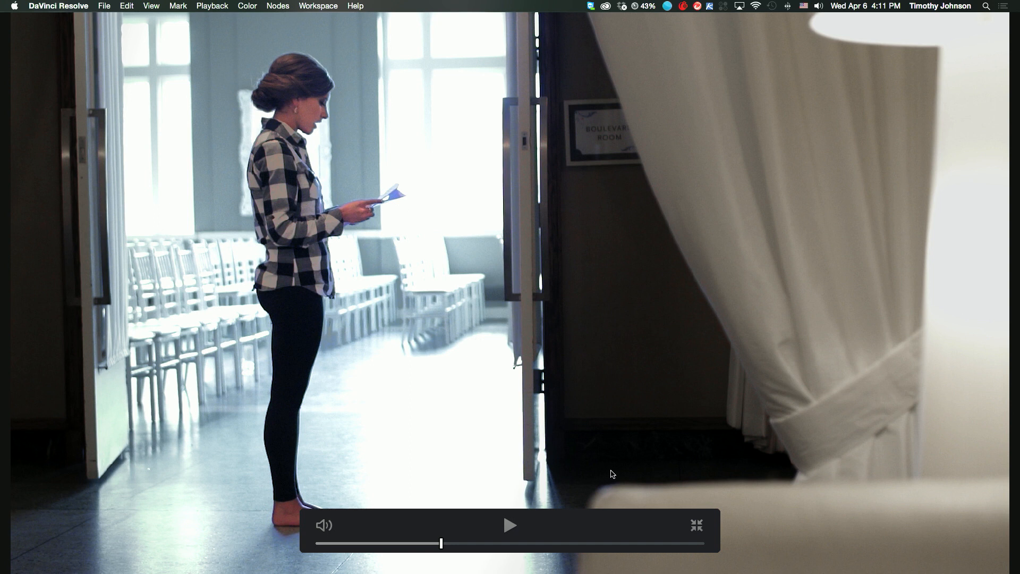
pyautogui.click(277, 6)
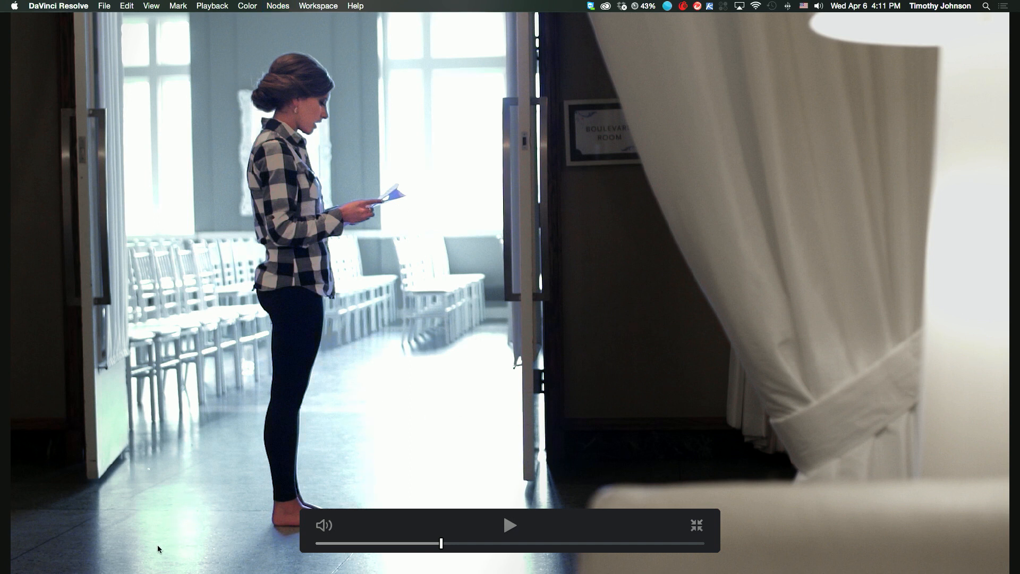
pyautogui.moveTo(204, 520)
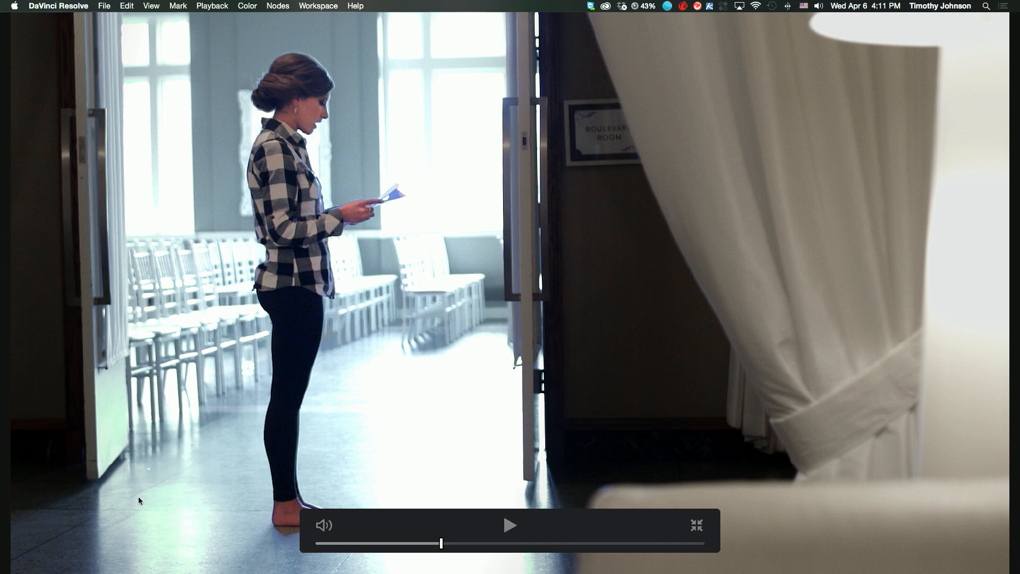
pyautogui.moveTo(144, 558)
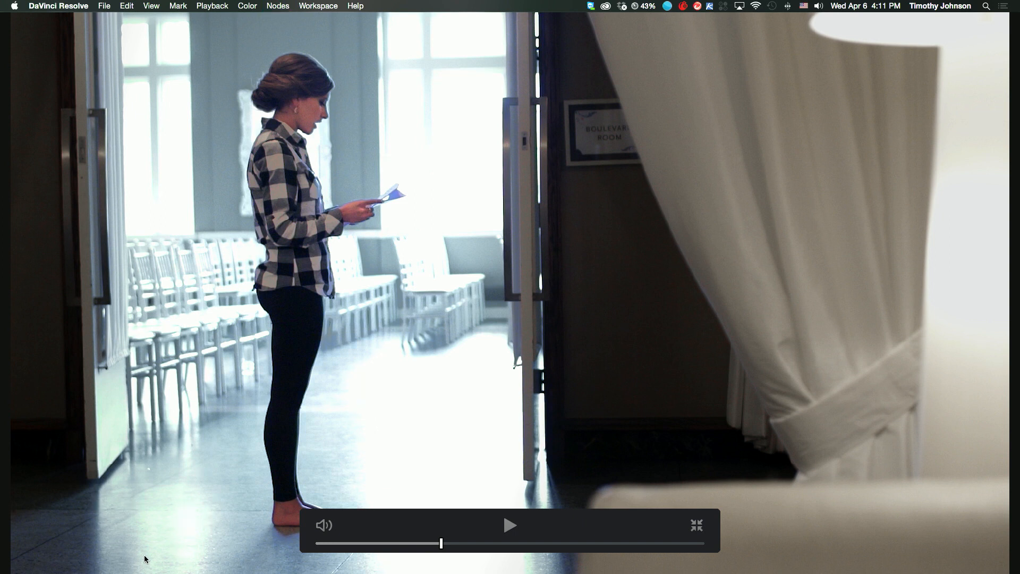
pyautogui.moveTo(419, 399)
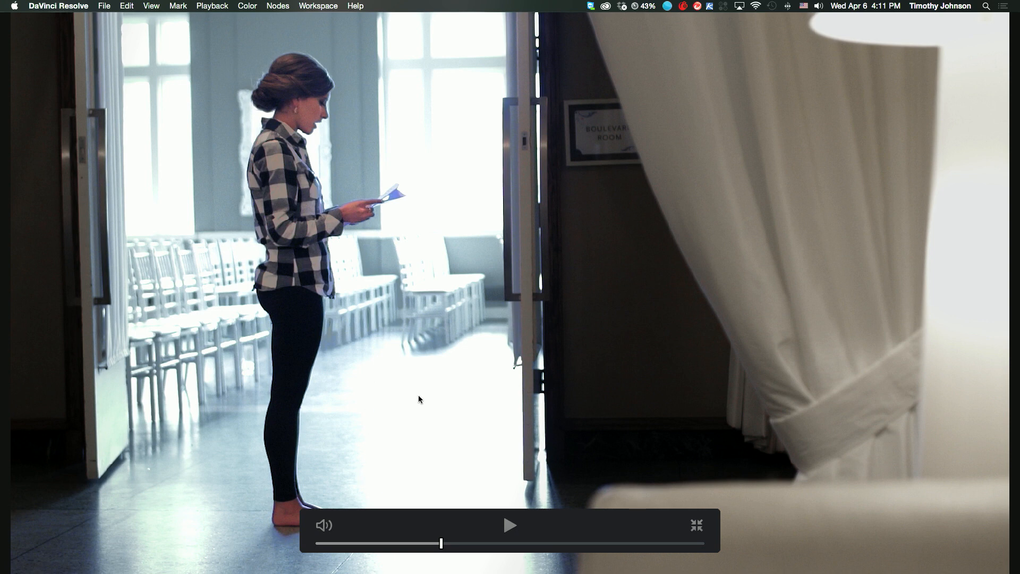
pyautogui.click(696, 525)
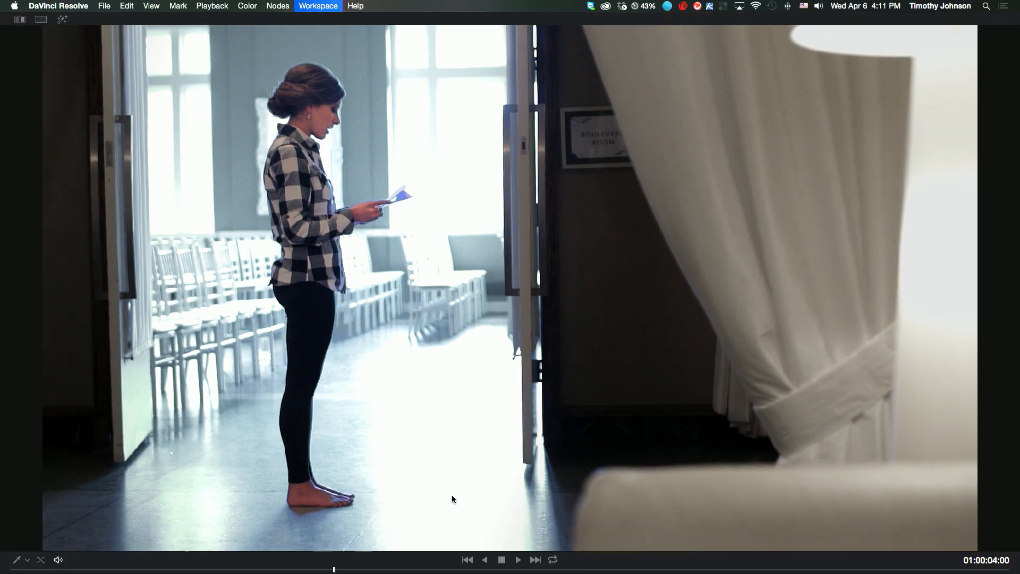
pyautogui.click(541, 561)
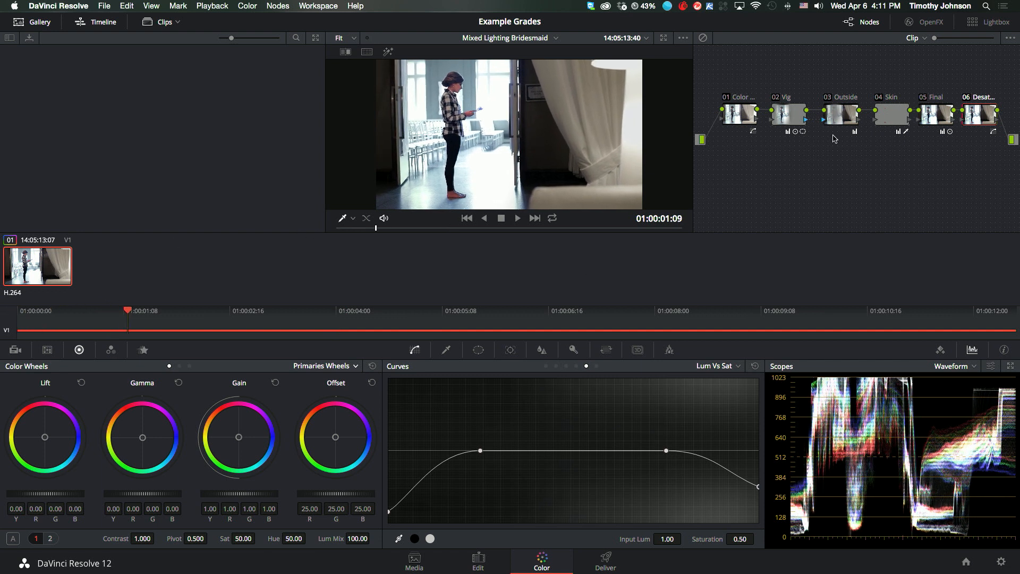
# - Lower the Skin node's Sat value to 39.60
pyautogui.click(892, 113)
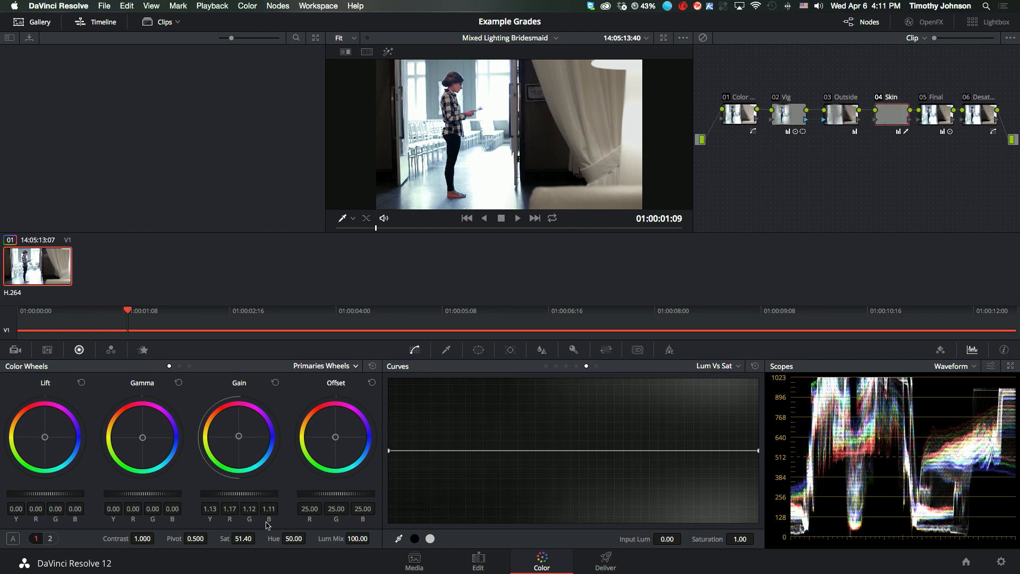
pyautogui.moveTo(249, 539); pyautogui.dragTo(221, 539)
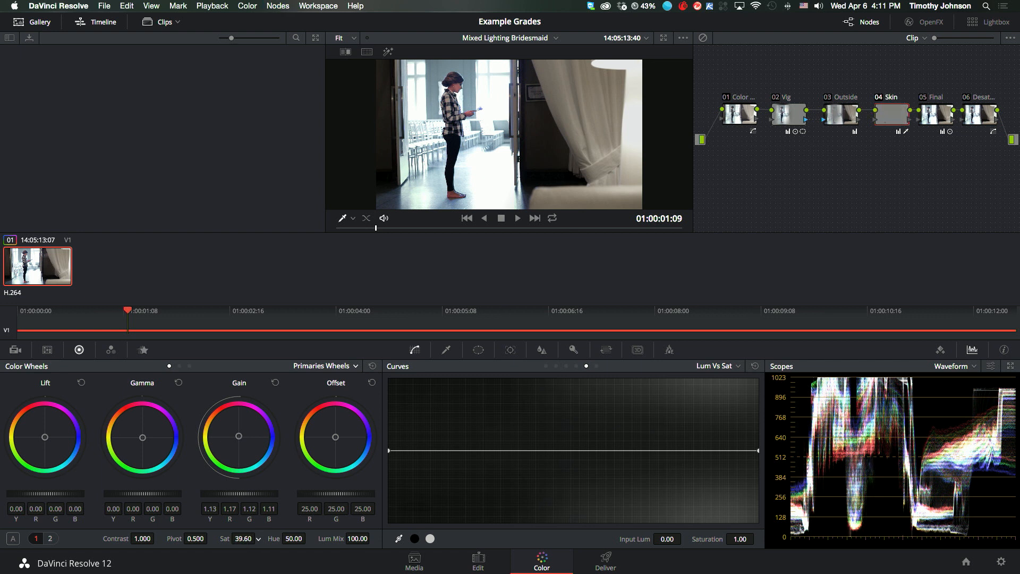
pyautogui.moveTo(248, 539); pyautogui.dragTo(243, 538)
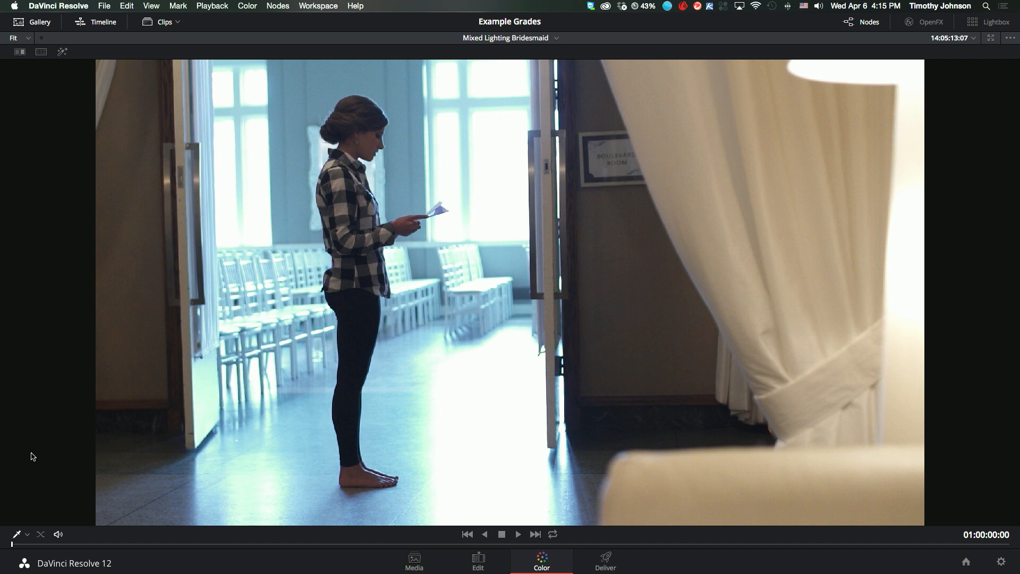
pyautogui.click(518, 534)
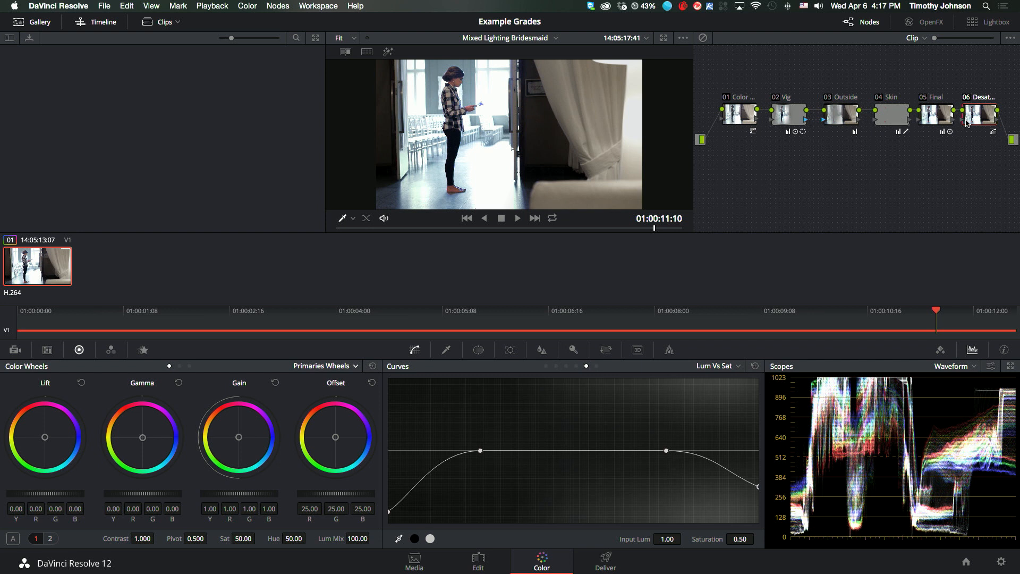
pyautogui.moveTo(752, 126)
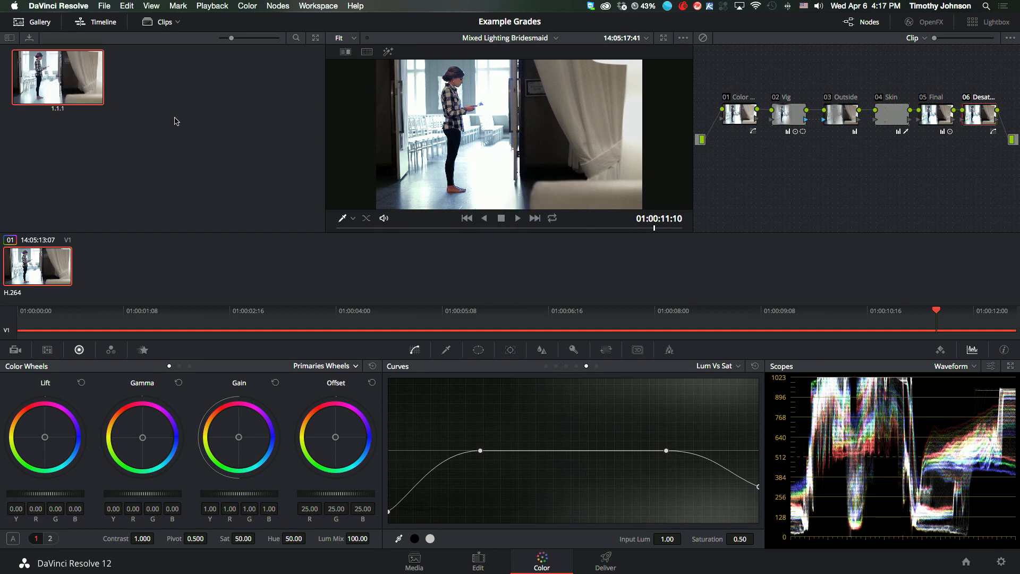
pyautogui.moveTo(124, 103)
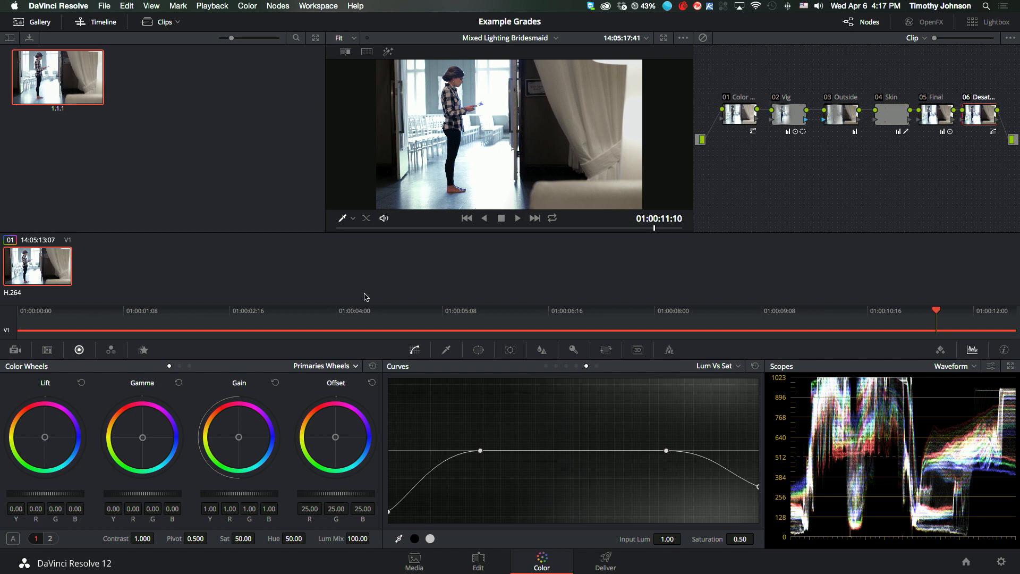
pyautogui.moveTo(845, 204)
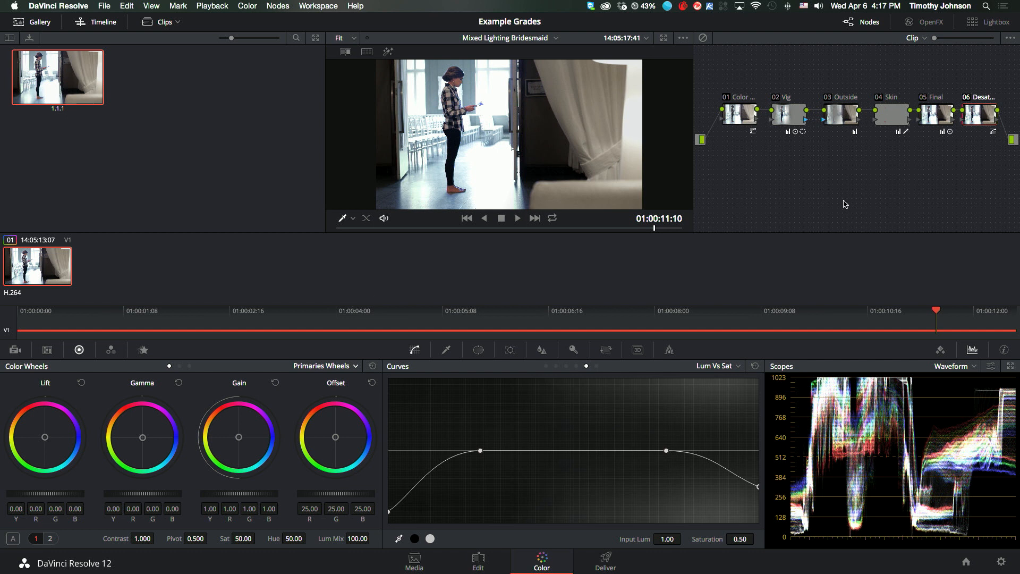
pyautogui.moveTo(836, 189)
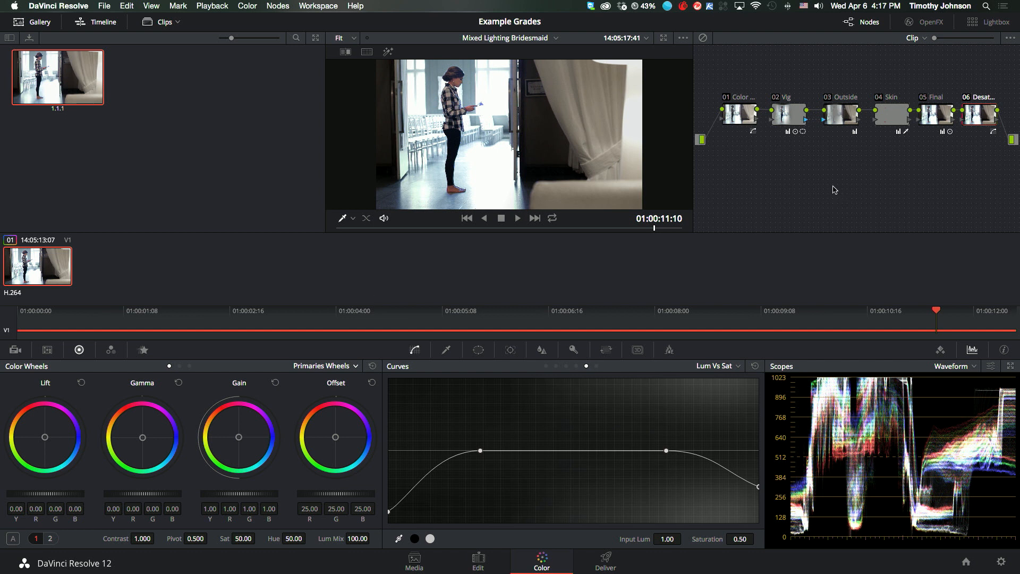
# - Bring up the context menu of the newly grabbed gallery still
pyautogui.rightClick(58, 77)
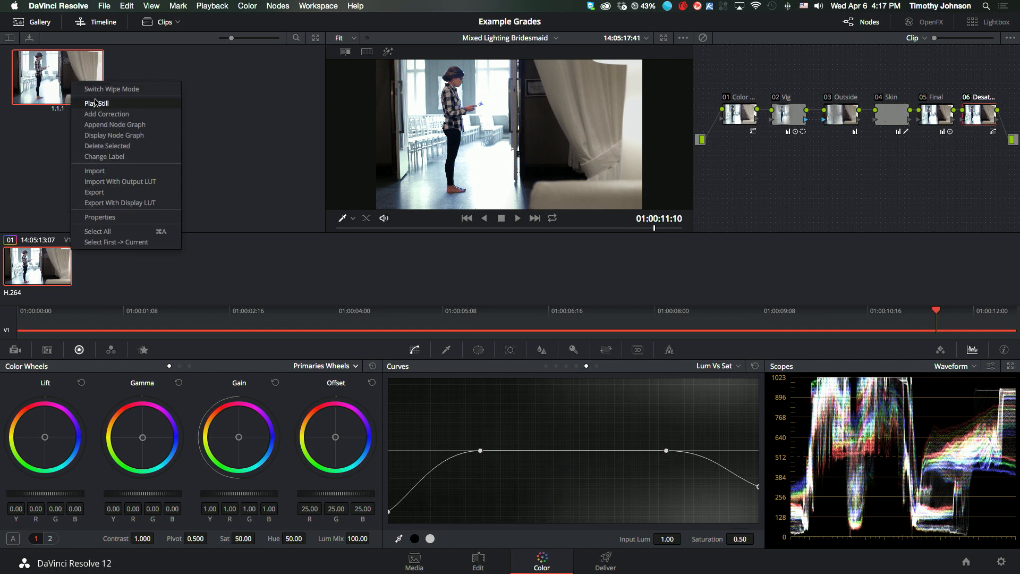
pyautogui.moveTo(113, 135)
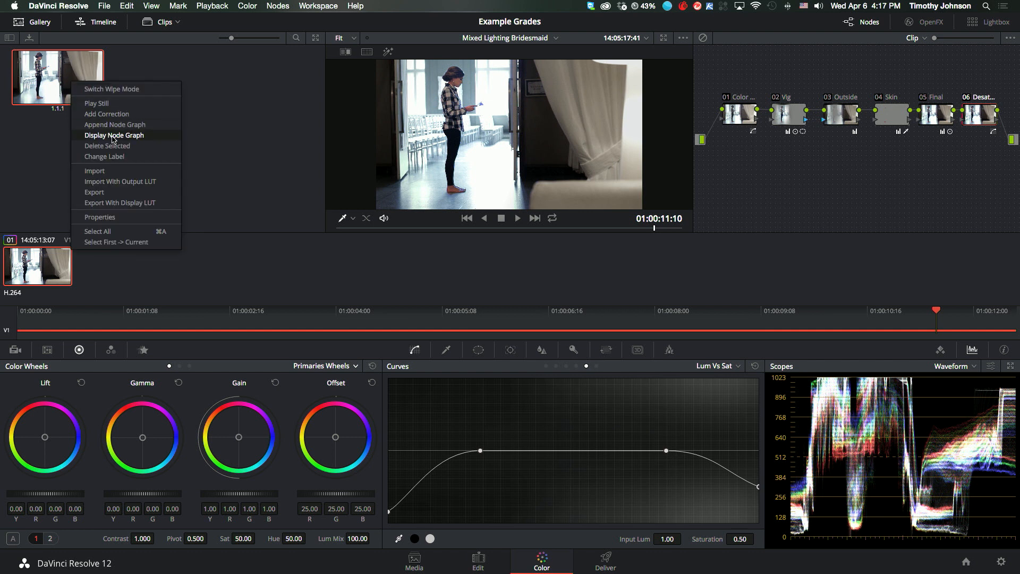
# - Choose Display Node Graph for the still and zoom out to show all six nodes
pyautogui.click(114, 135)
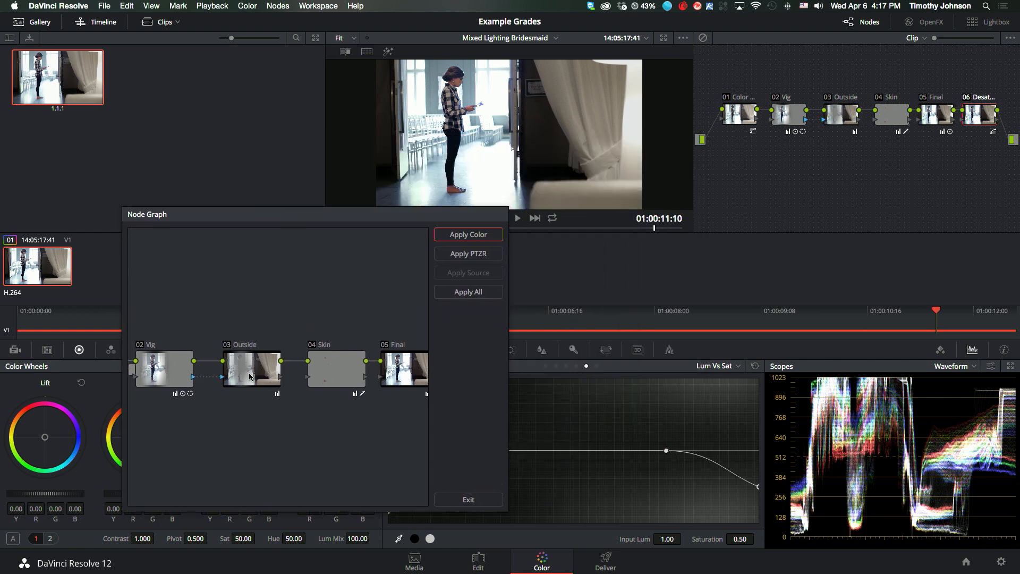
pyautogui.click(250, 369)
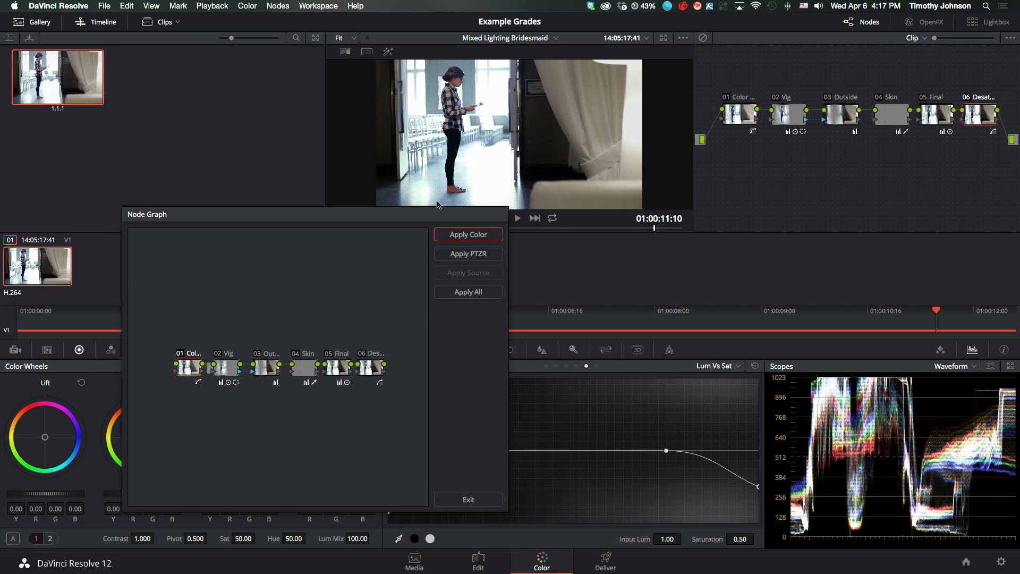
pyautogui.moveTo(433, 218)
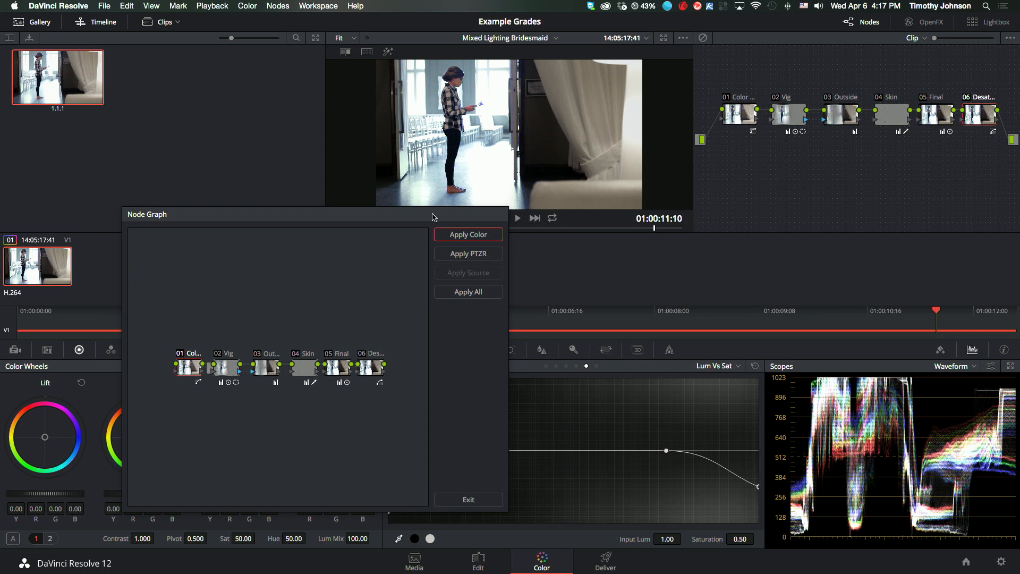